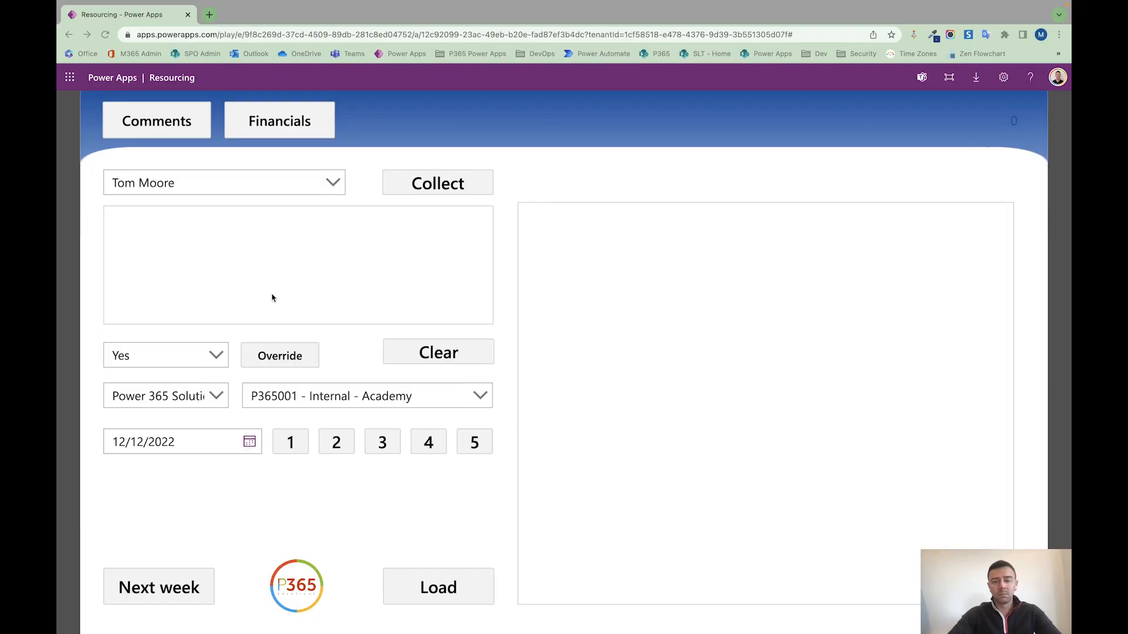
pyautogui.moveTo(546, 300)
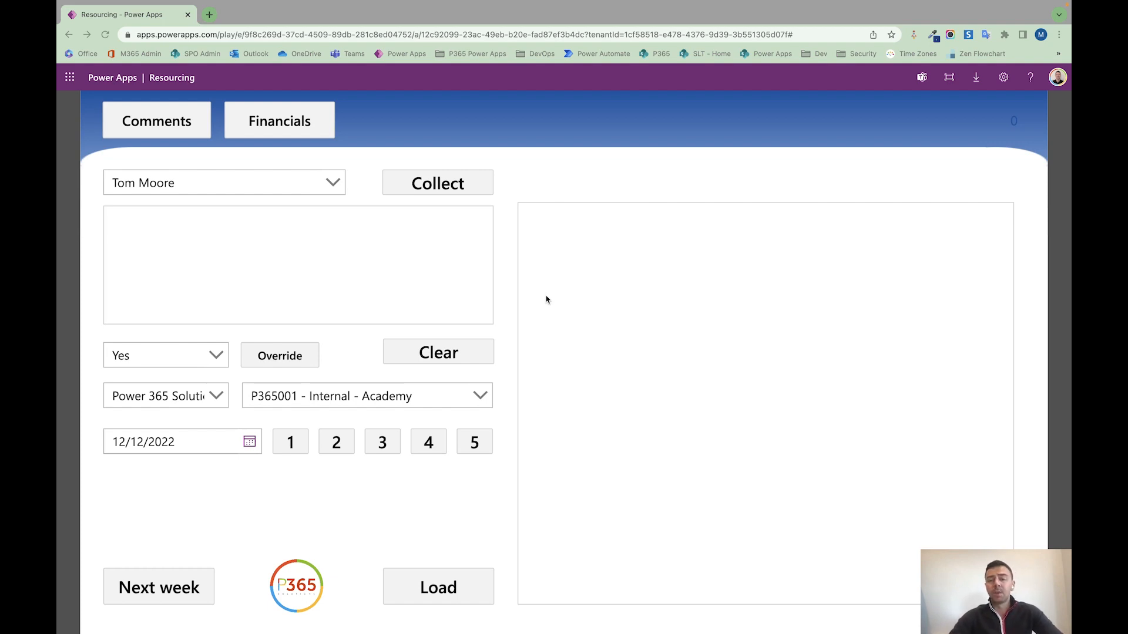
pyautogui.moveTo(274, 23)
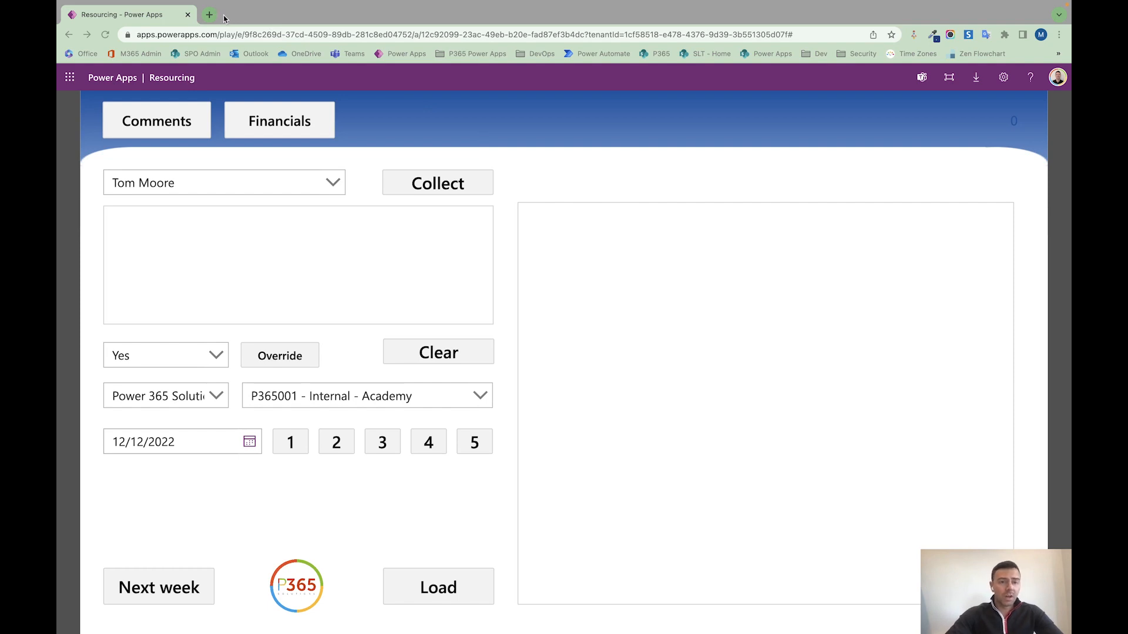
pyautogui.moveTo(253, 18)
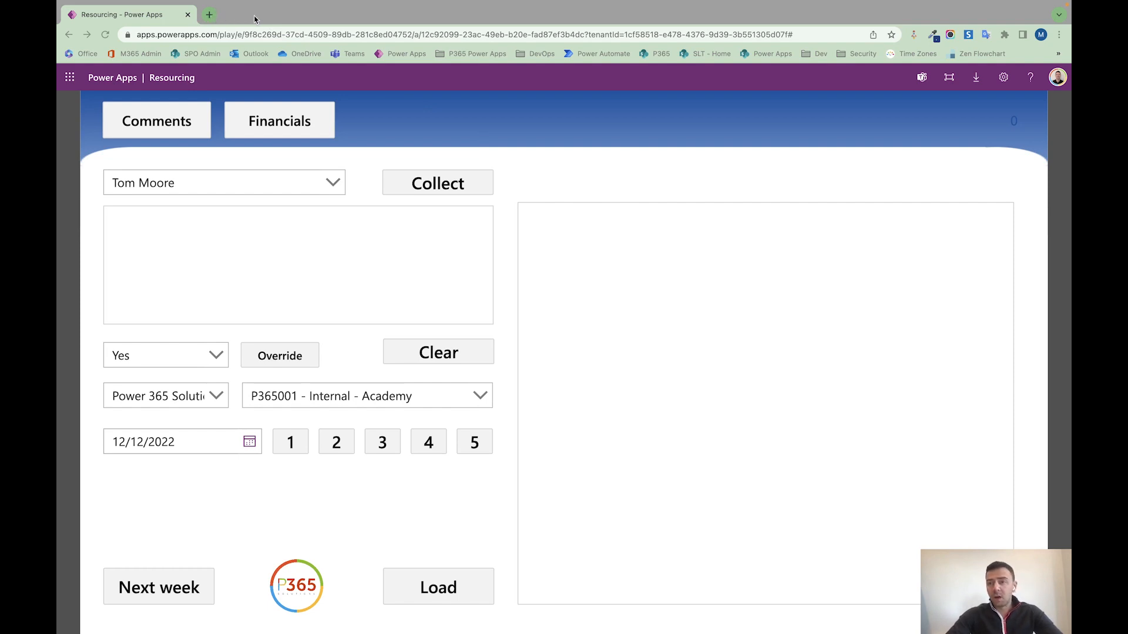
# Go to office.com in a new tab and launch Power Apps from the app launcher.
pyautogui.click(209, 14)
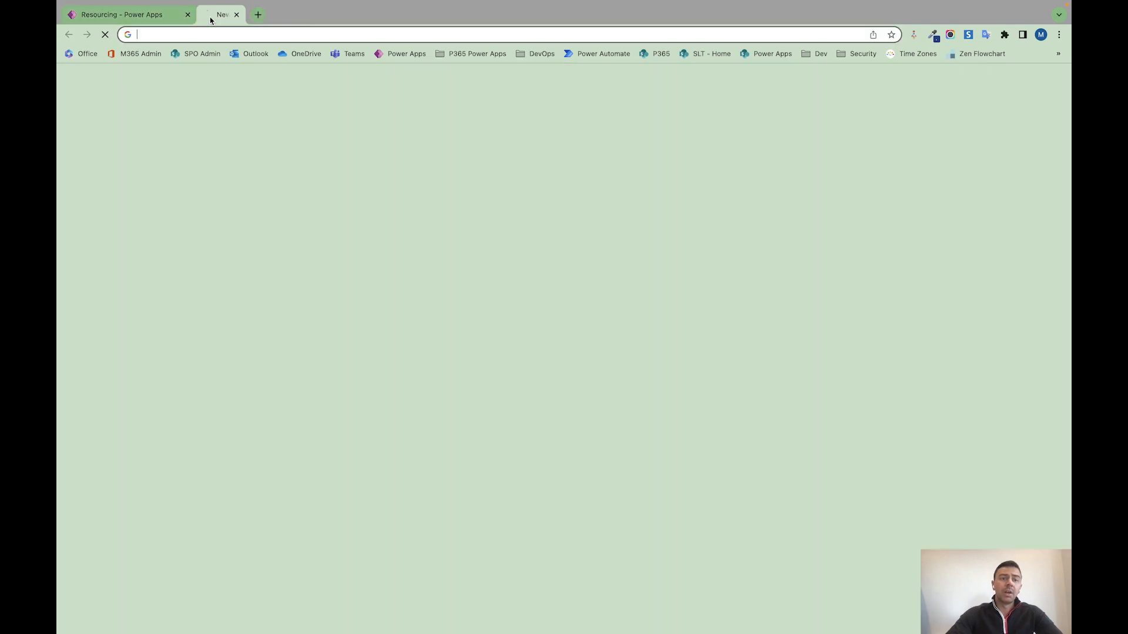
pyautogui.write('office.com/?auth=2')
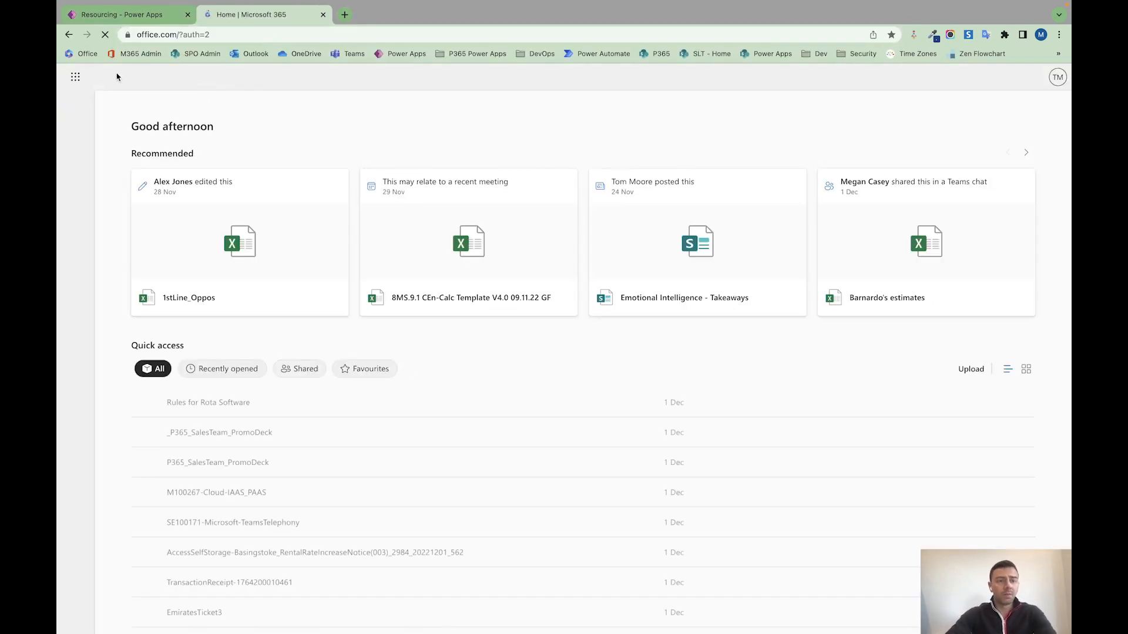
pyautogui.click(75, 77)
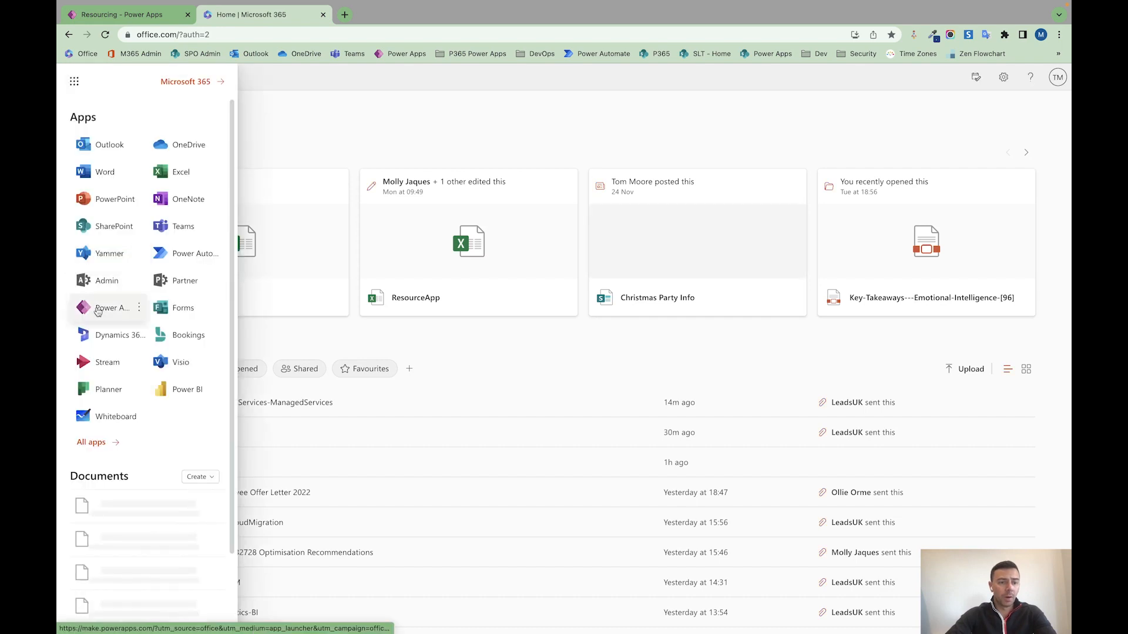
pyautogui.click(113, 308)
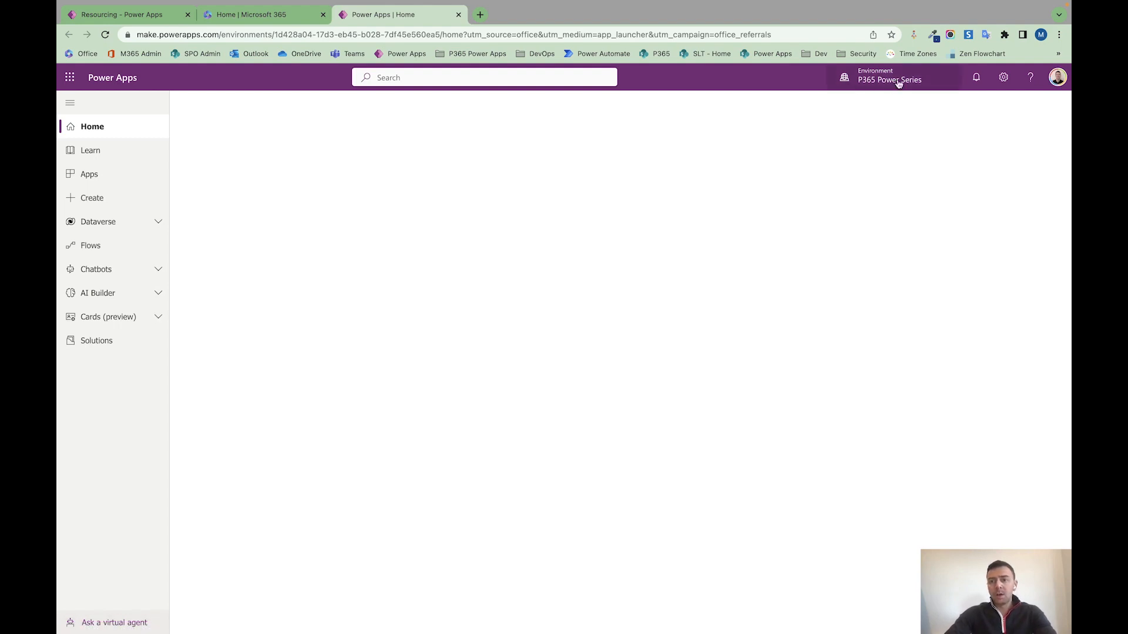
pyautogui.moveTo(846, 140)
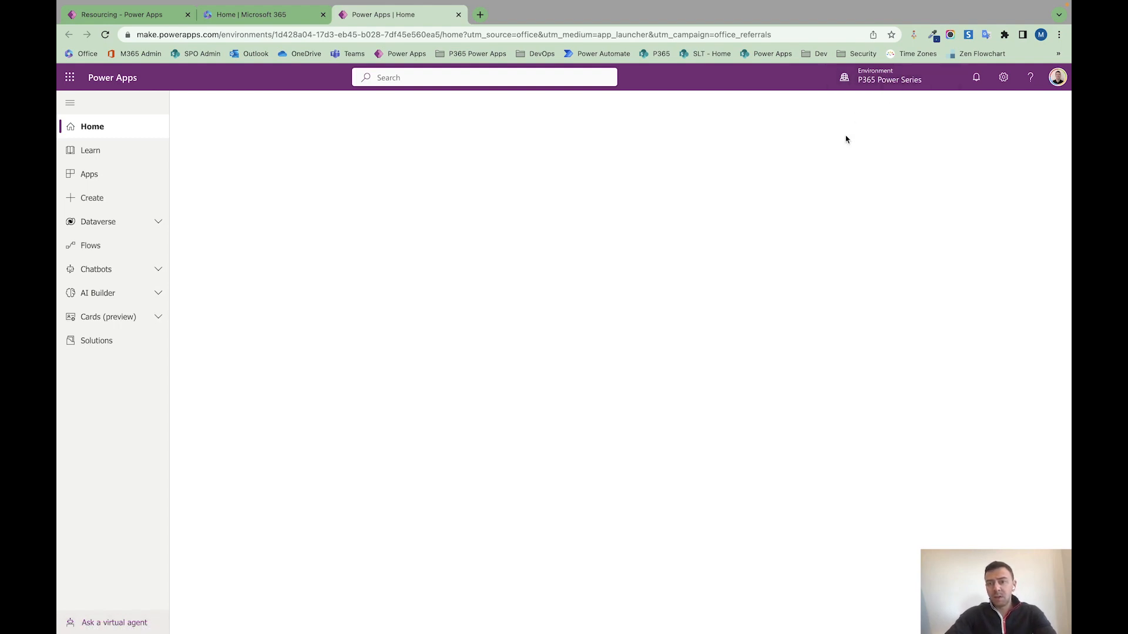
pyautogui.moveTo(187, 216)
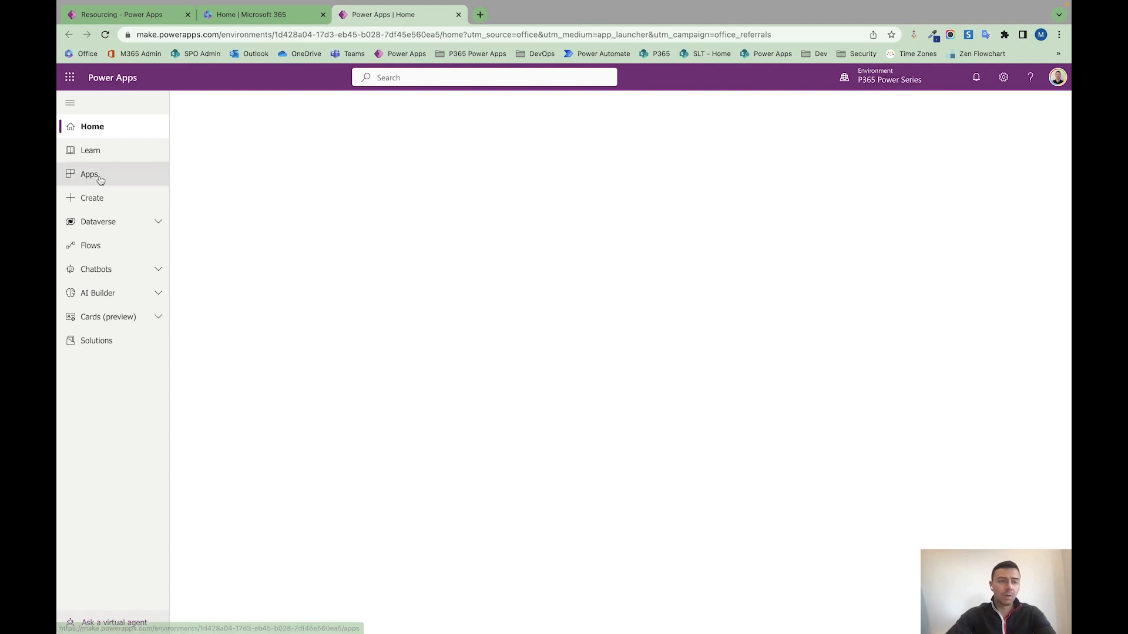
# From the Apps list, start a new blank canvas app.
pyautogui.click(91, 174)
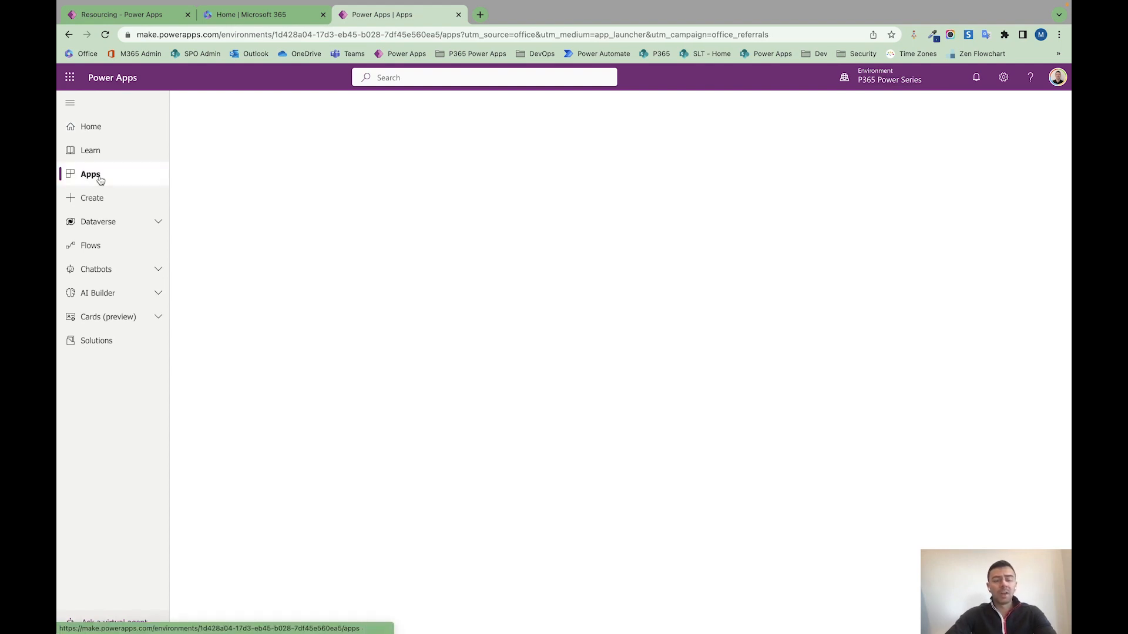
pyautogui.click(91, 174)
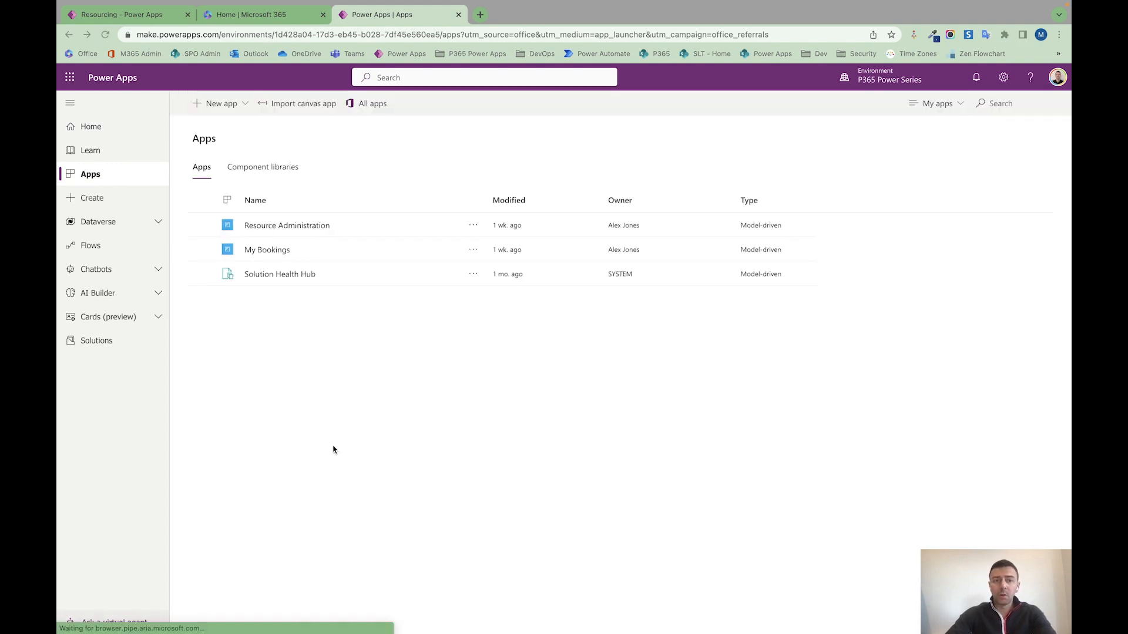
pyautogui.click(220, 103)
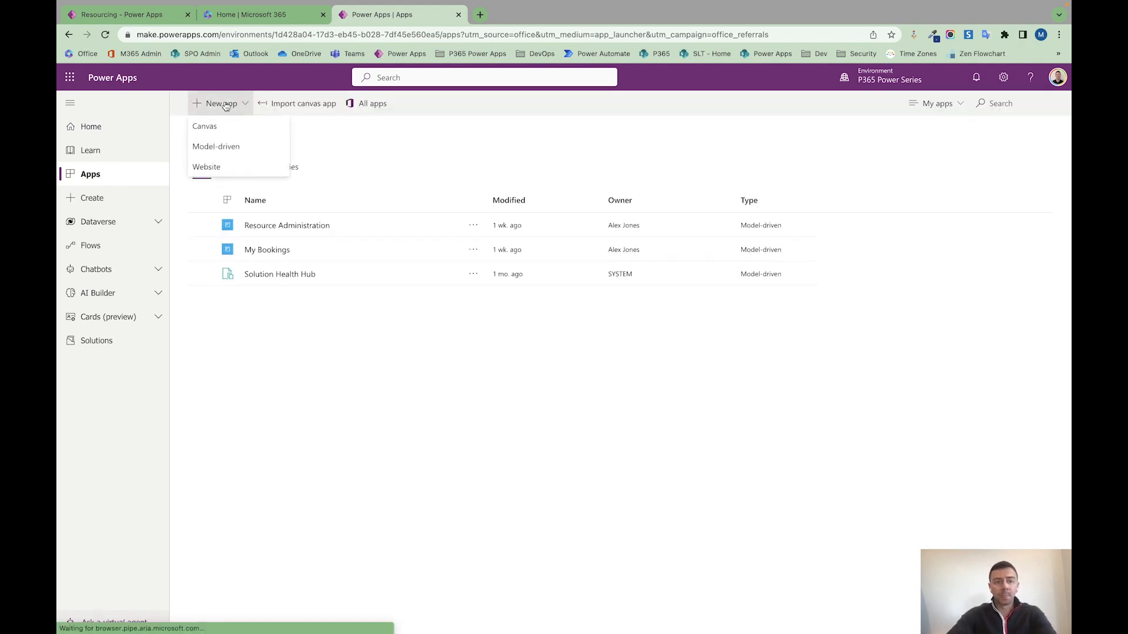
pyautogui.click(204, 126)
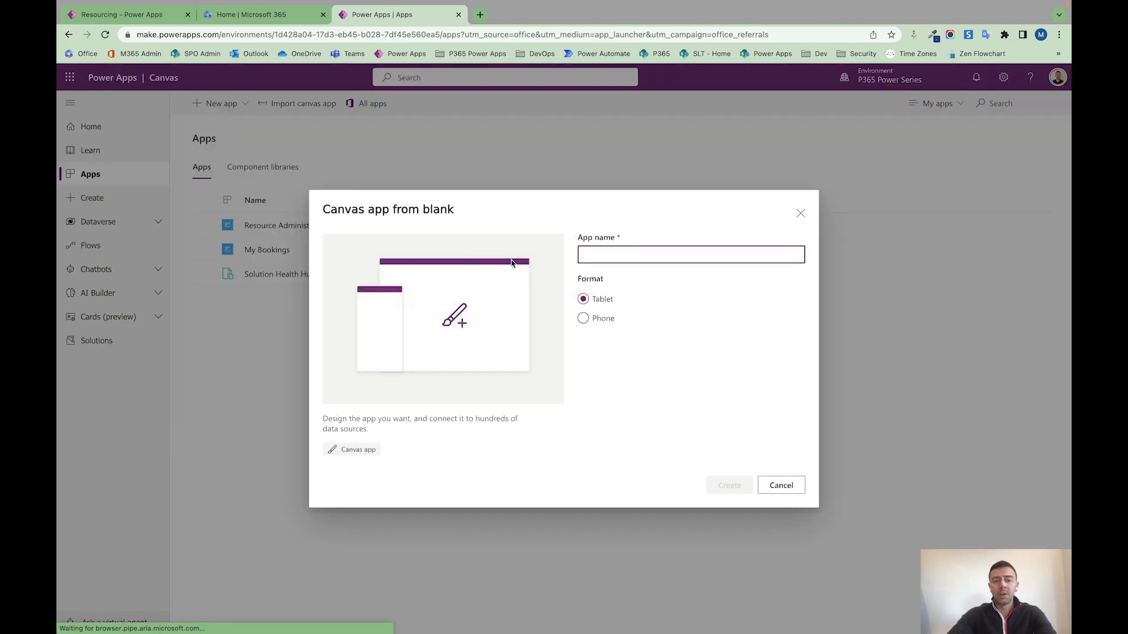
# Name the app 'Resourcing App', keep Tablet format and create it.
pyautogui.click(690, 254)
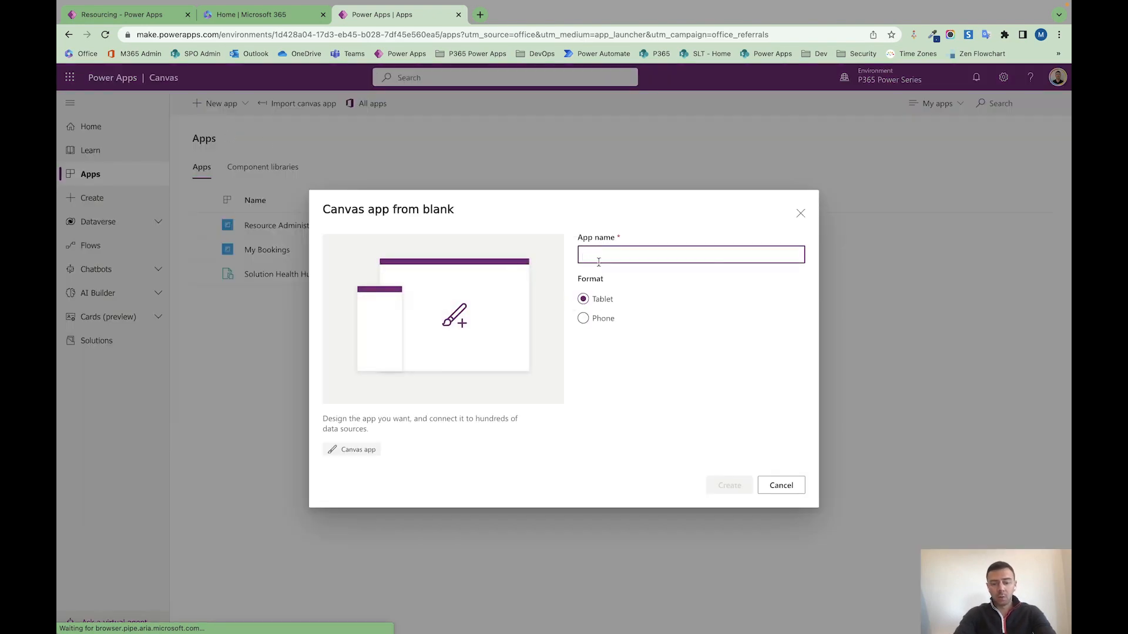
pyautogui.write('Resourc')
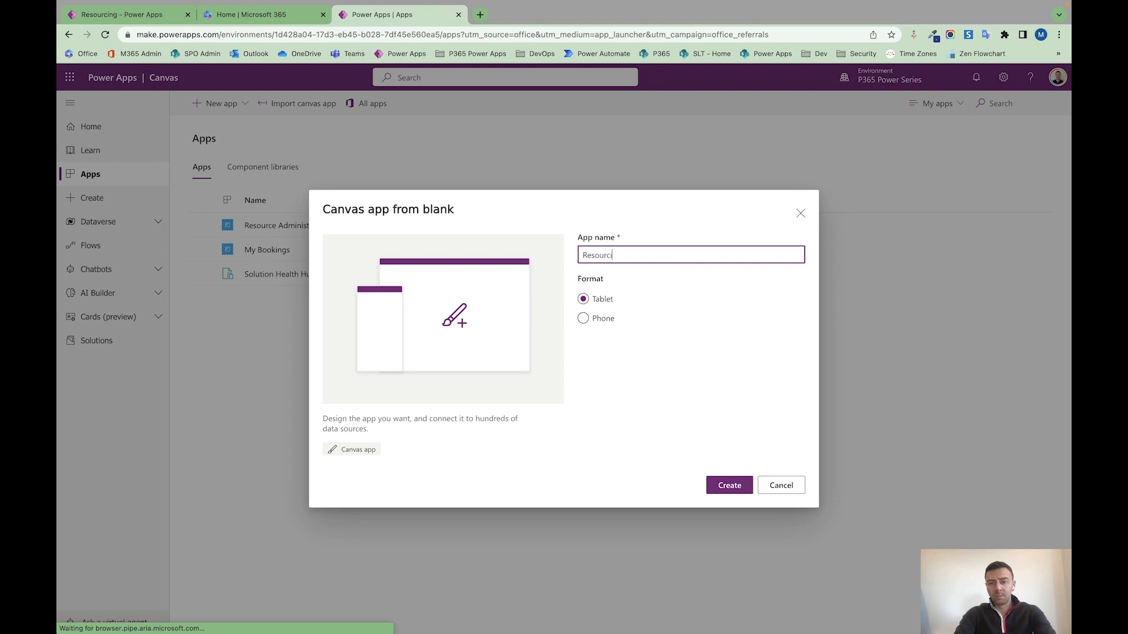
pyautogui.write('ing App')
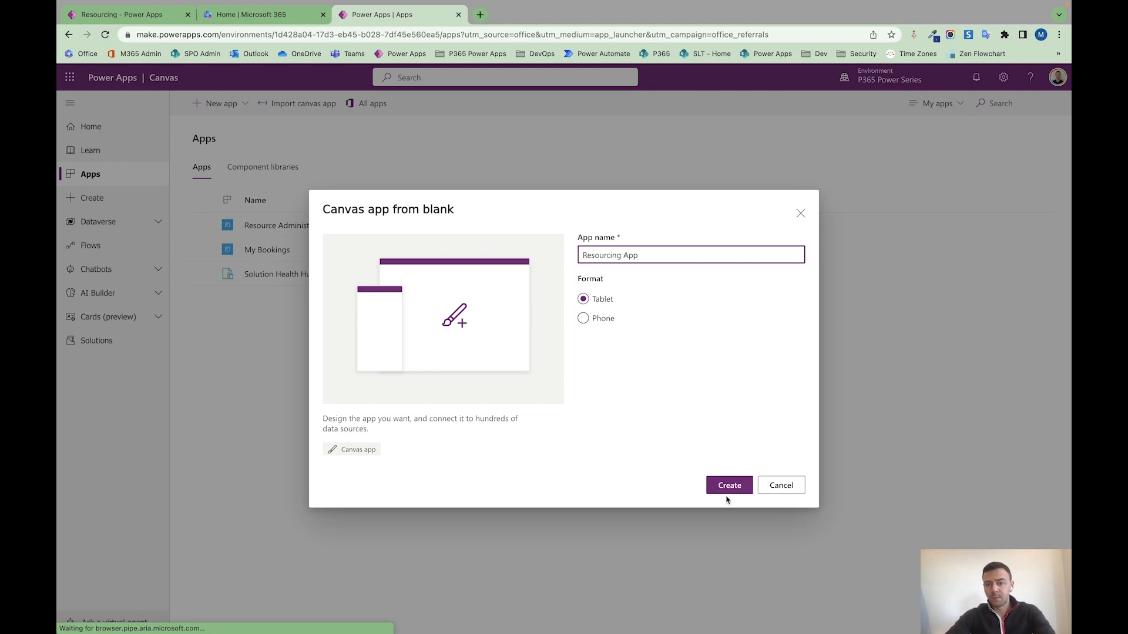
pyautogui.click(727, 486)
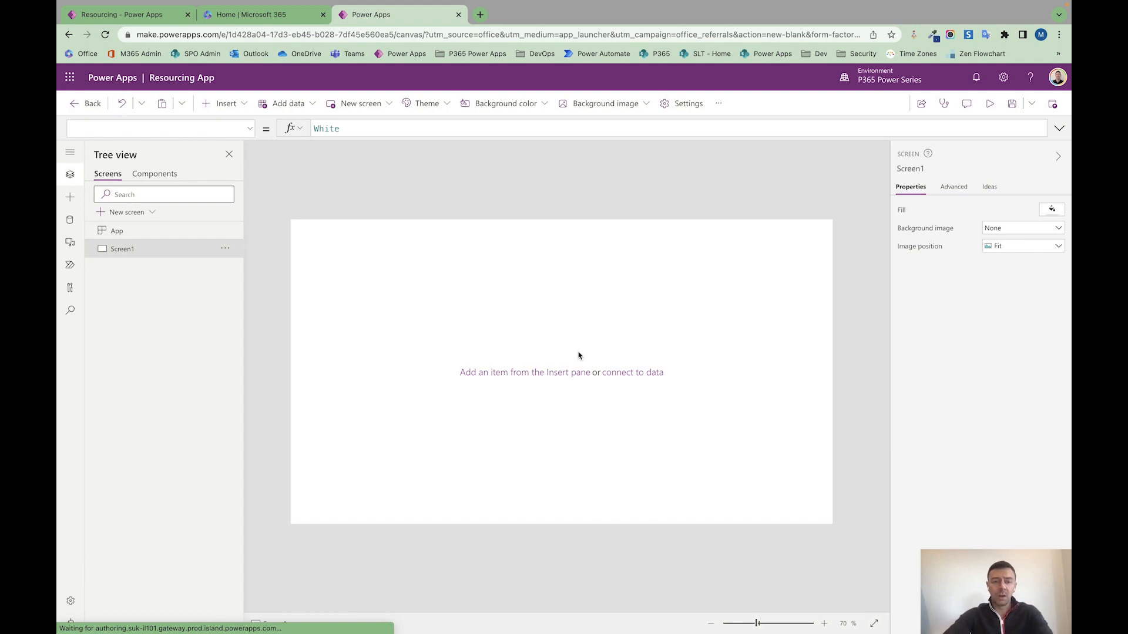
pyautogui.moveTo(335, 300)
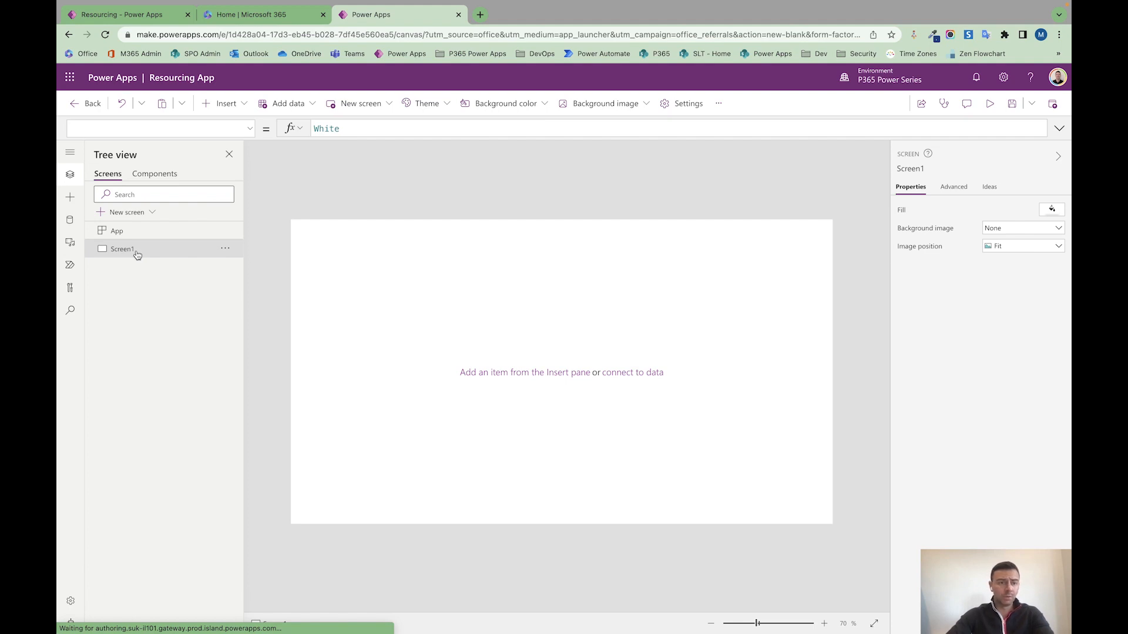
# Rename Screen1 to Home in the Tree view.
pyautogui.doubleClick(122, 248)
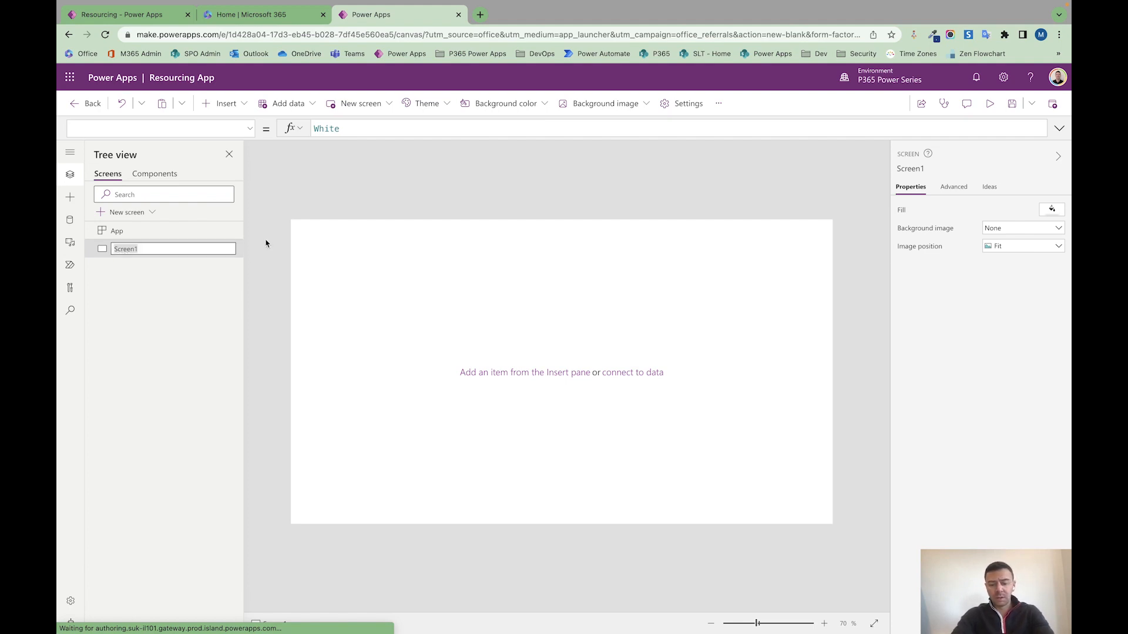
pyautogui.write('Home')
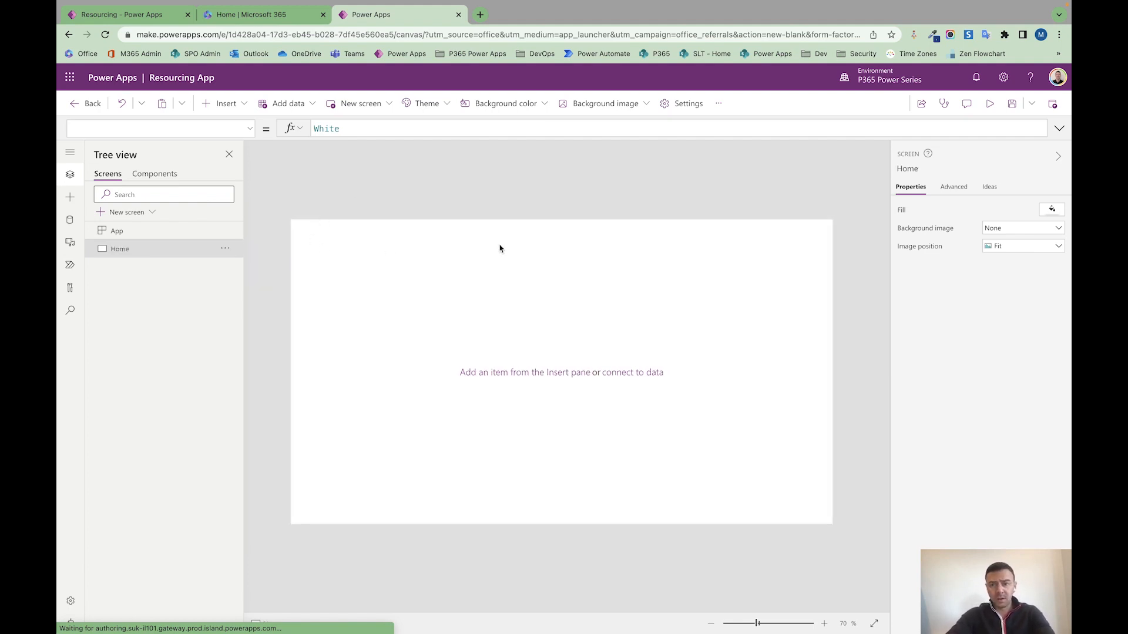
pyautogui.moveTo(458, 325)
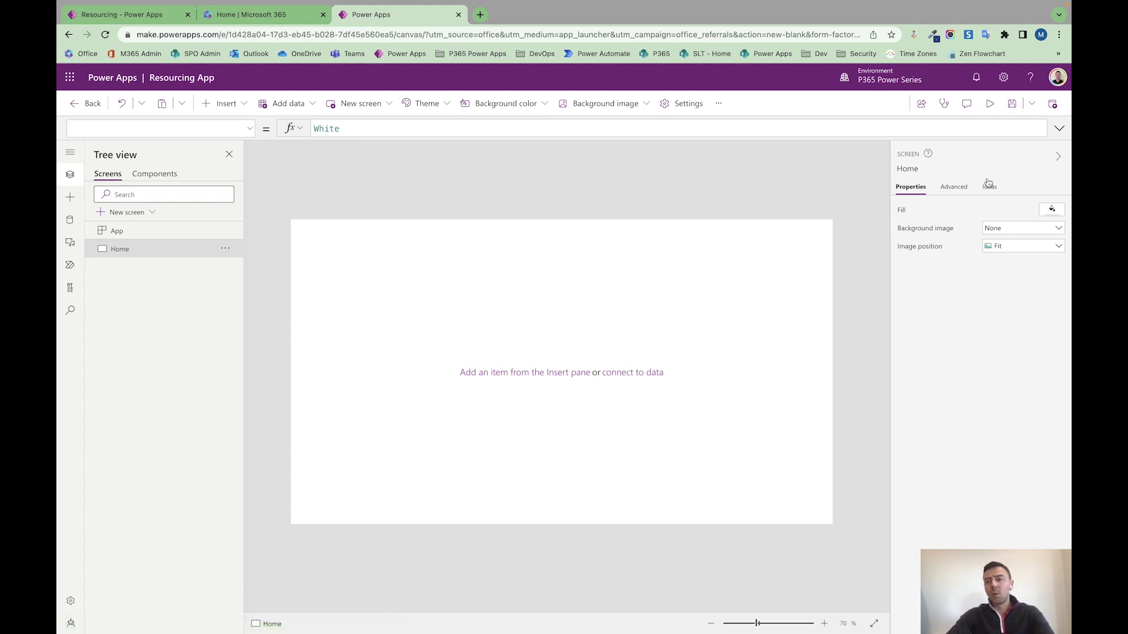
pyautogui.moveTo(1011, 104)
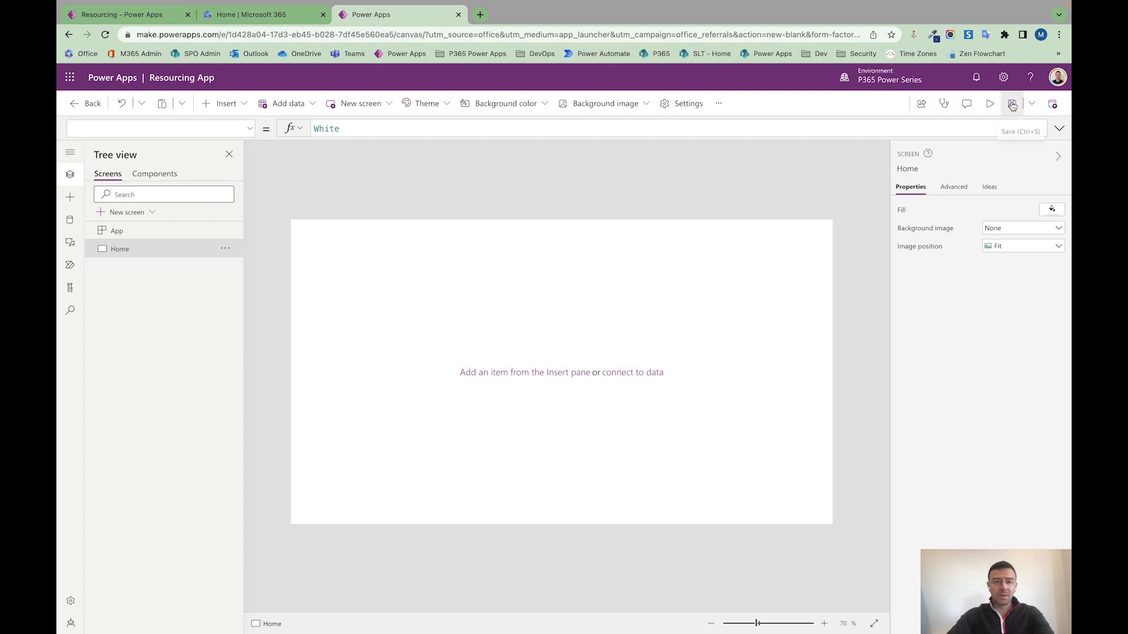
pyautogui.moveTo(1012, 104)
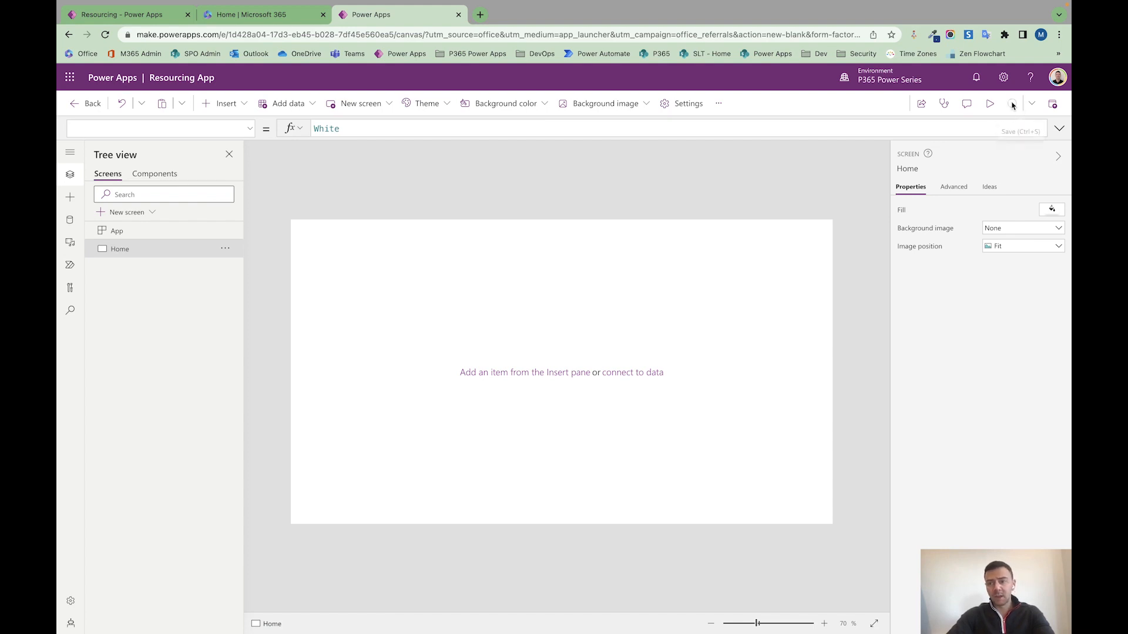
pyautogui.moveTo(735, 212)
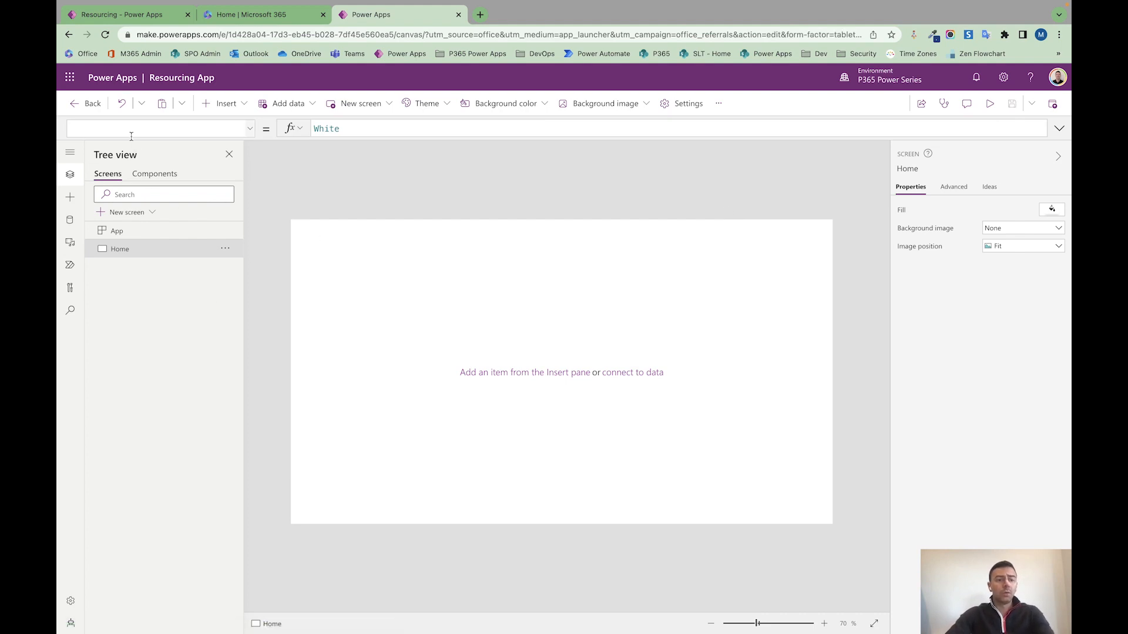
pyautogui.moveTo(271, 222)
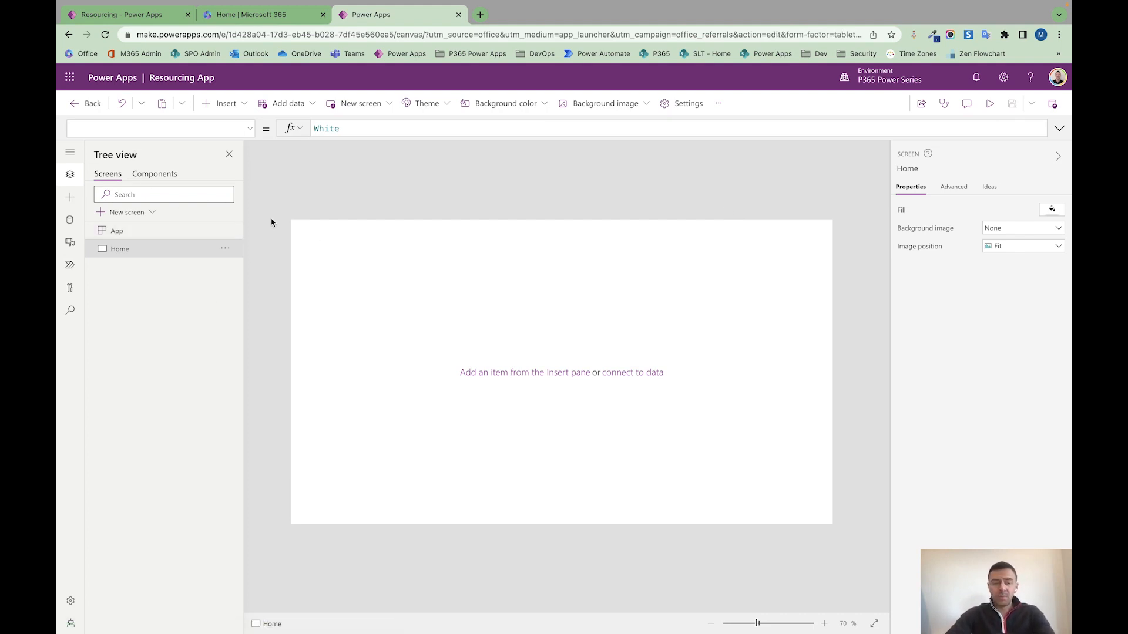
pyautogui.click(126, 212)
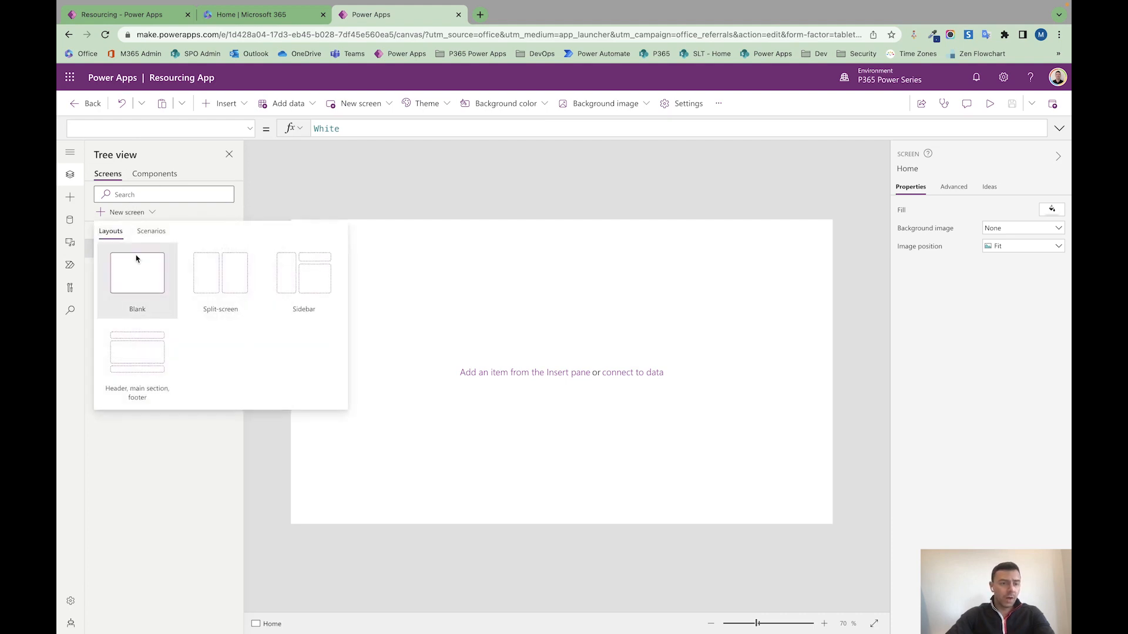
pyautogui.click(137, 273)
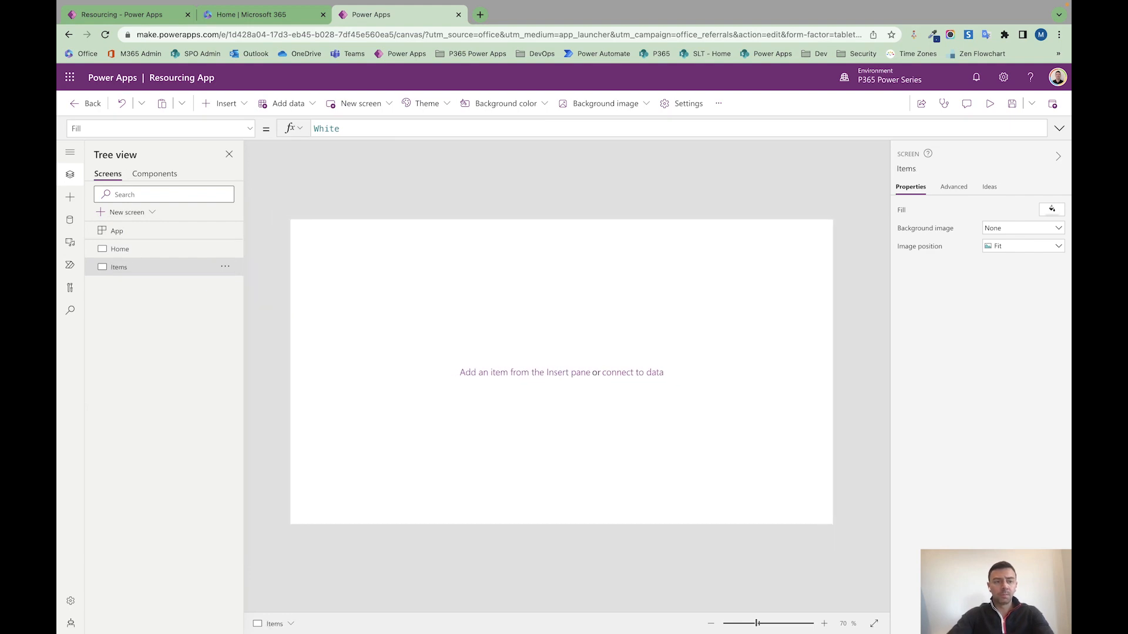
pyautogui.click(125, 211)
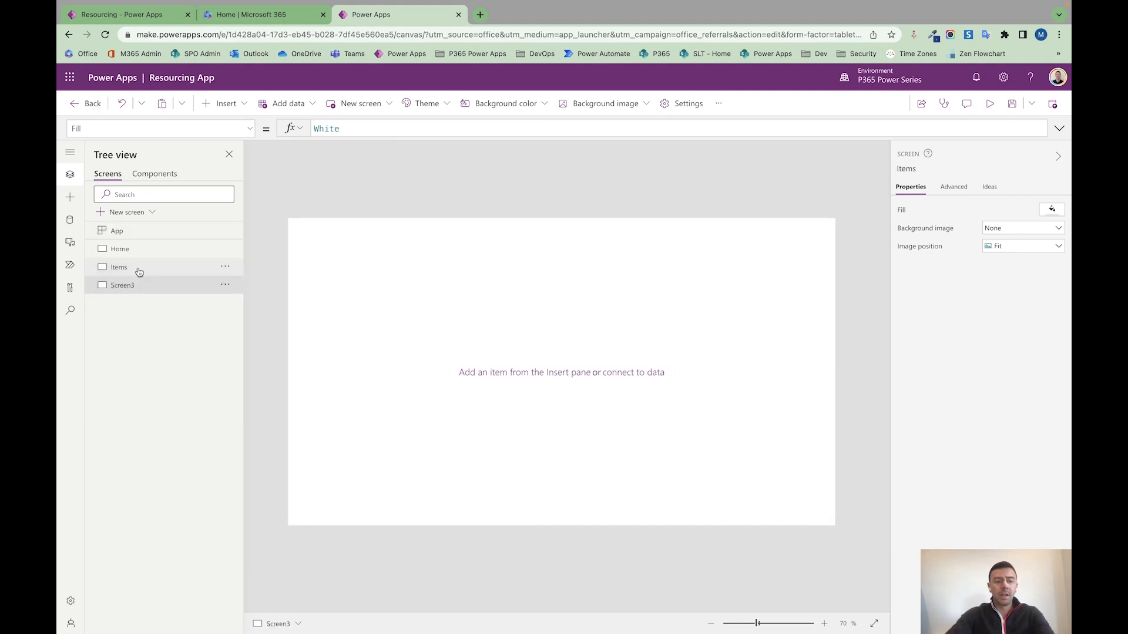
pyautogui.click(122, 285)
pyautogui.write('Admin')
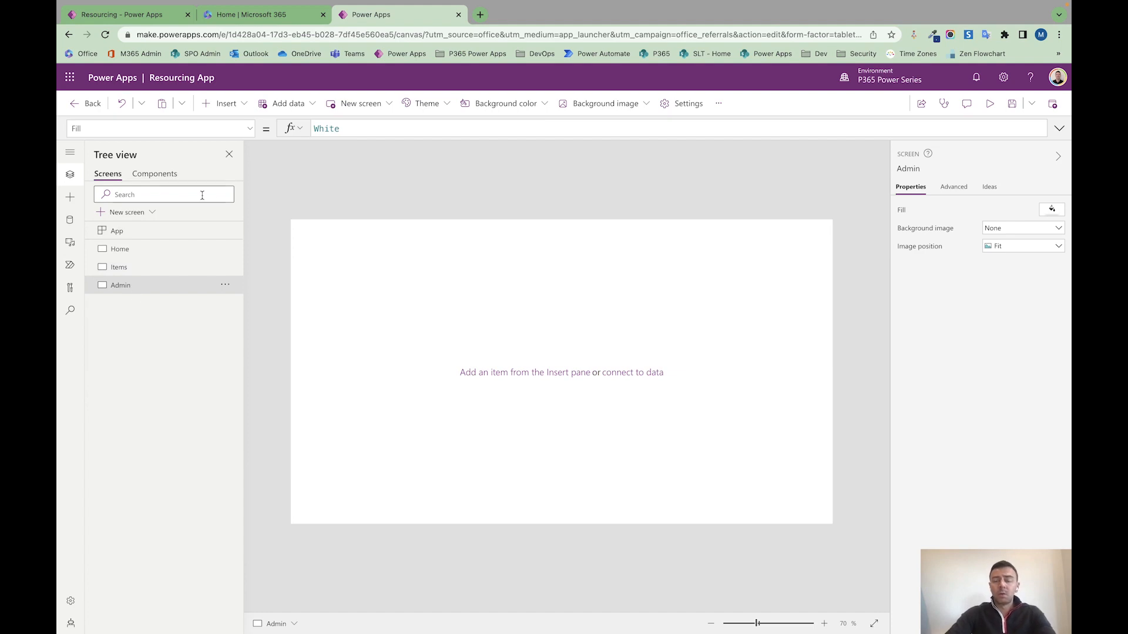
pyautogui.moveTo(416, 204)
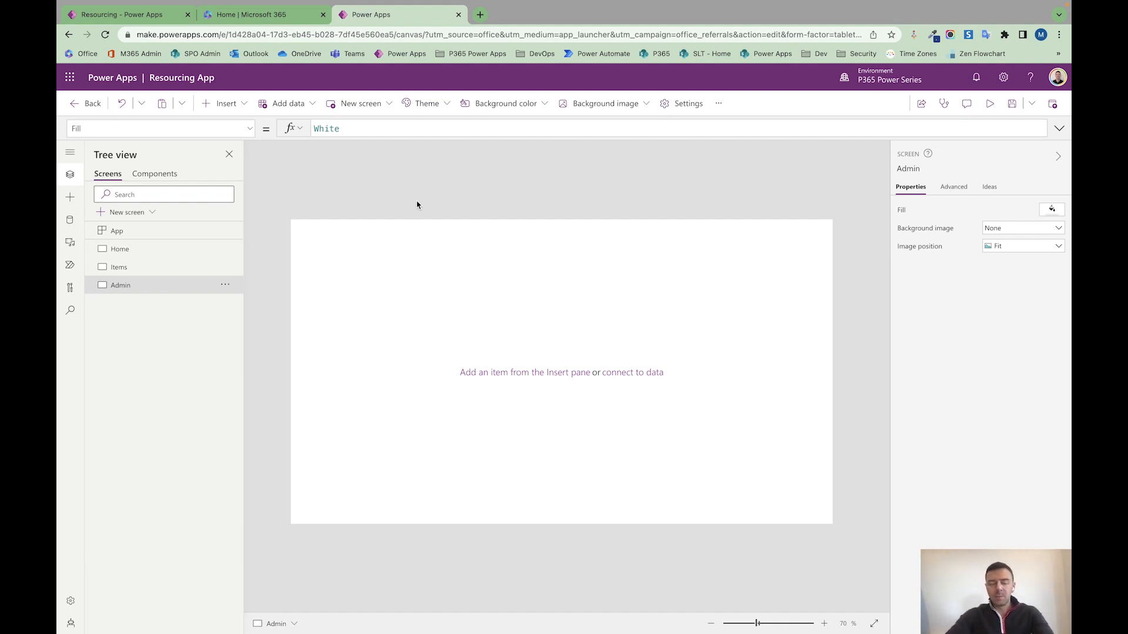
pyautogui.moveTo(318, 356)
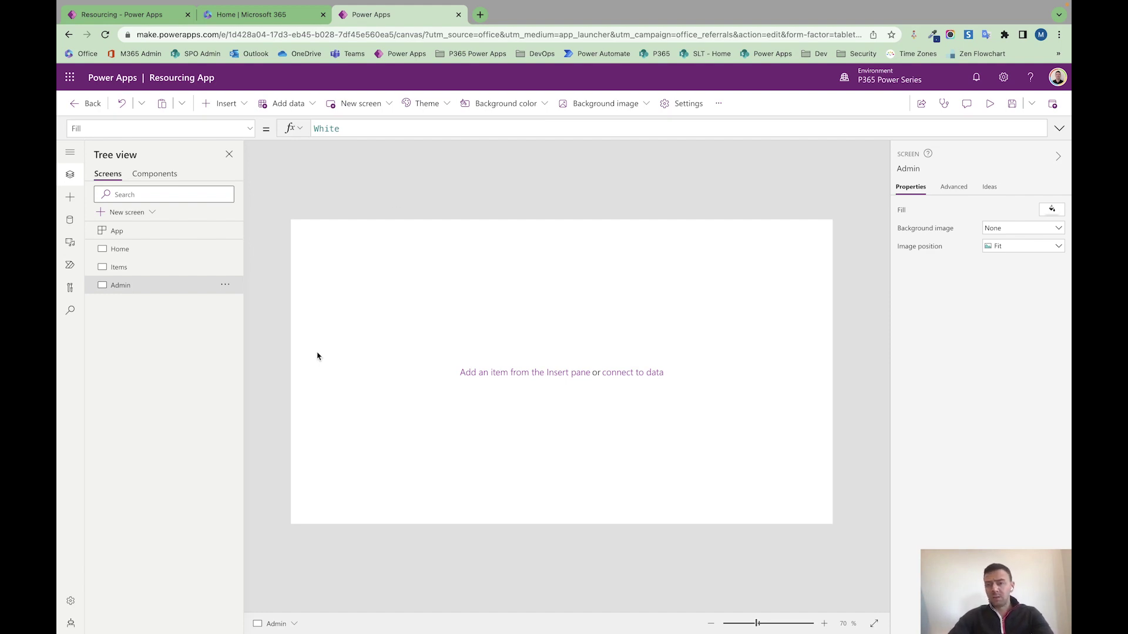
pyautogui.moveTo(332, 303)
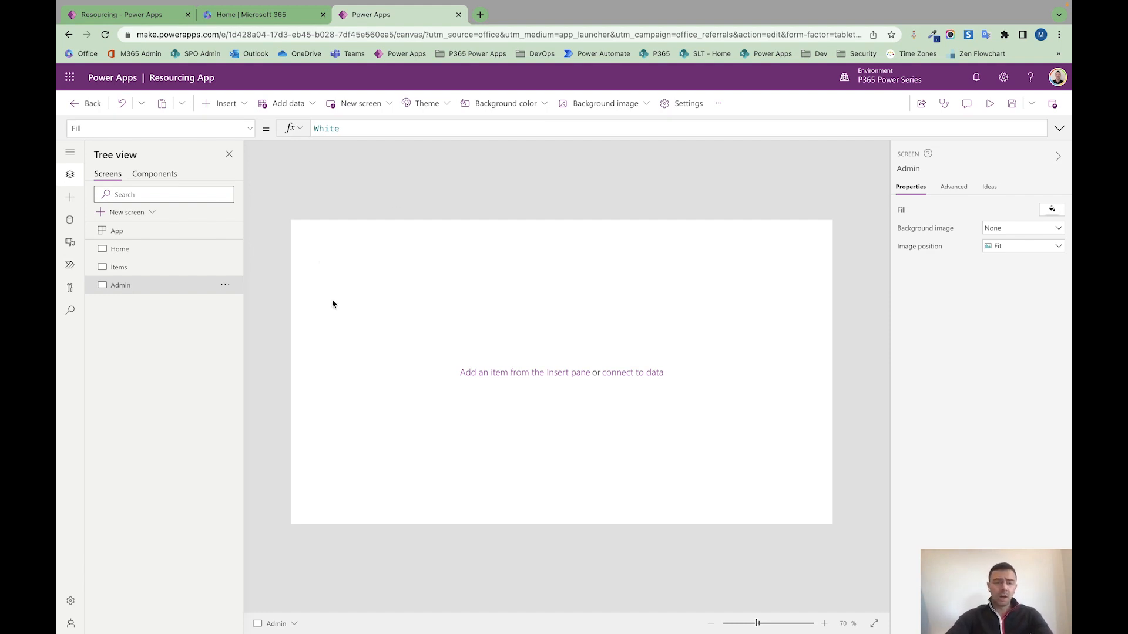
pyautogui.moveTo(322, 383)
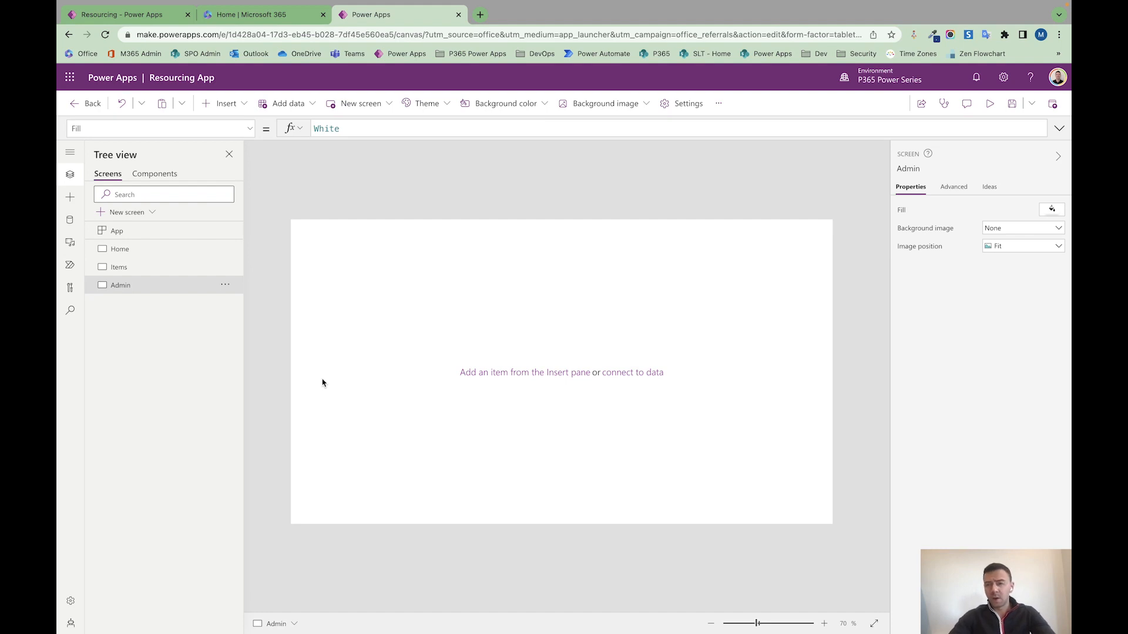
pyautogui.moveTo(218, 266)
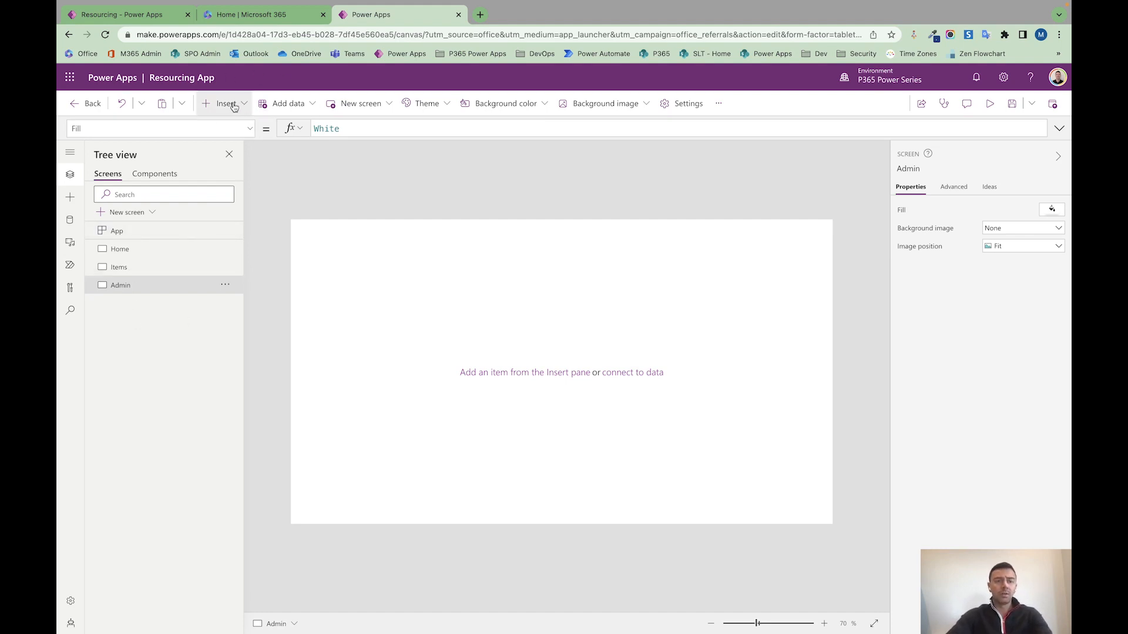
pyautogui.moveTo(301, 241)
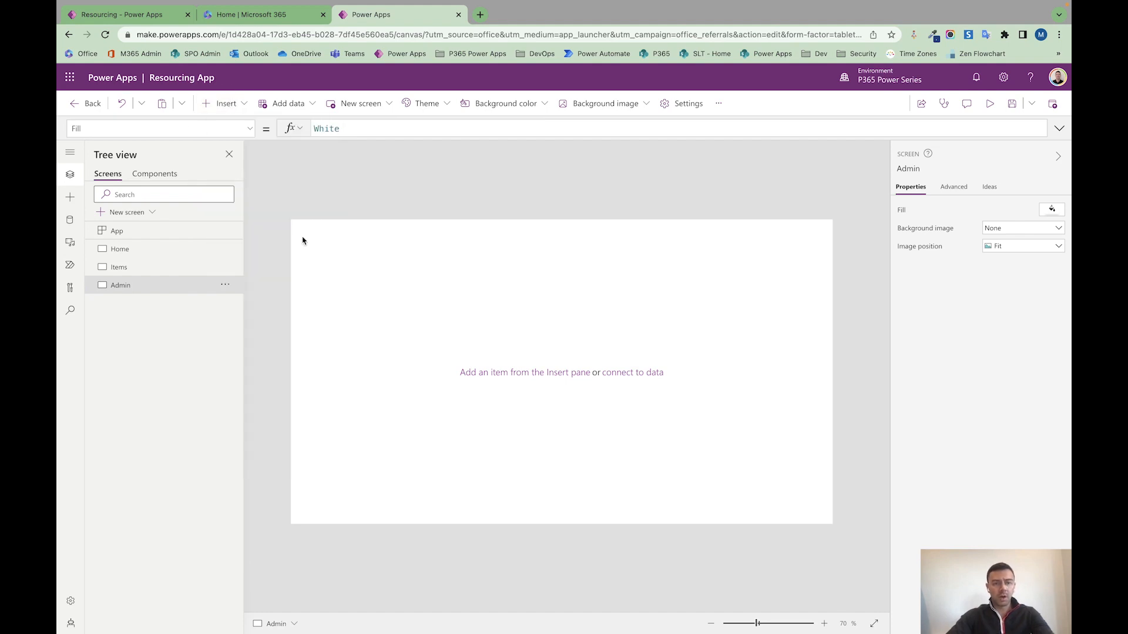
# Add a bold Segoe UI size-20 label lblTitle to the Admin screen.
pyautogui.click(226, 104)
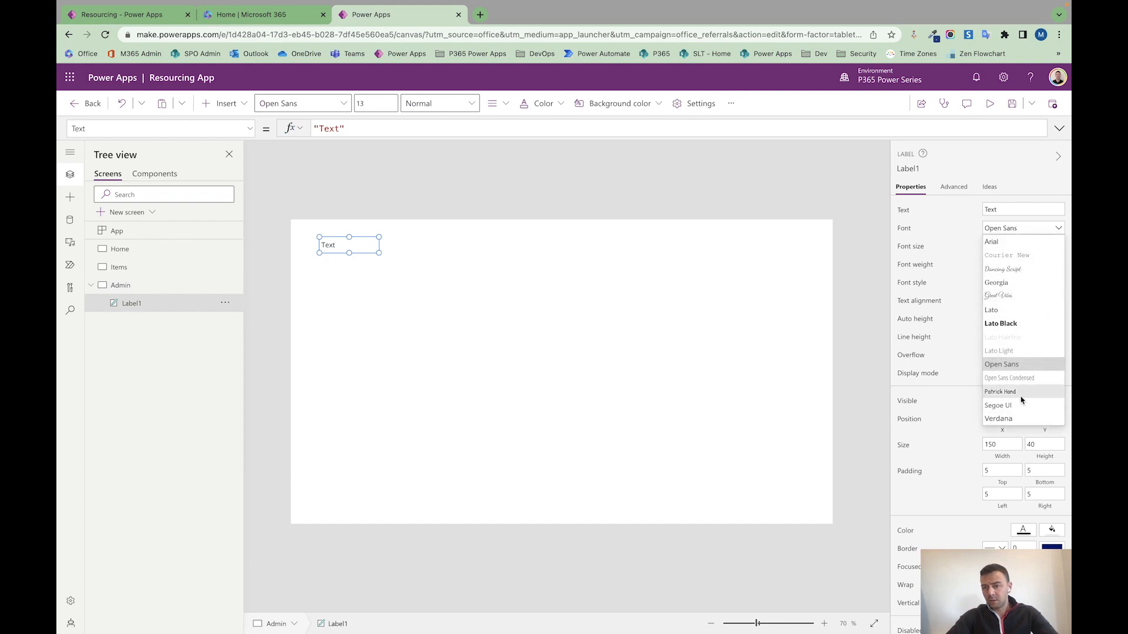
pyautogui.click(997, 405)
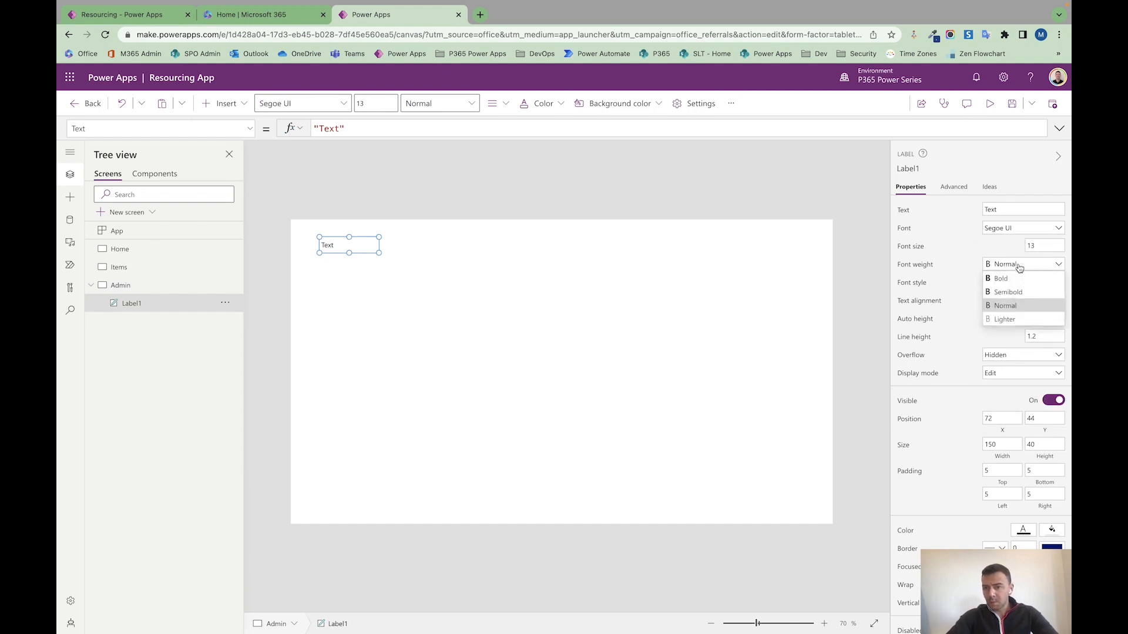
pyautogui.click(1001, 277)
pyautogui.write('lblTitle')
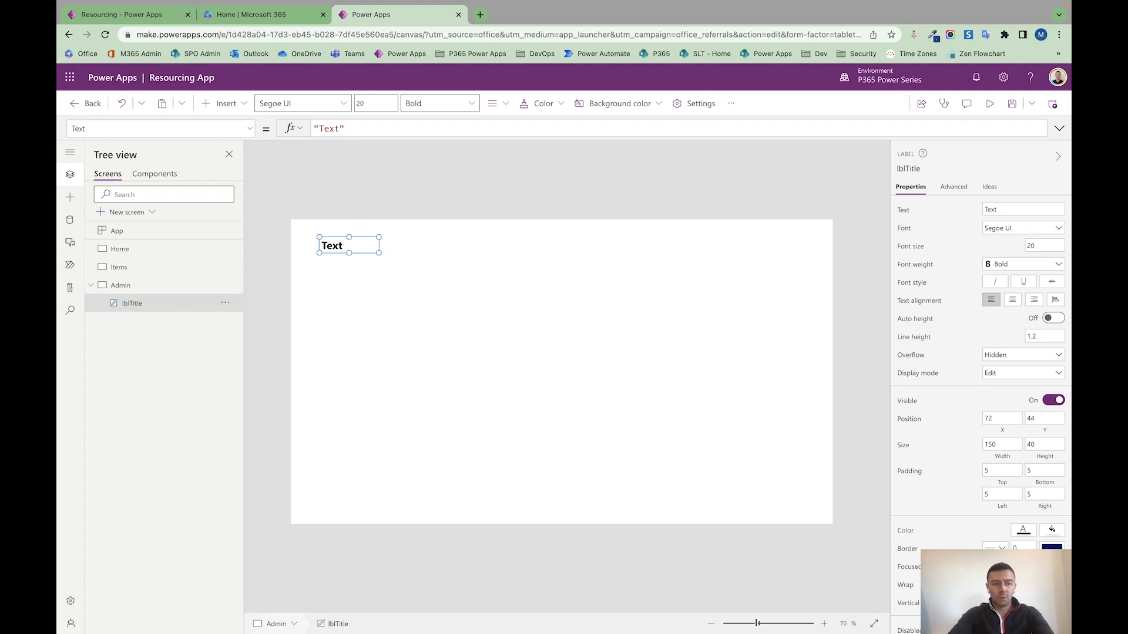
pyautogui.moveTo(365, 245)
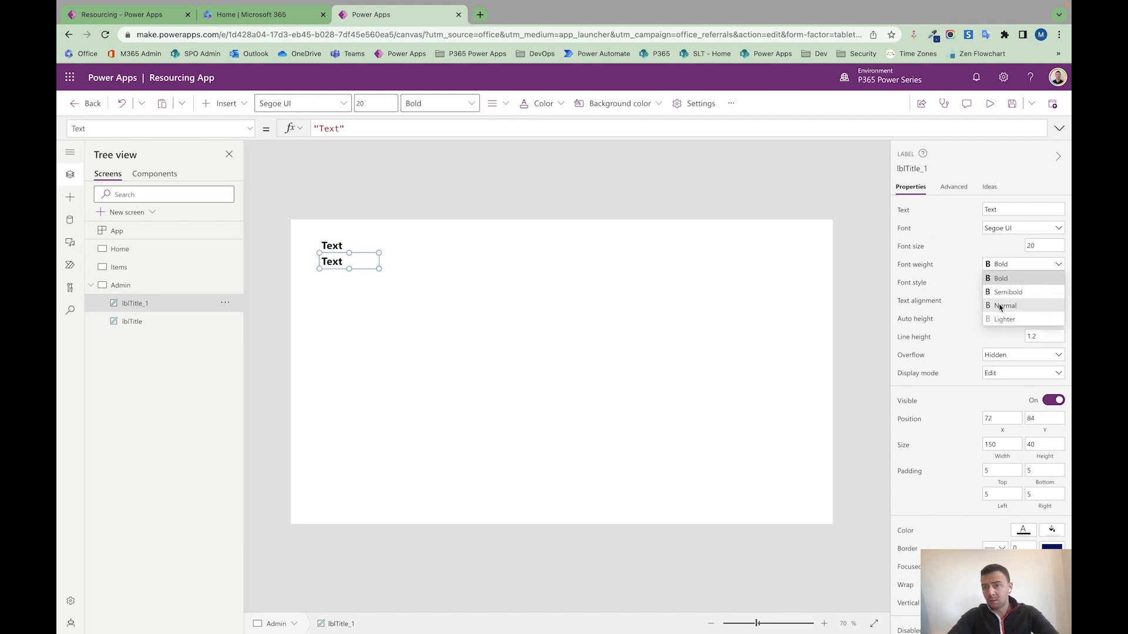
# Make the copied label normal weight size 14 and rename it lblText.
pyautogui.click(1005, 306)
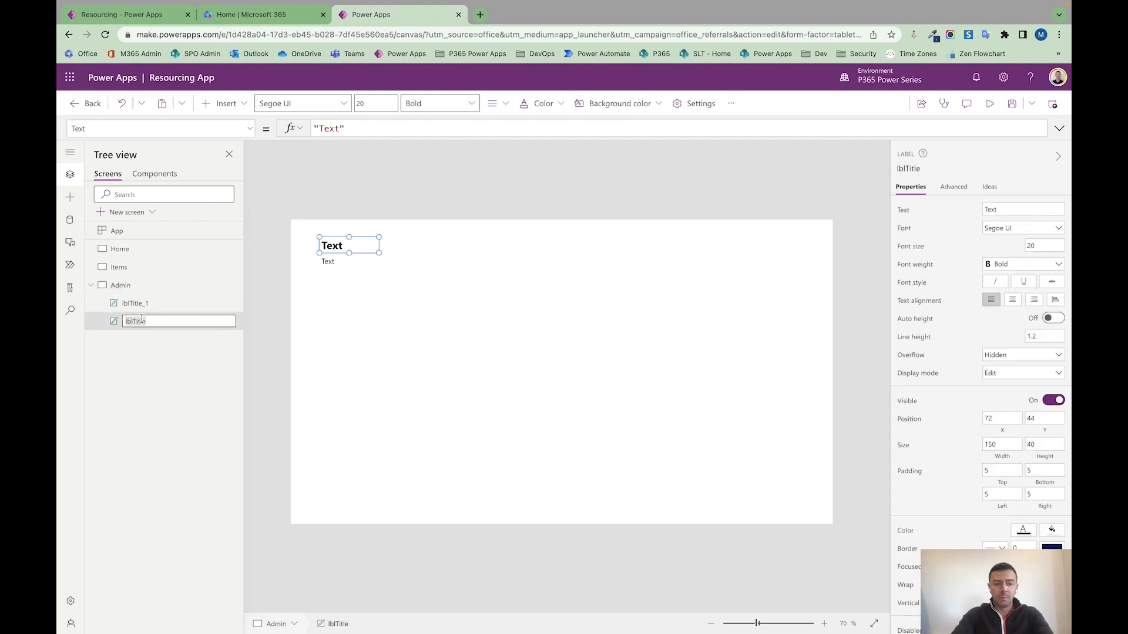
pyautogui.click(134, 303)
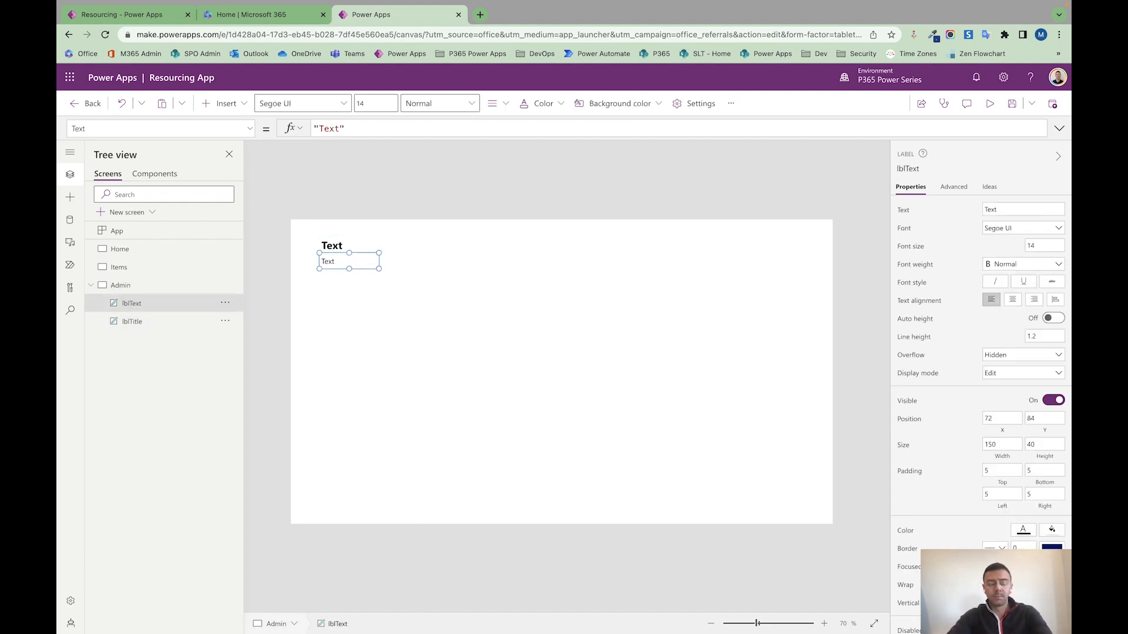
pyautogui.click(120, 284)
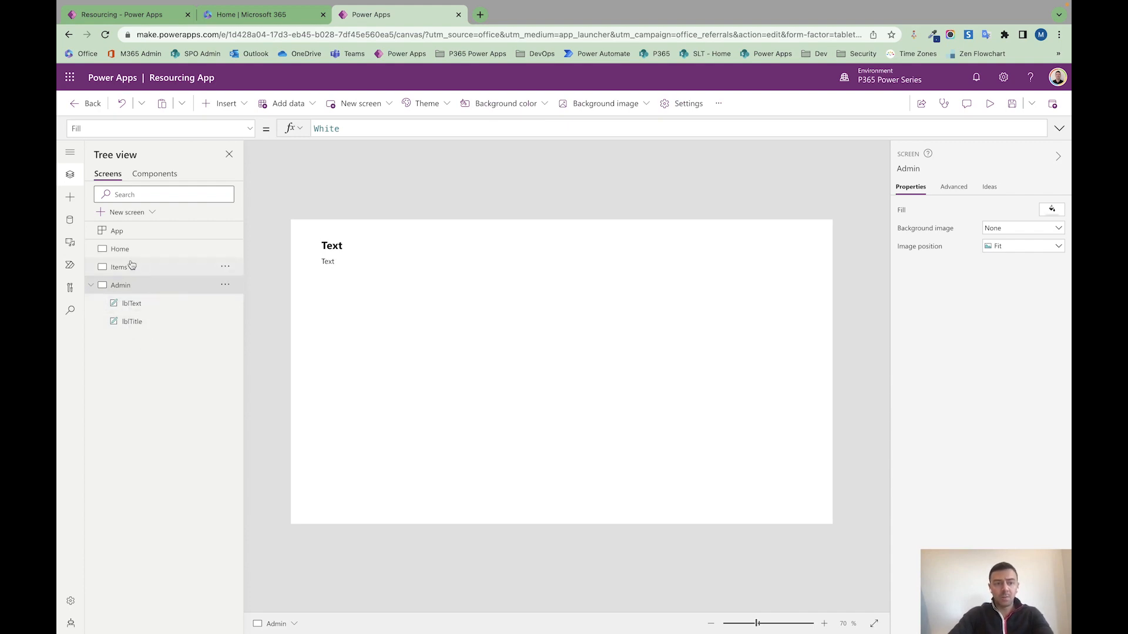
# Select lblText and lblTitle together in Tree view for copying to Items.
pyautogui.click(130, 321)
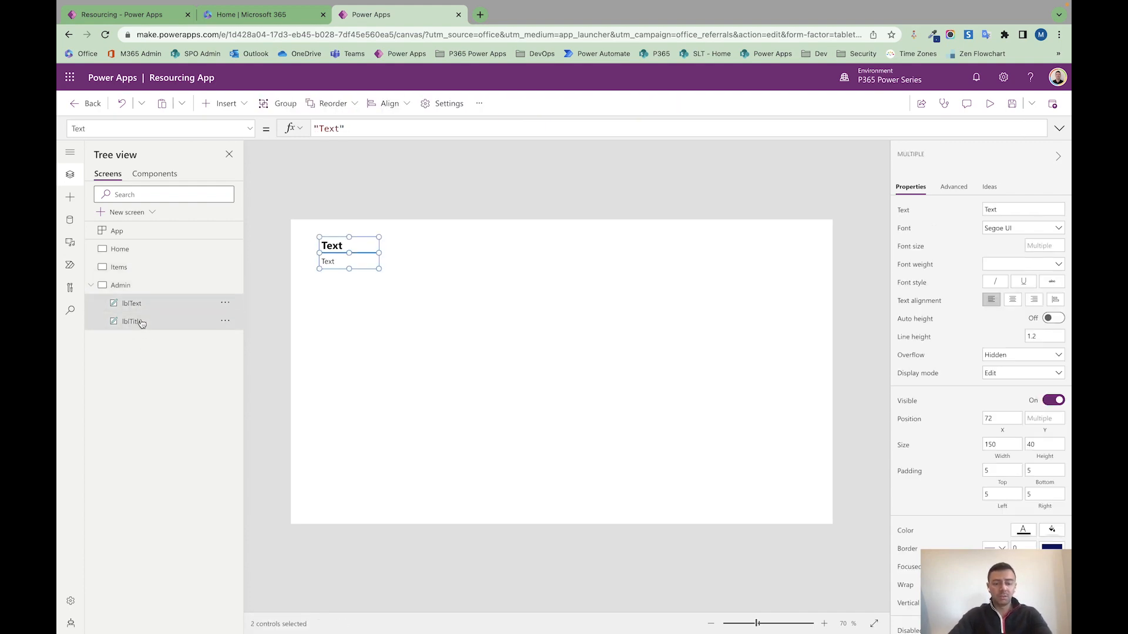
pyautogui.click(119, 267)
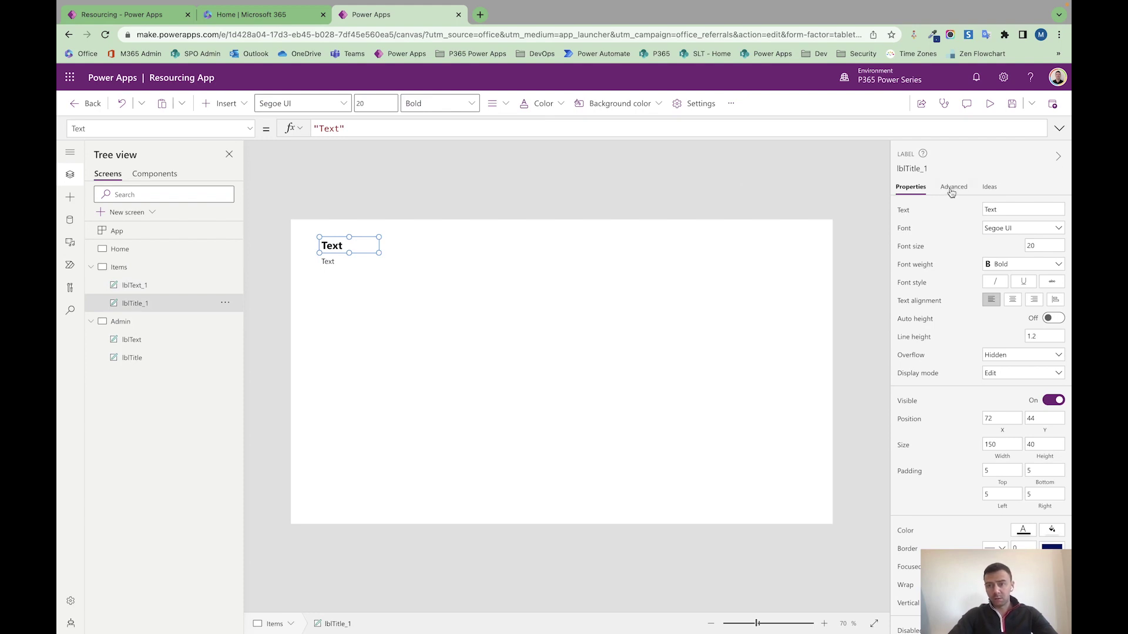
# Set lblTitle_1's Color, HoverColor, Fill and Size formulas to reference lblTitle's properties.
pyautogui.click(952, 186)
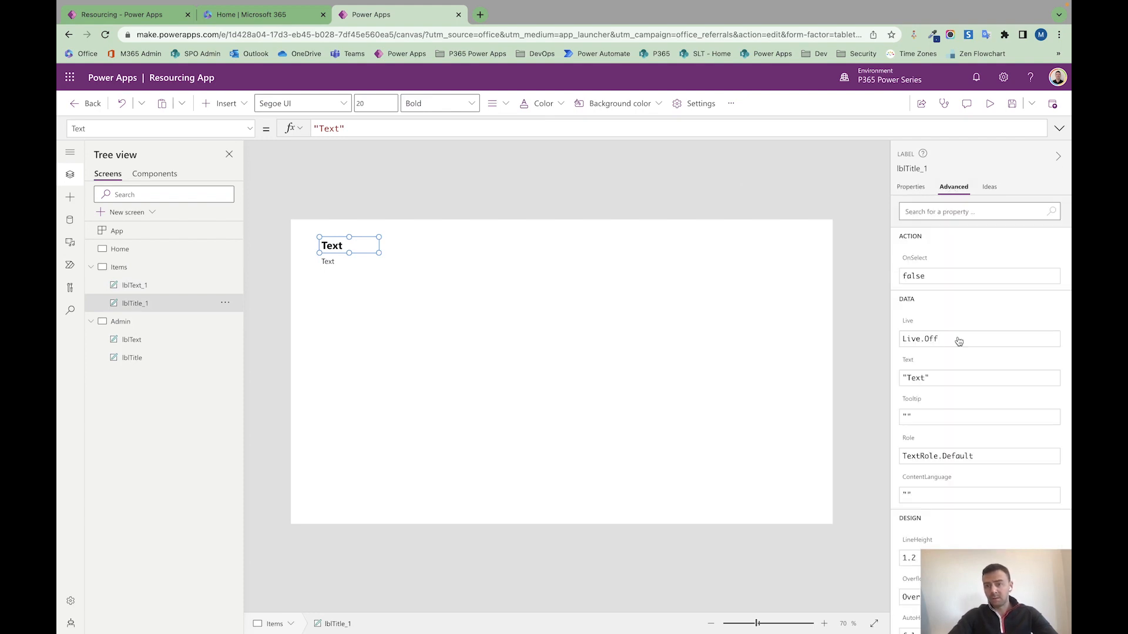
pyautogui.scroll(-3)
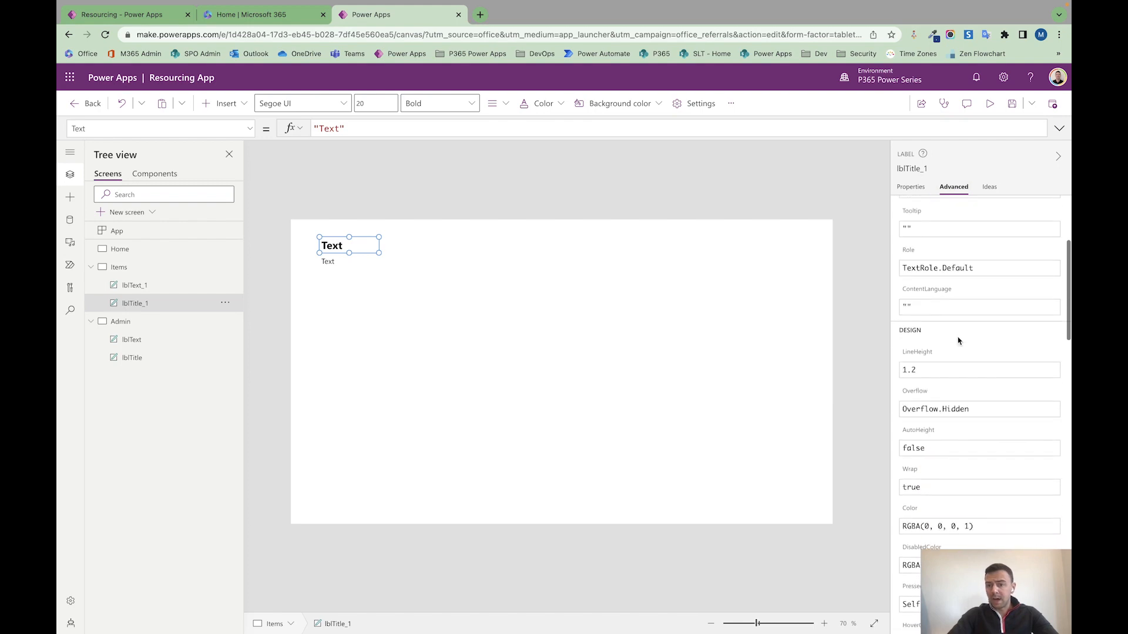
pyautogui.scroll(-3)
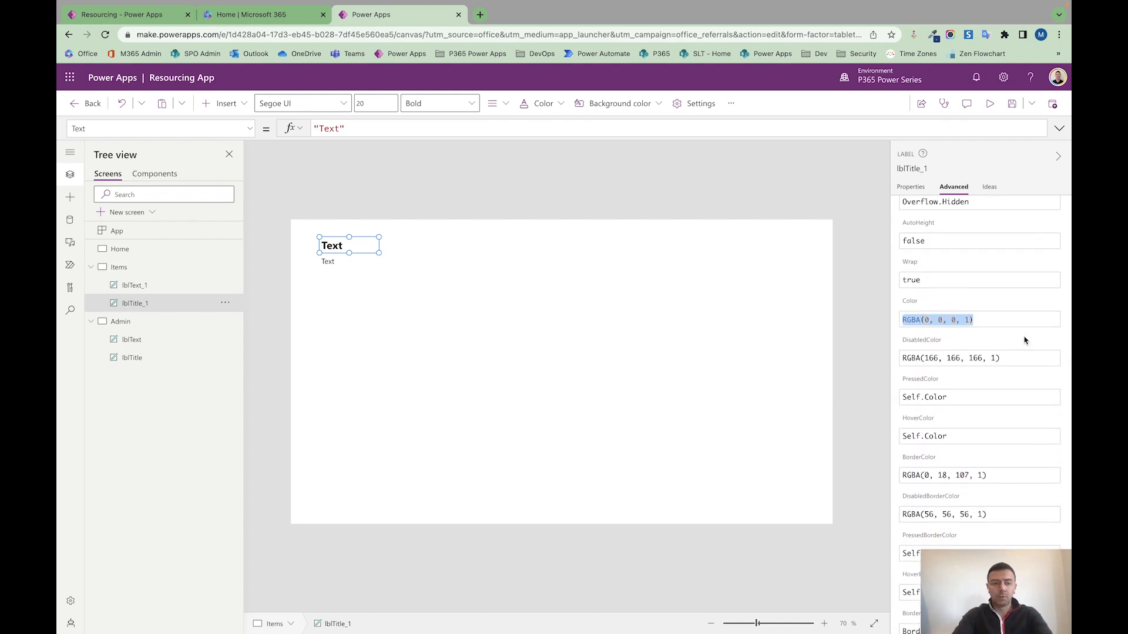
pyautogui.write('lblTitle.Color')
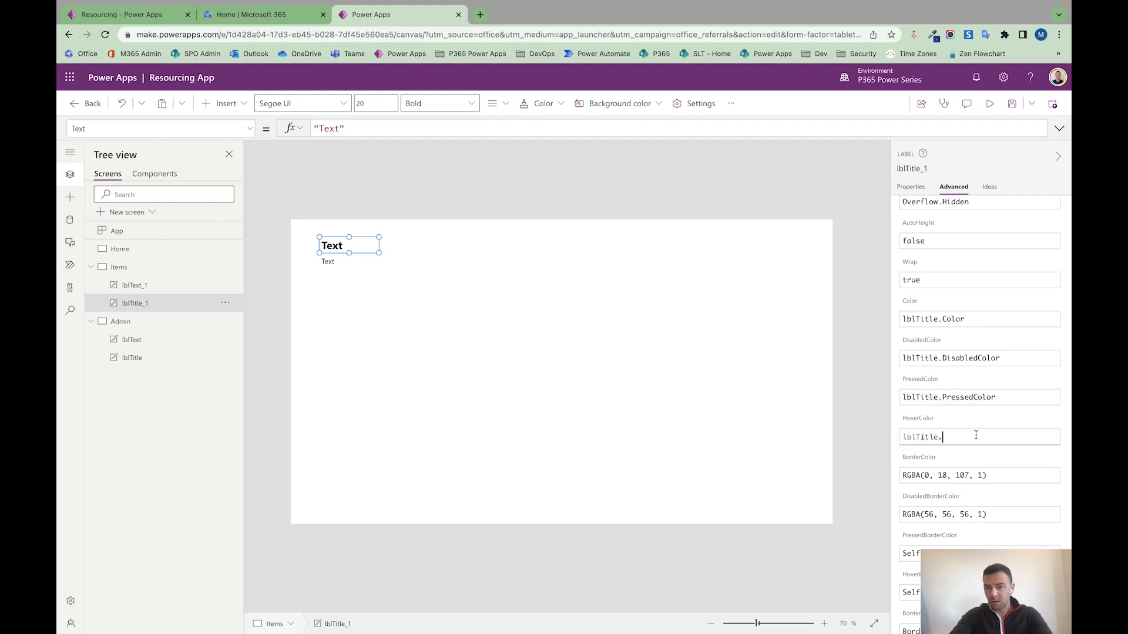
pyautogui.write('HoverColor')
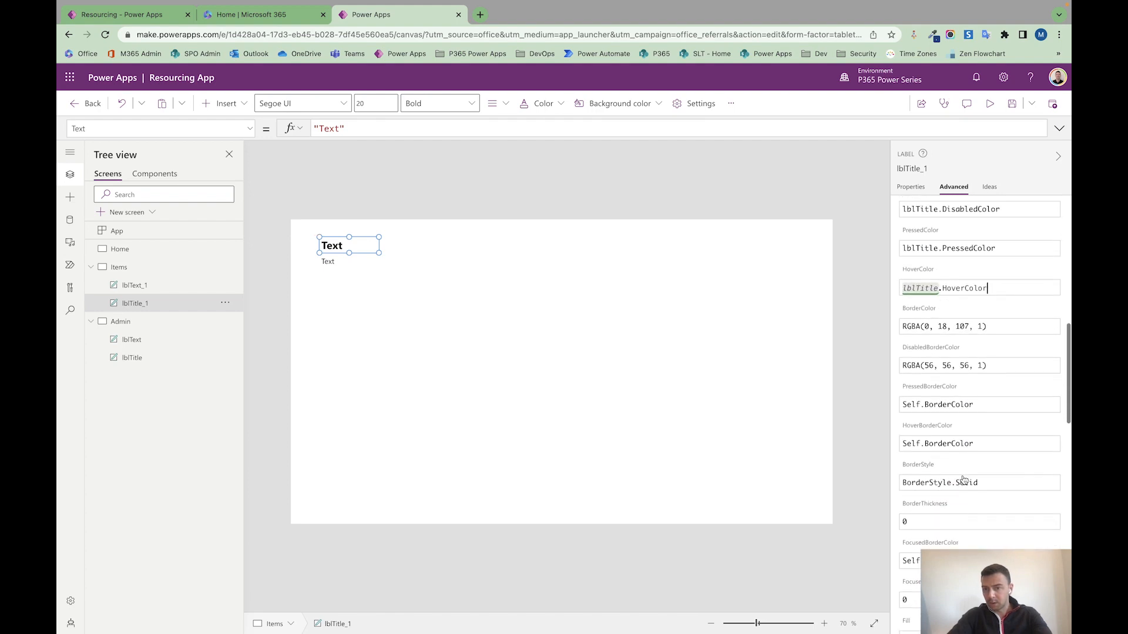
pyautogui.scroll(-3)
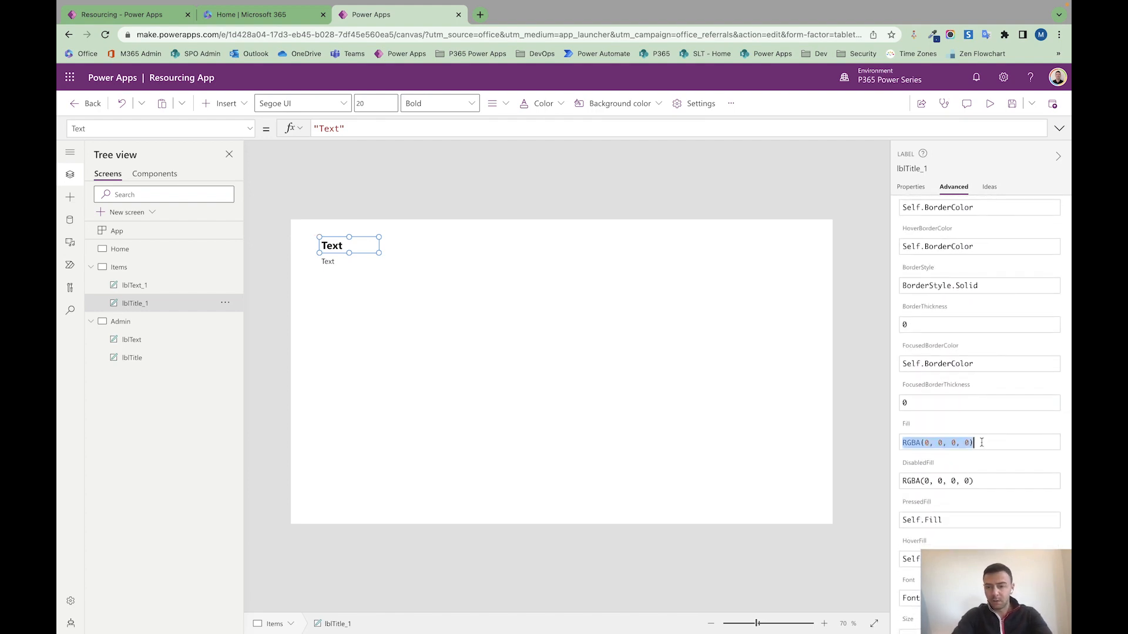
pyautogui.write('lblTitle.Fill')
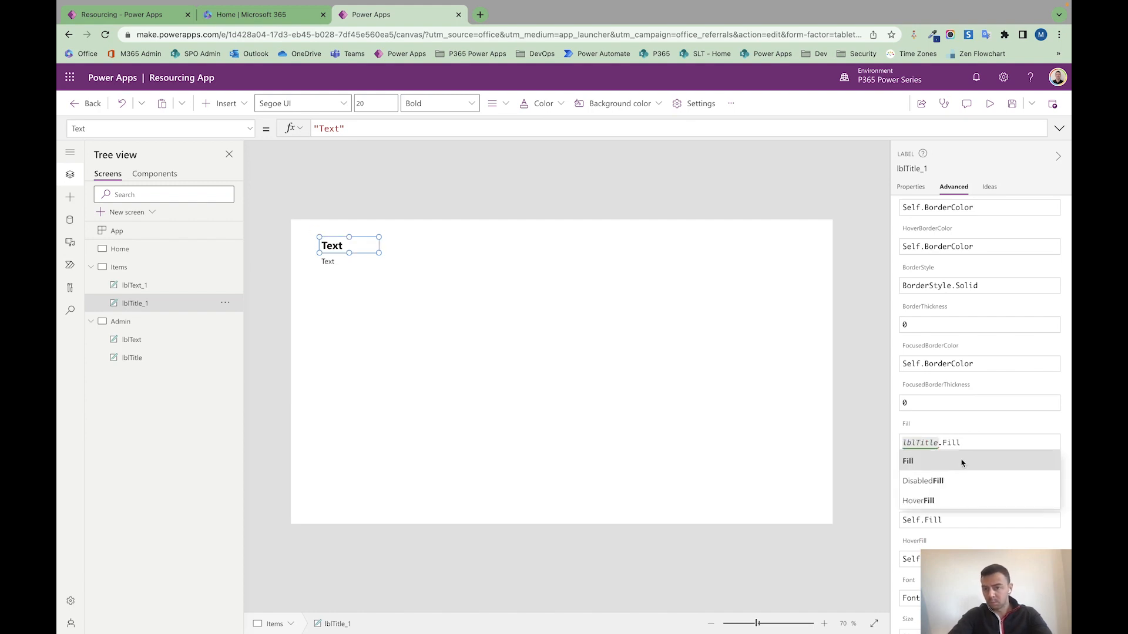
pyautogui.scroll(-3)
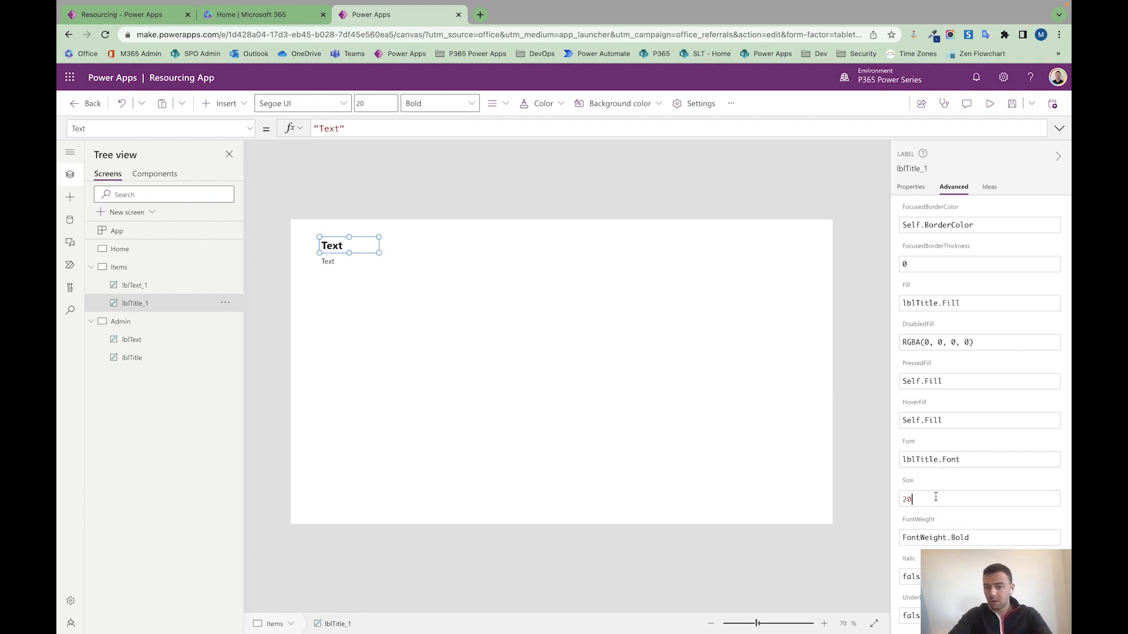
pyautogui.write('lblTitle.Size')
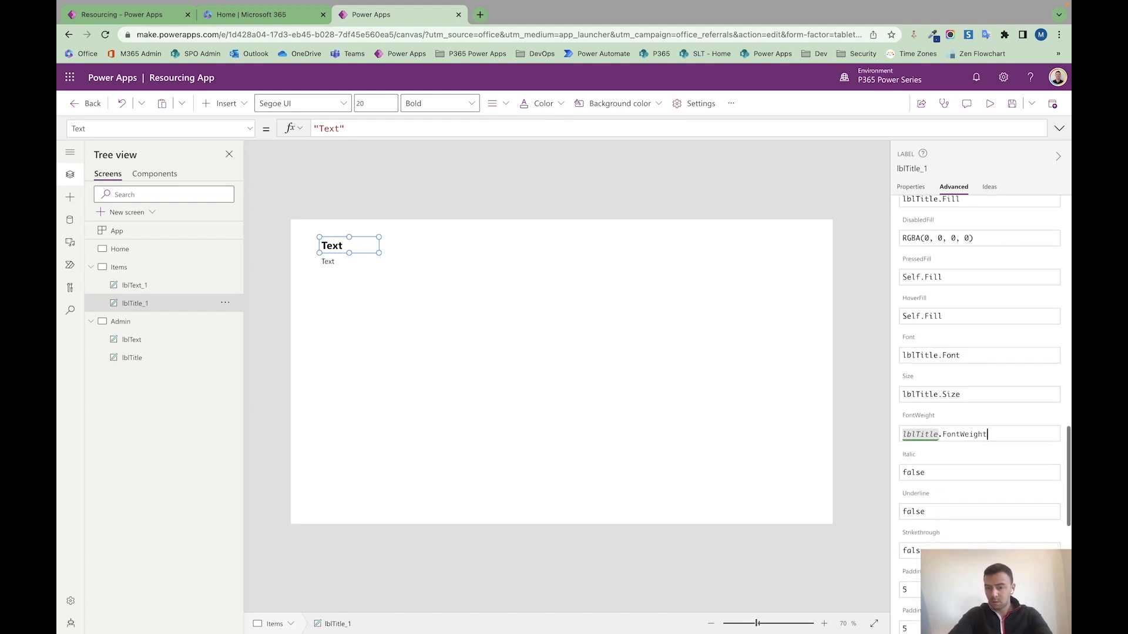
pyautogui.scroll(-3)
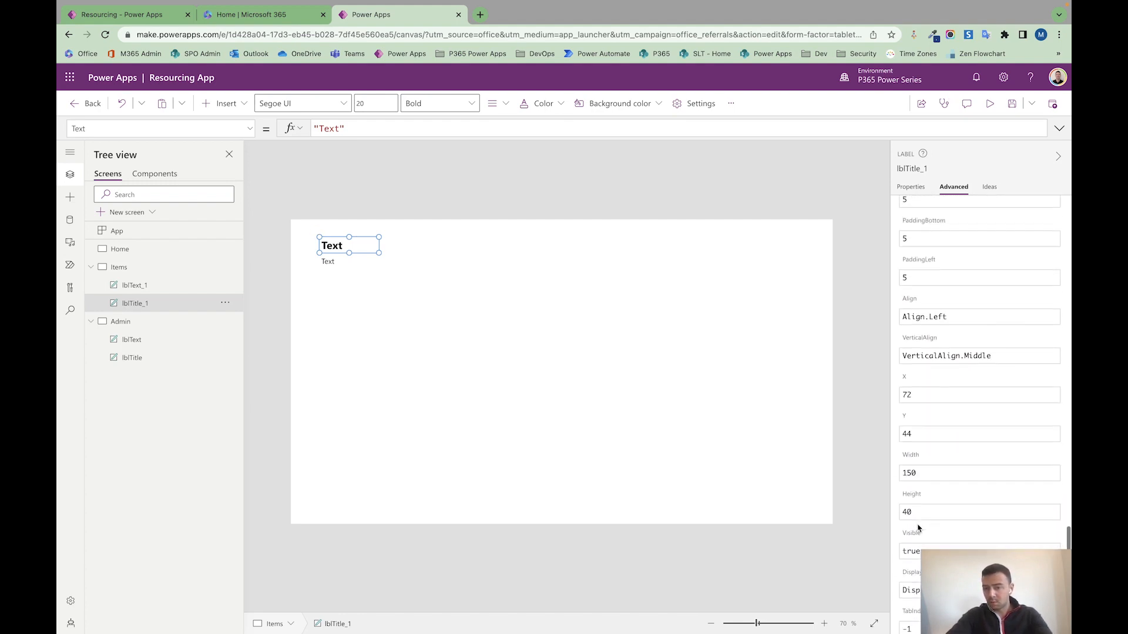
pyautogui.scroll(3)
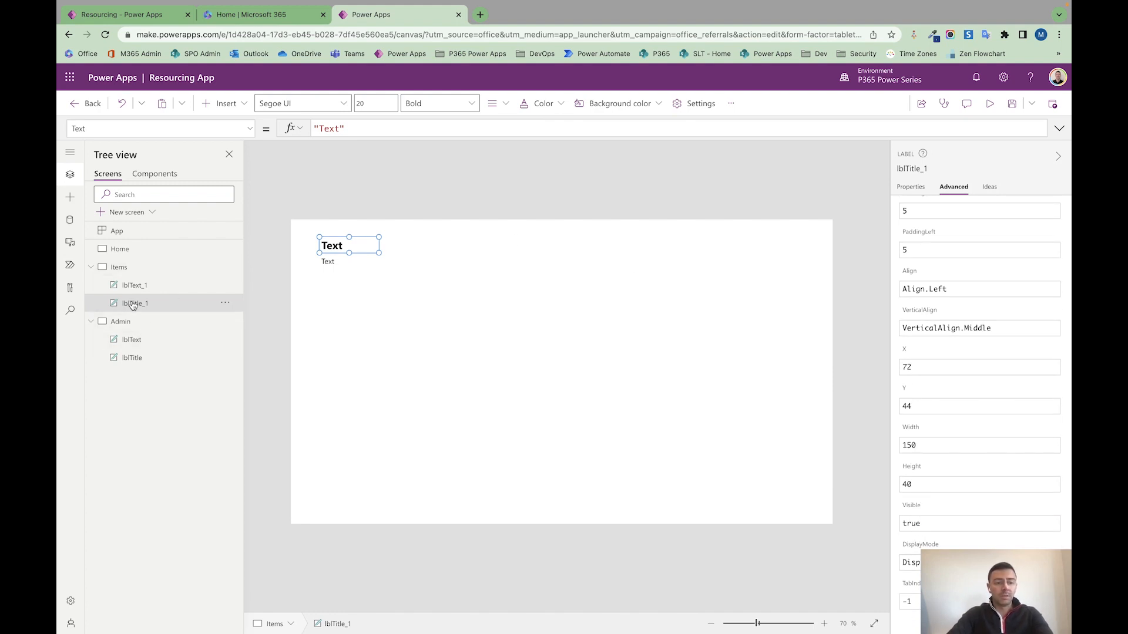
# Rename the copied title label and set lblText's font to Lato Black.
pyautogui.doubleClick(136, 303)
pyautogui.write('Use')
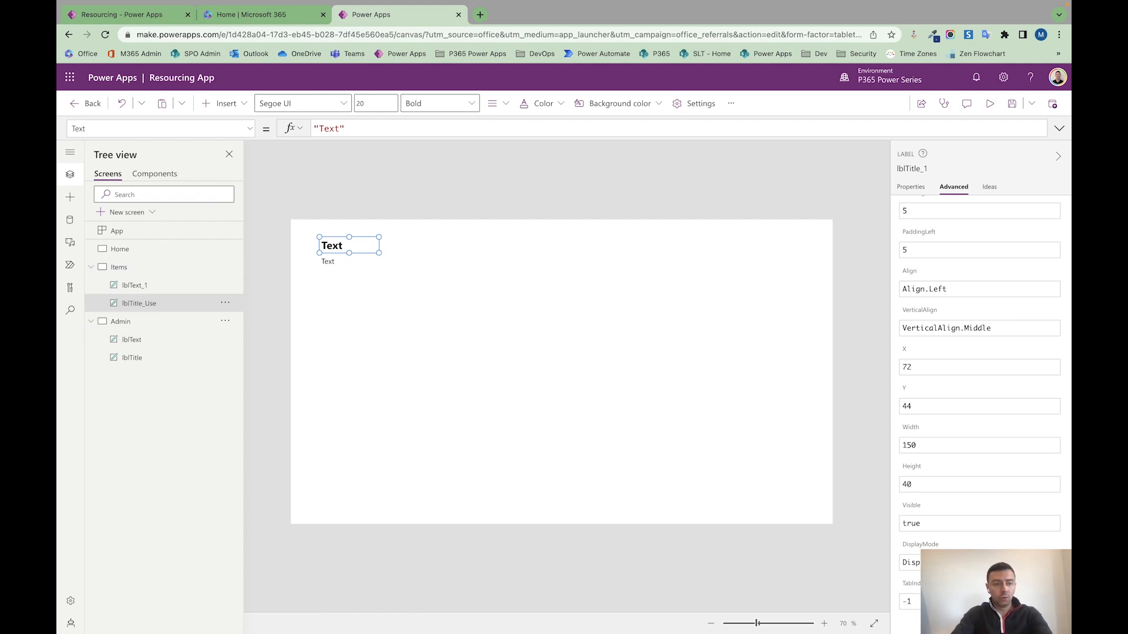
pyautogui.click(132, 338)
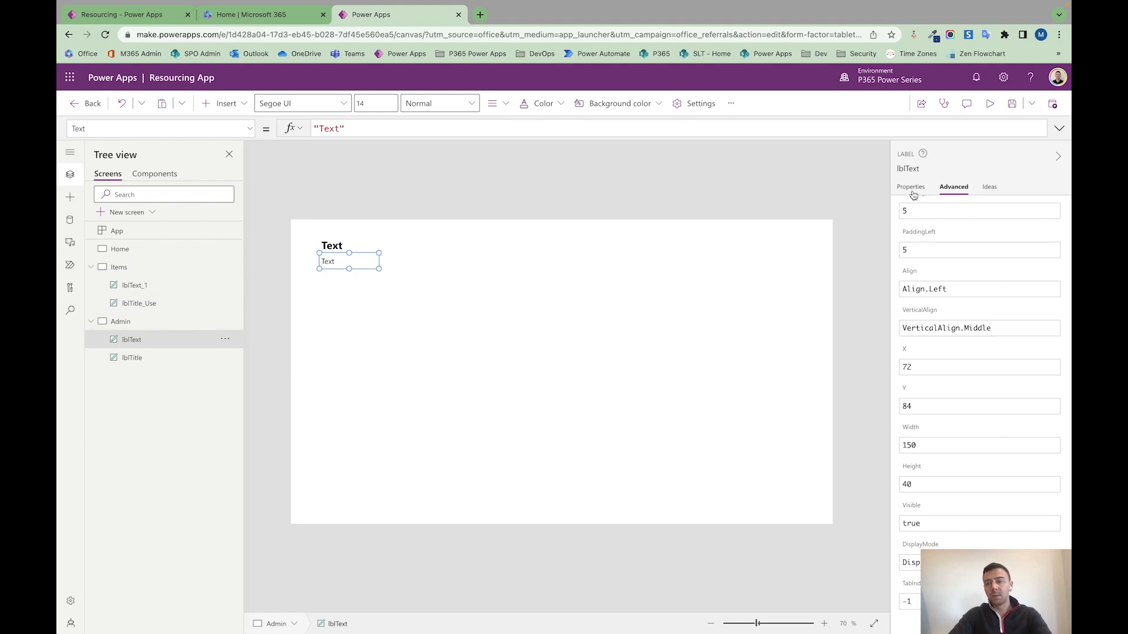
pyautogui.click(910, 187)
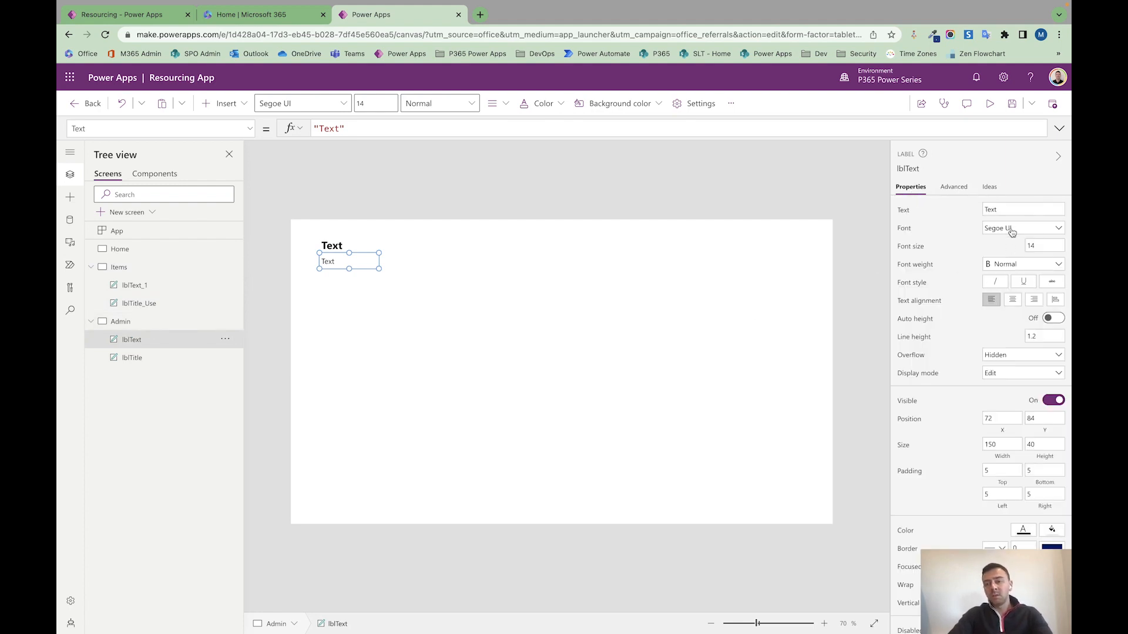
pyautogui.click(1021, 228)
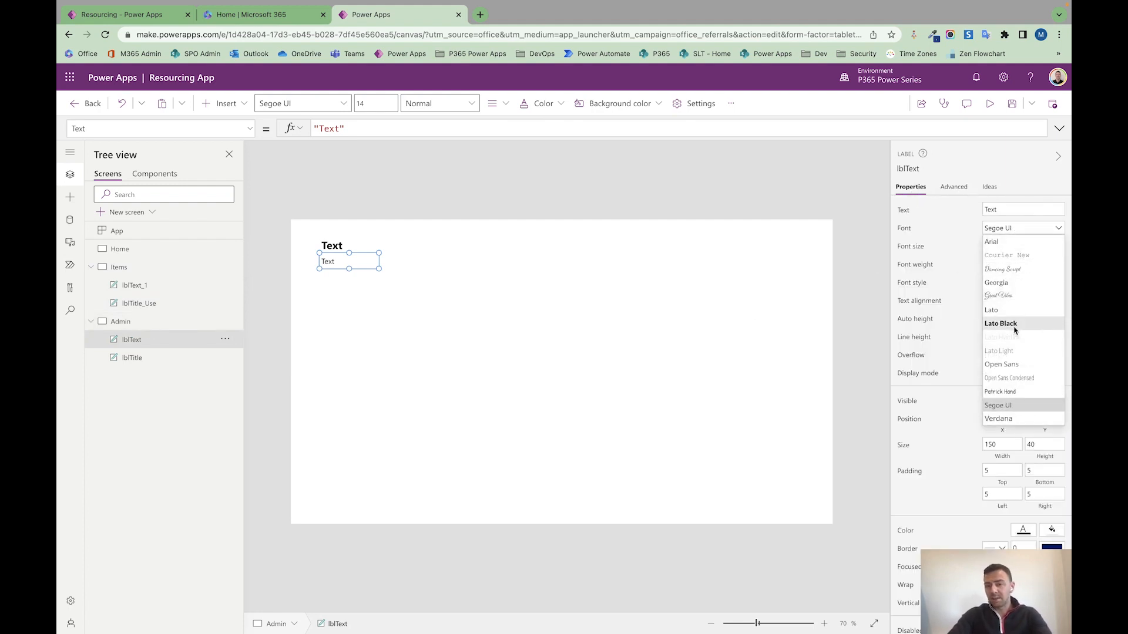
pyautogui.click(1001, 323)
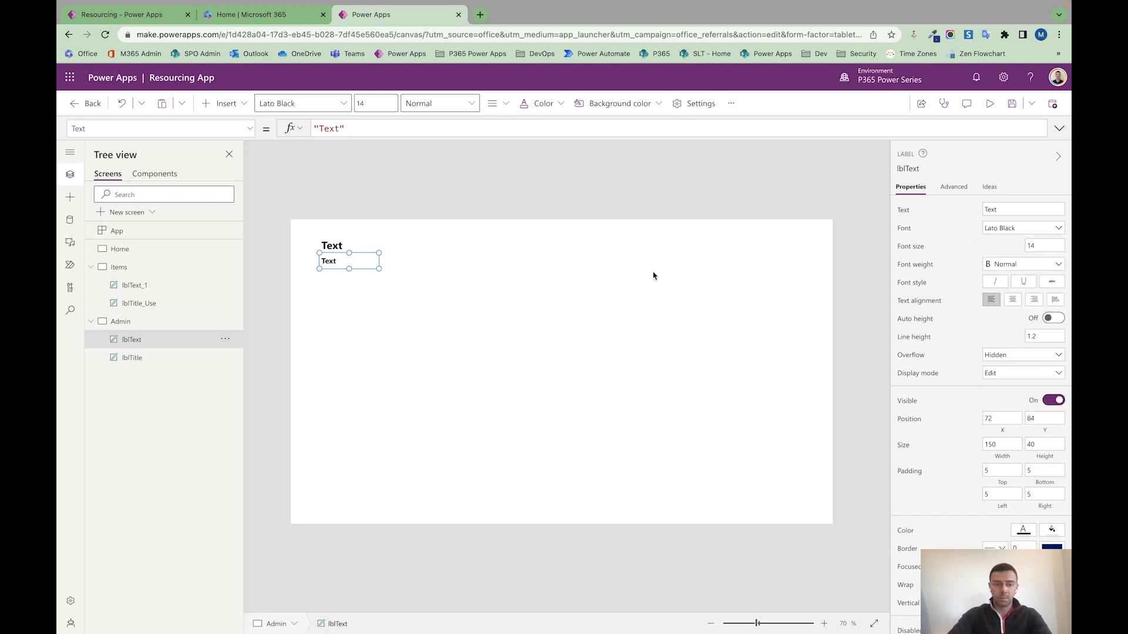
# Set lblTitle to Lato Black at size 30 and return to the Items screen.
pyautogui.click(132, 357)
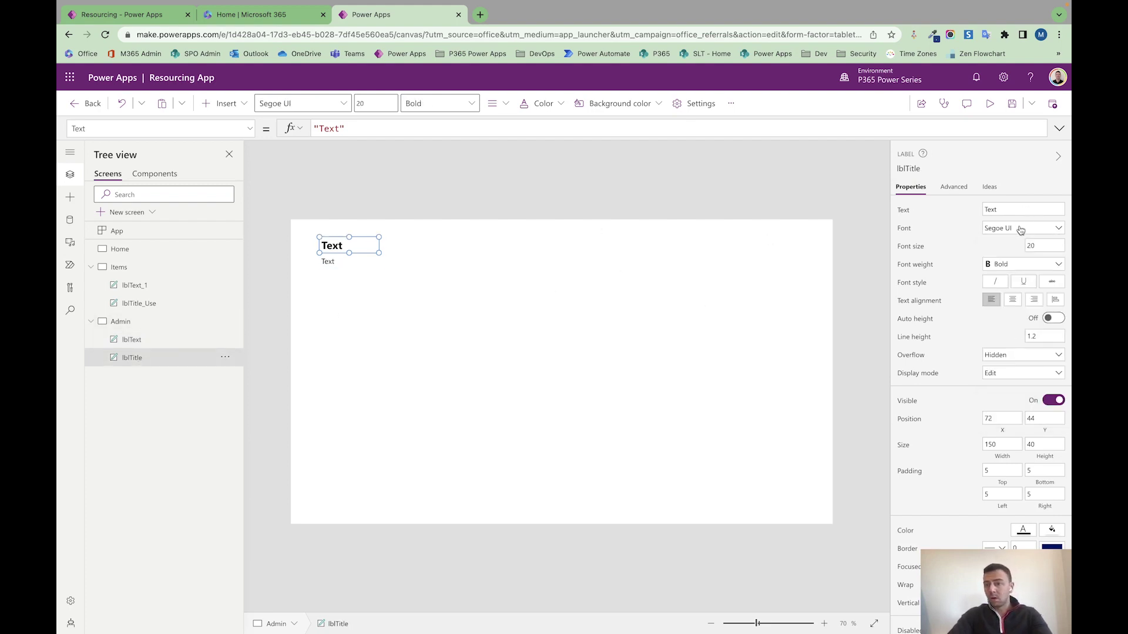
pyautogui.click(1021, 228)
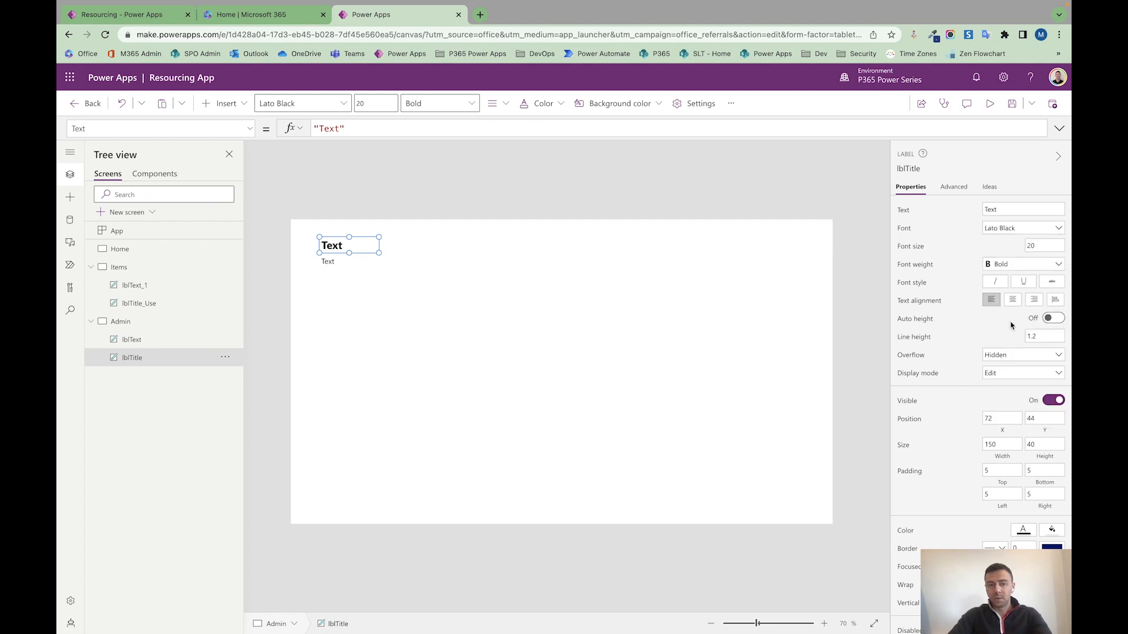
pyautogui.click(1022, 245)
pyautogui.write('30')
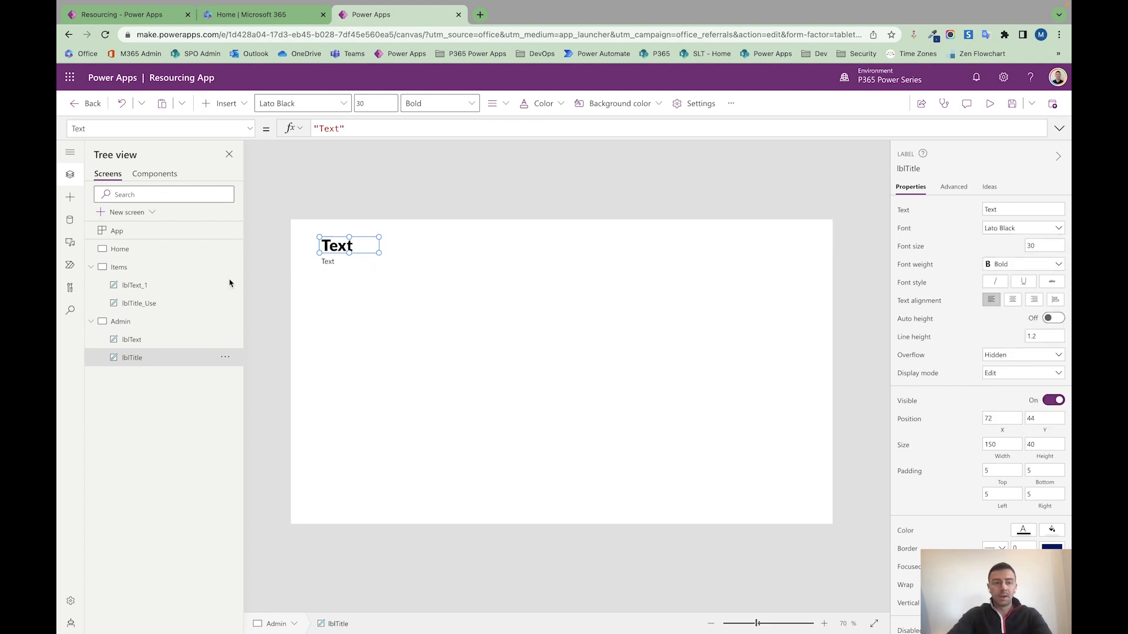
pyautogui.click(119, 266)
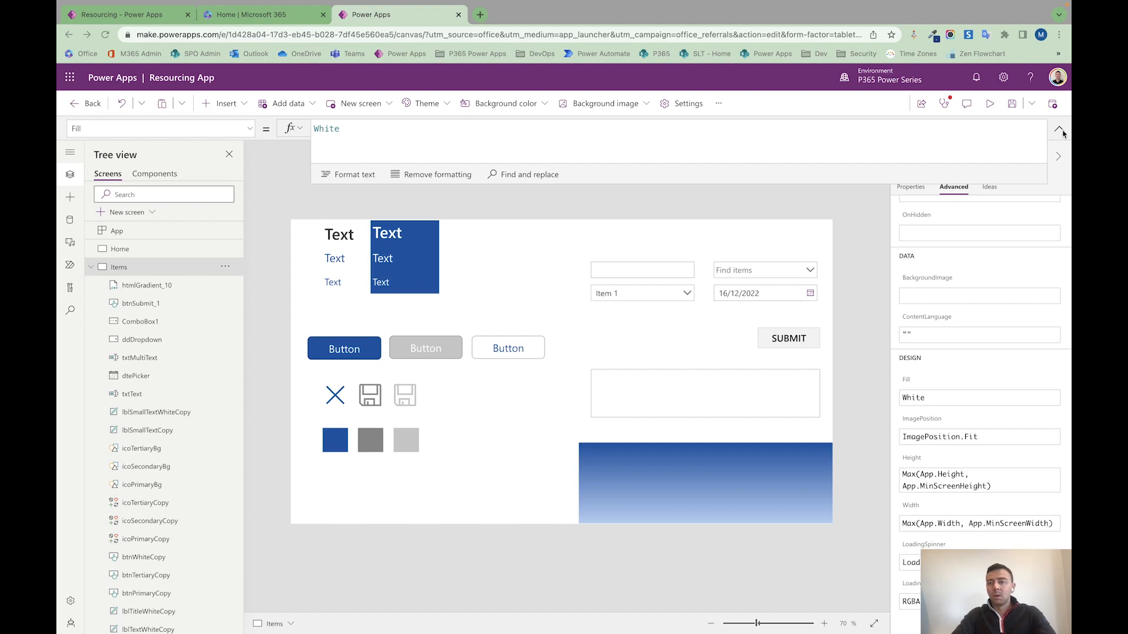
pyautogui.click(1059, 133)
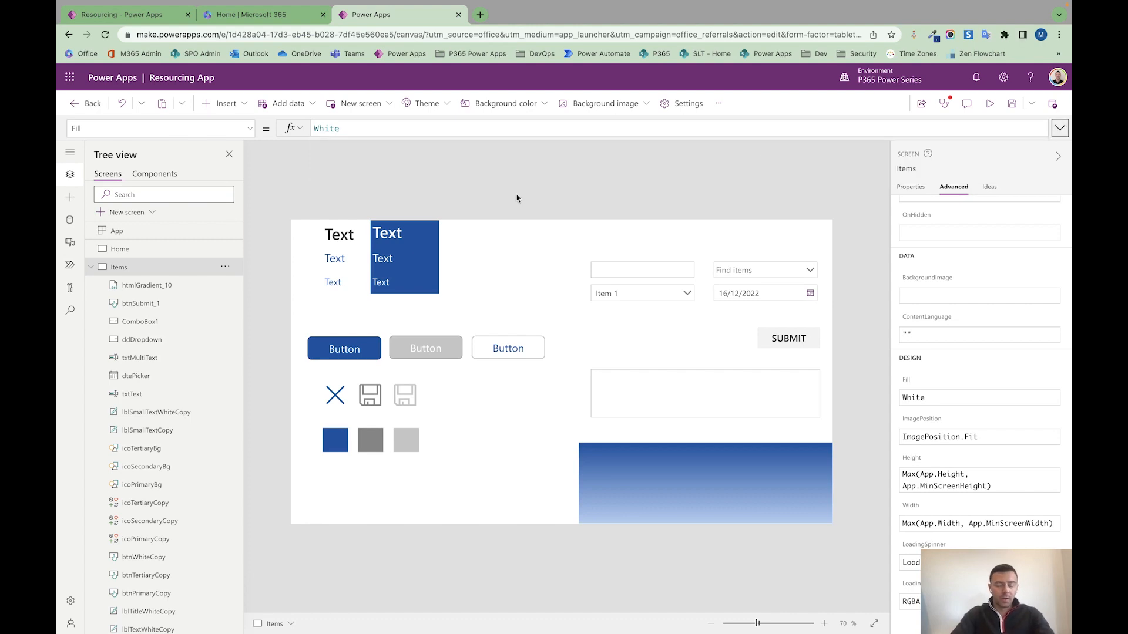
pyautogui.moveTo(386, 218)
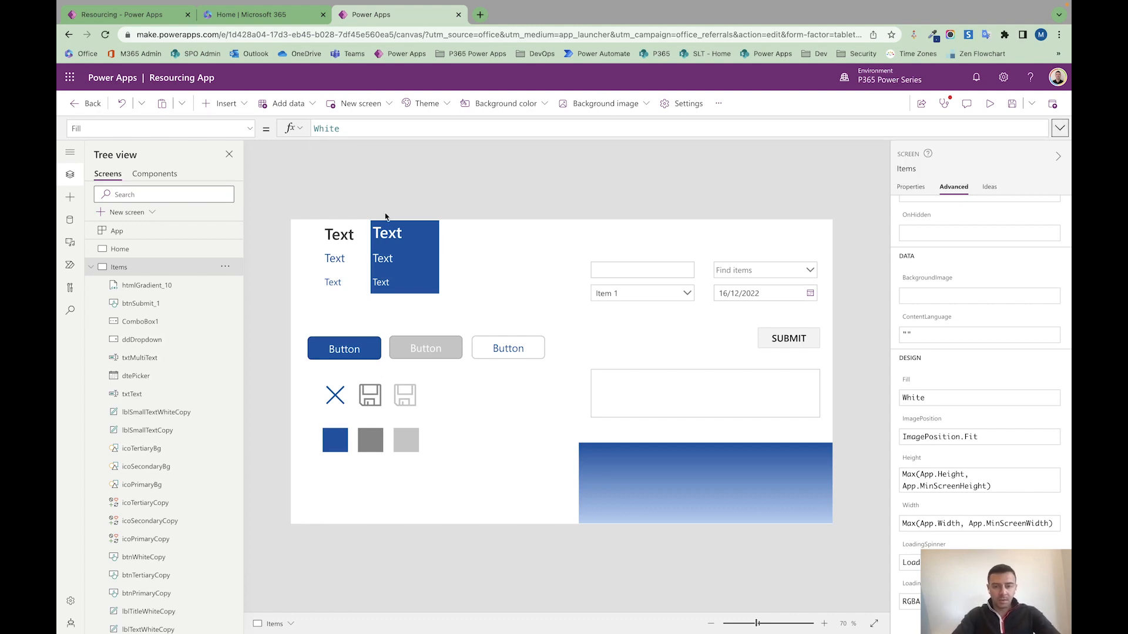
pyautogui.moveTo(347, 242)
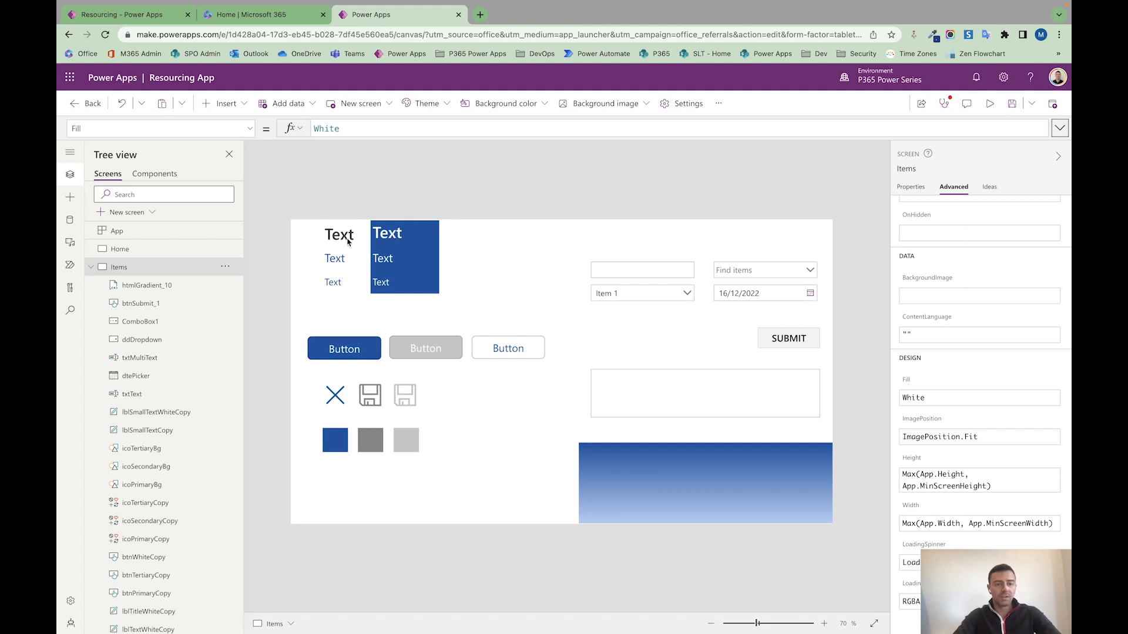
pyautogui.click(338, 235)
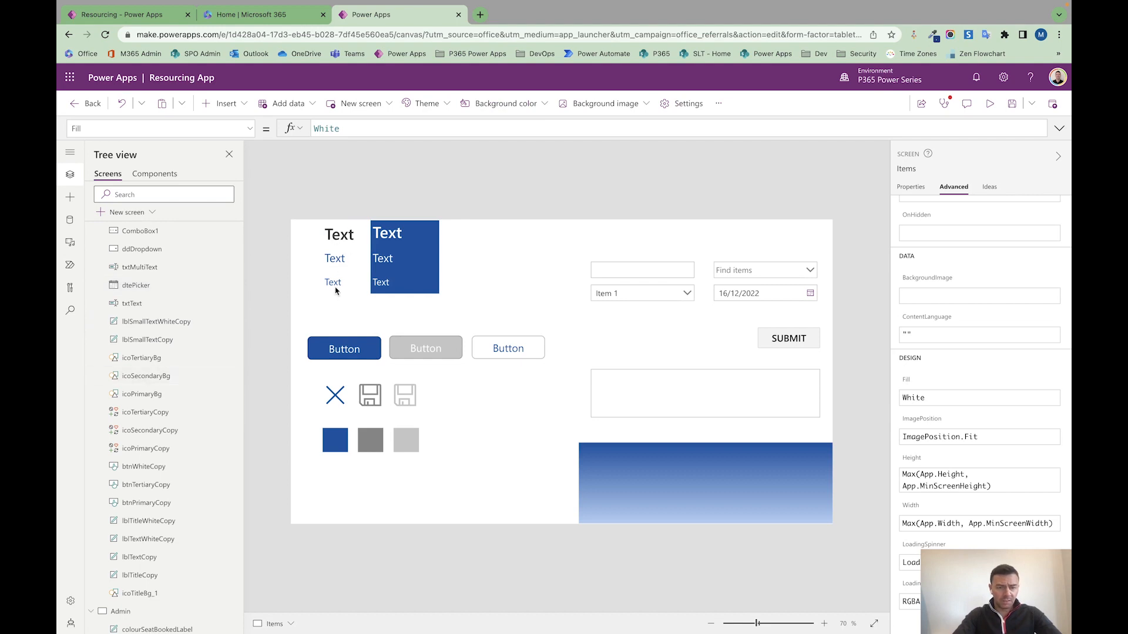
pyautogui.moveTo(360, 392)
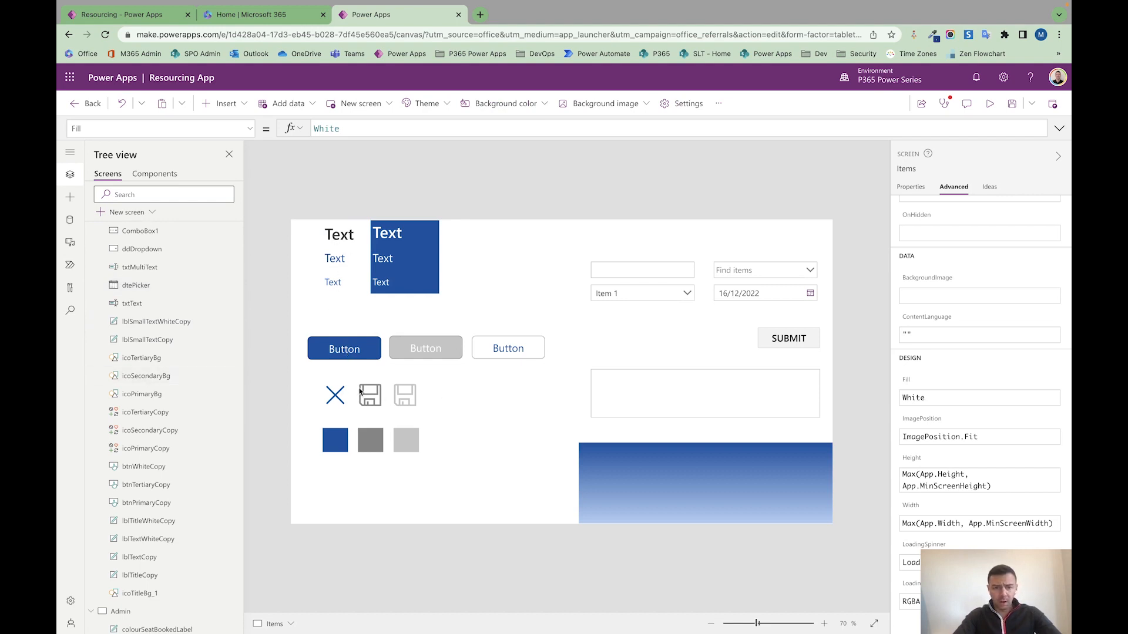
pyautogui.moveTo(420, 390)
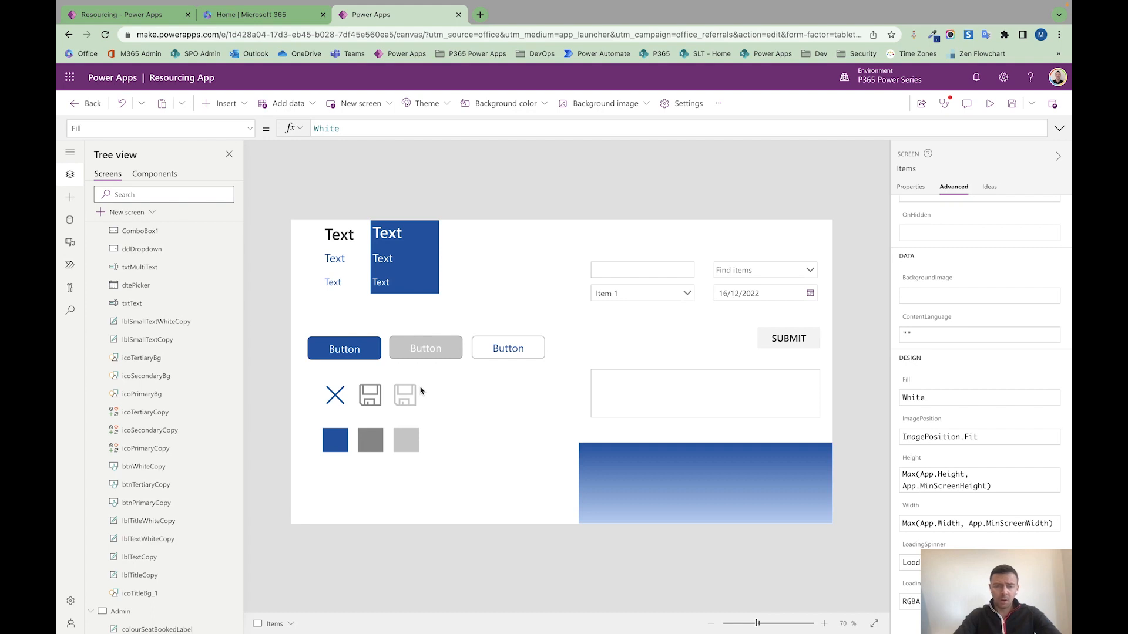
pyautogui.moveTo(772, 293)
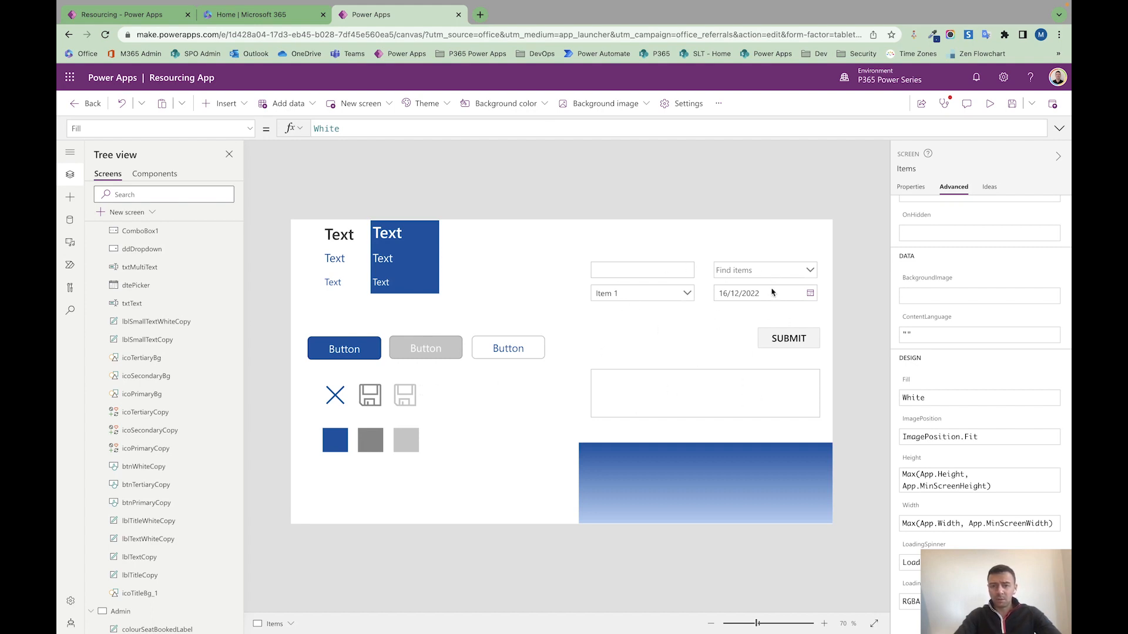
pyautogui.moveTo(716, 387)
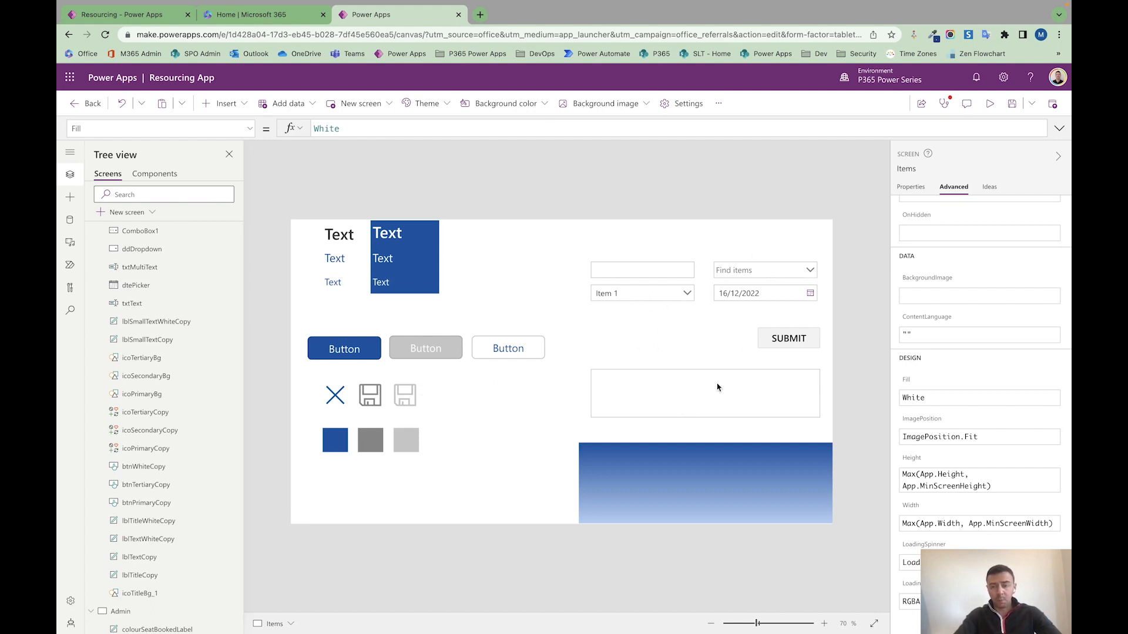
pyautogui.moveTo(613, 347)
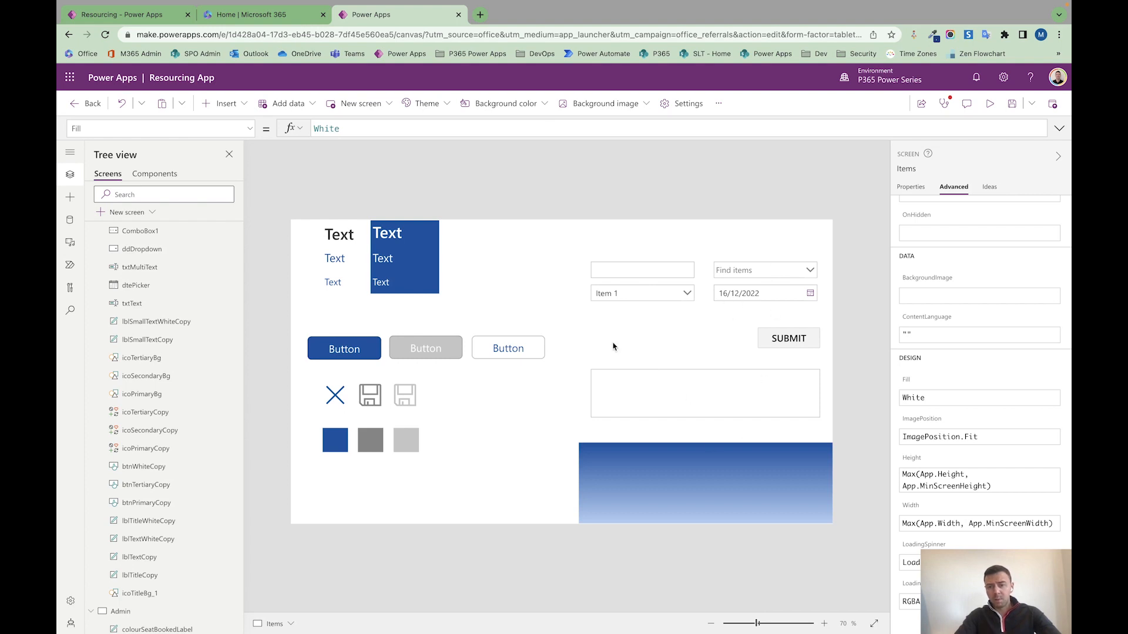
pyautogui.moveTo(695, 344)
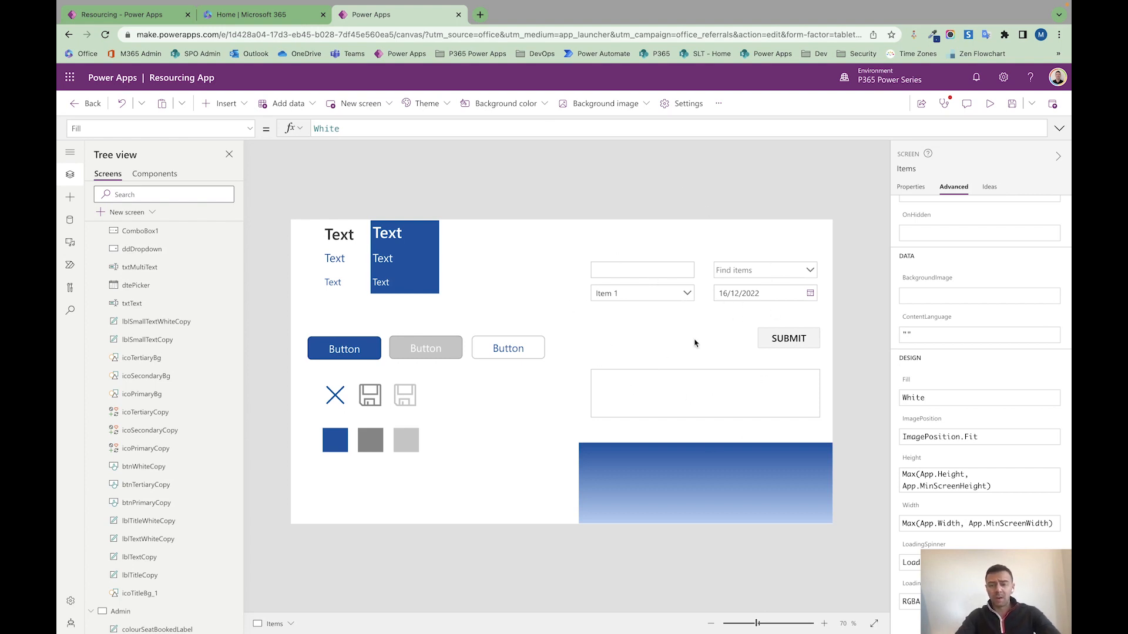
pyautogui.moveTo(780, 344)
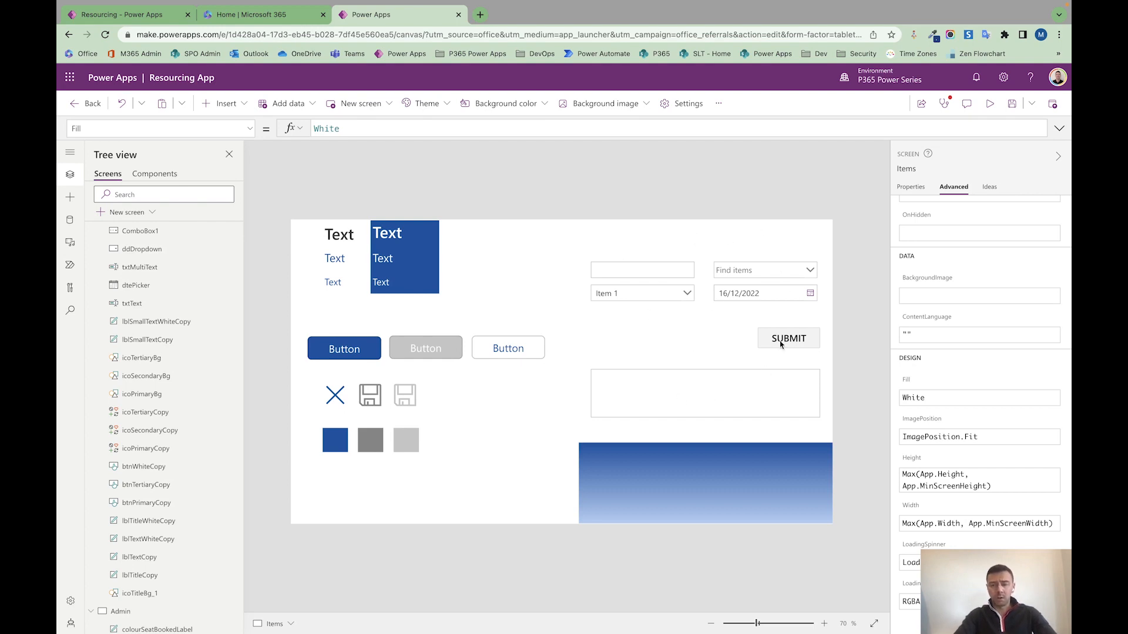
pyautogui.moveTo(679, 241)
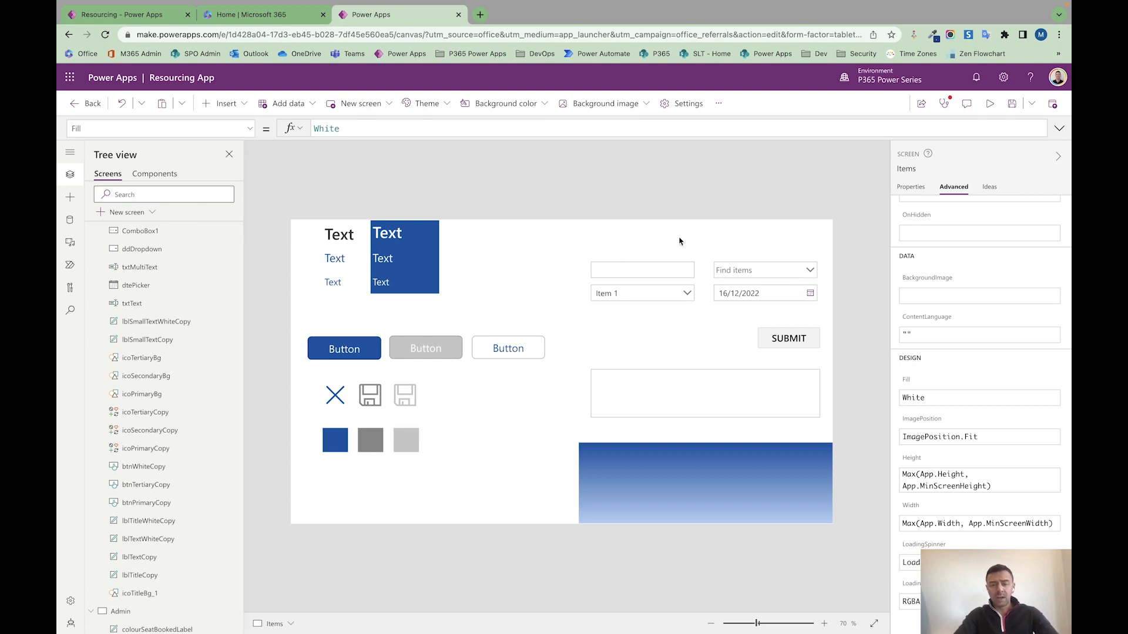
pyautogui.moveTo(579, 369)
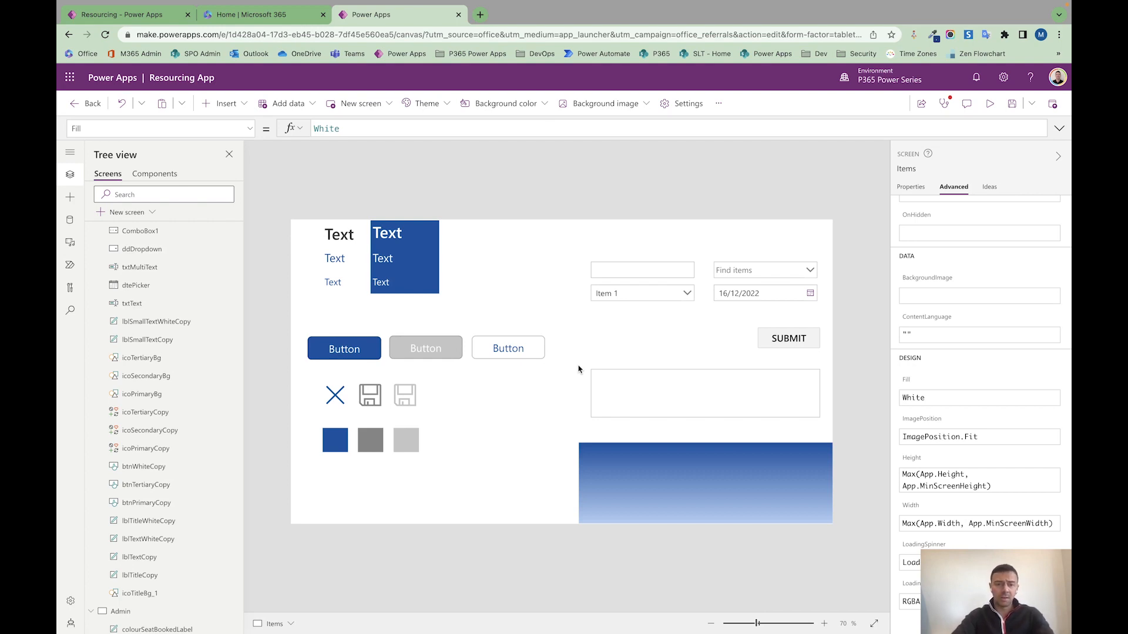
pyautogui.moveTo(506, 248)
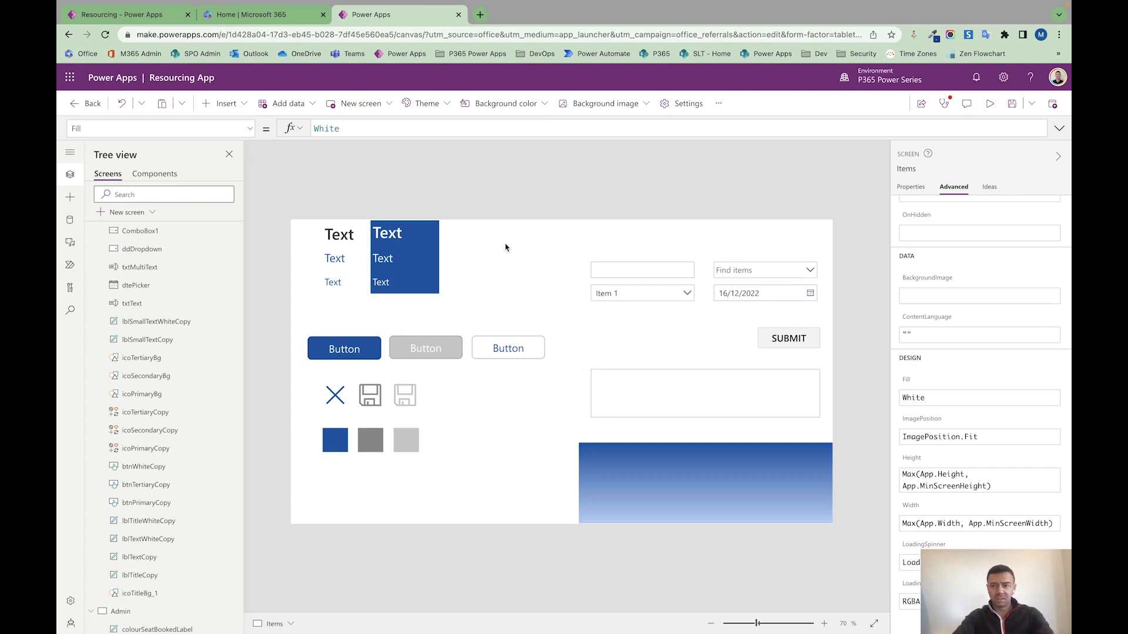
pyautogui.scroll(-3)
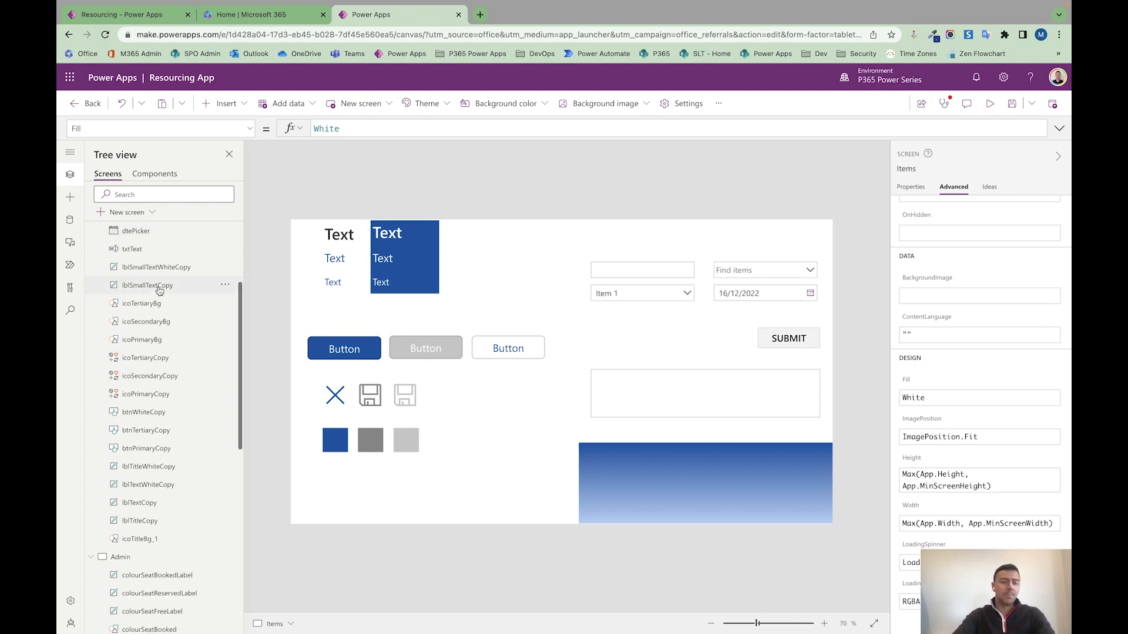
pyautogui.scroll(-3)
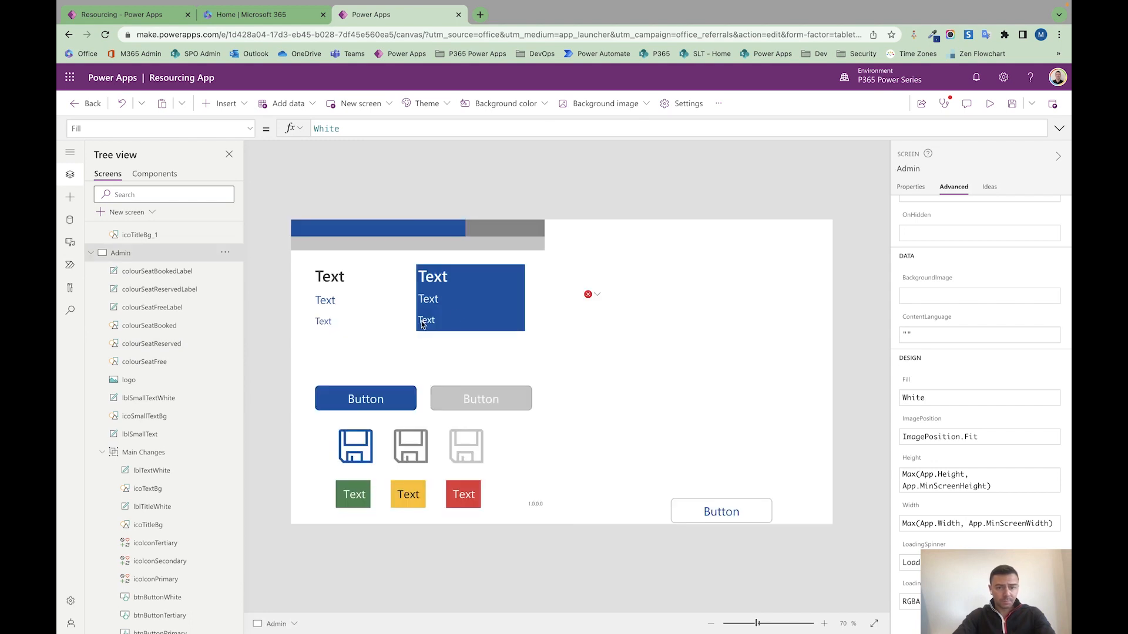
pyautogui.moveTo(363, 235)
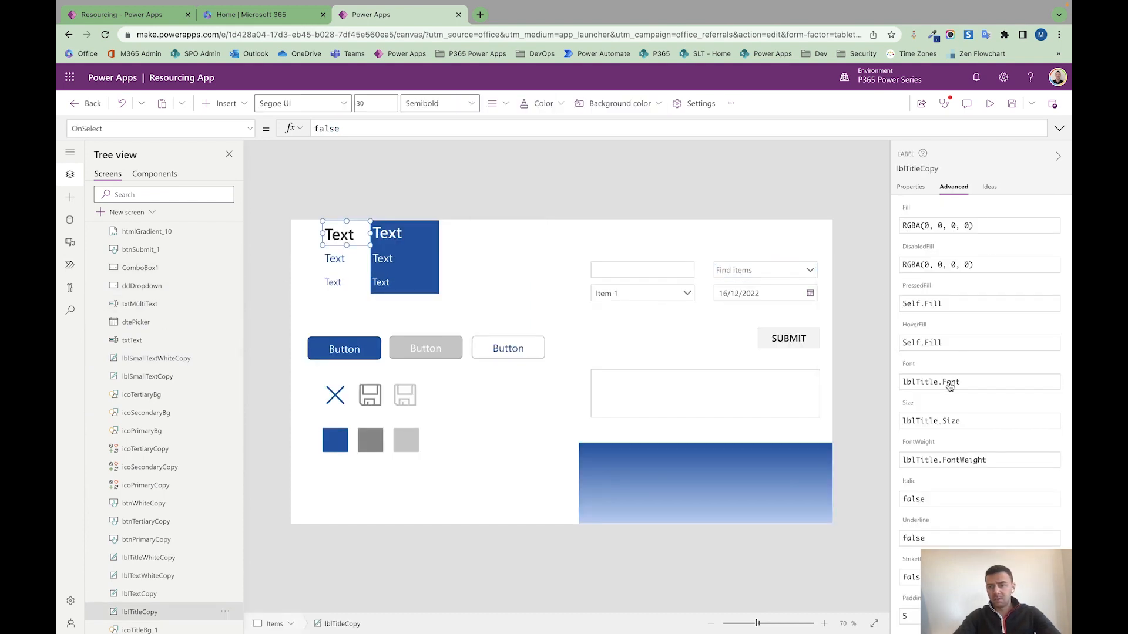
pyautogui.moveTo(954, 414)
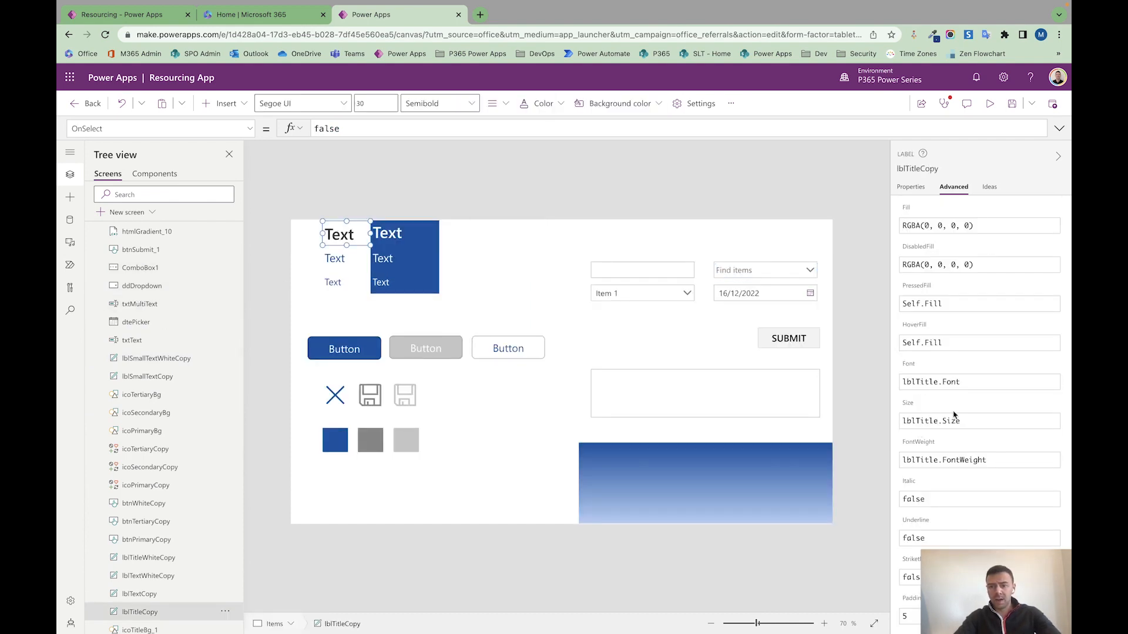
pyautogui.click(511, 187)
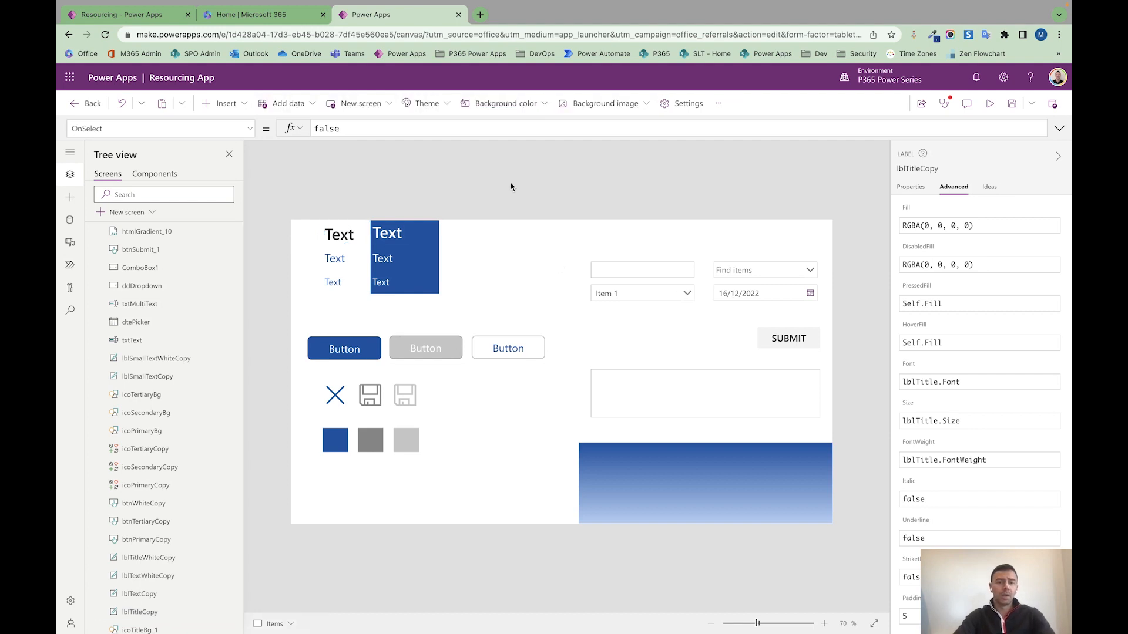
pyautogui.click(118, 267)
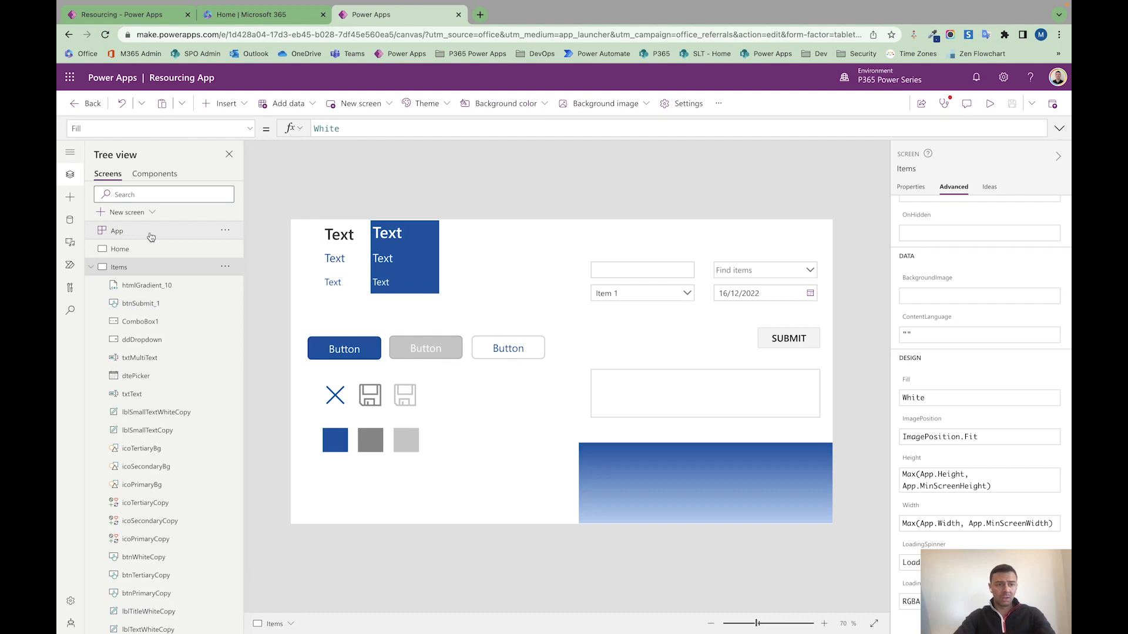
# Show the App object's OnStart formula setting the colour variables.
pyautogui.click(116, 230)
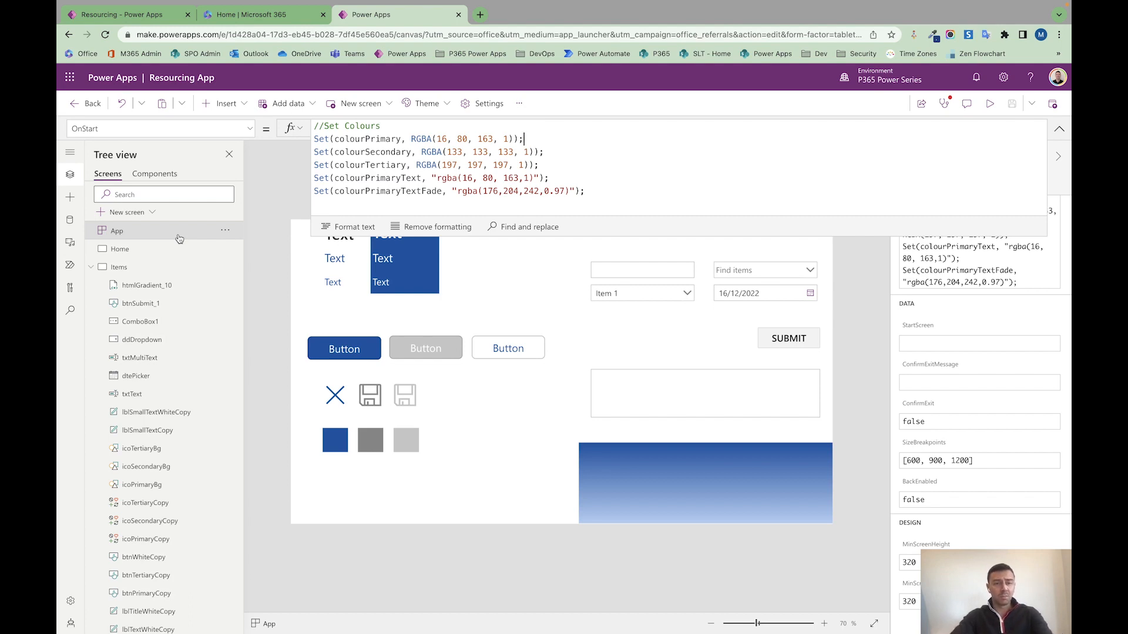
pyautogui.moveTo(376, 137)
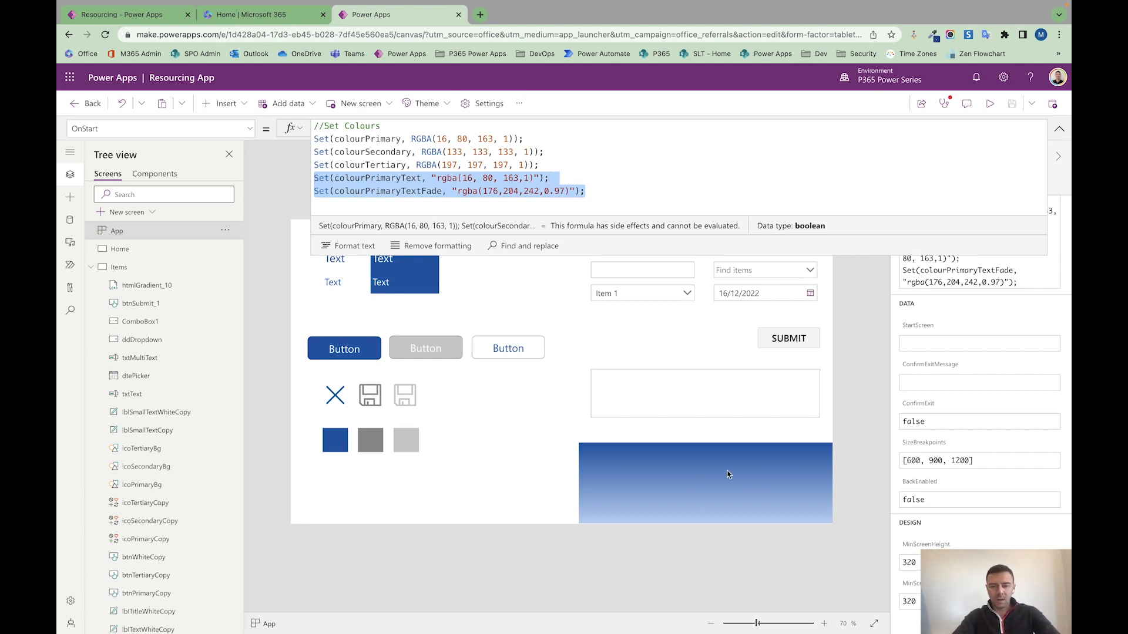
# Inspect htmlGradient_10's linear-gradient HtmlText formula and its colourPrimaryTextFade value.
pyautogui.click(705, 481)
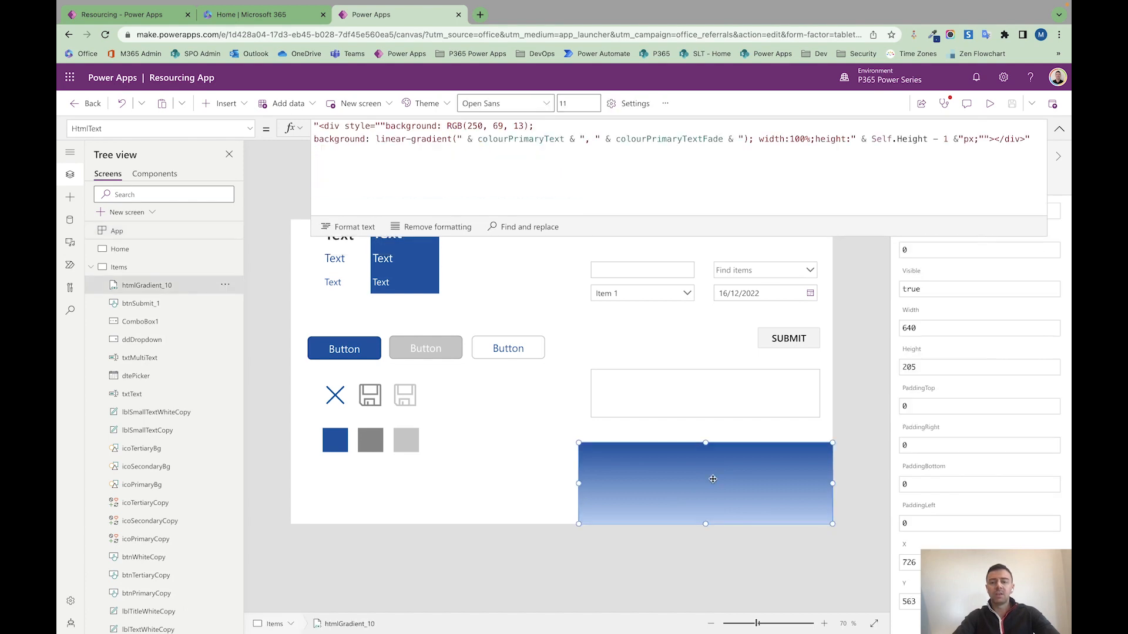
pyautogui.moveTo(161, 303)
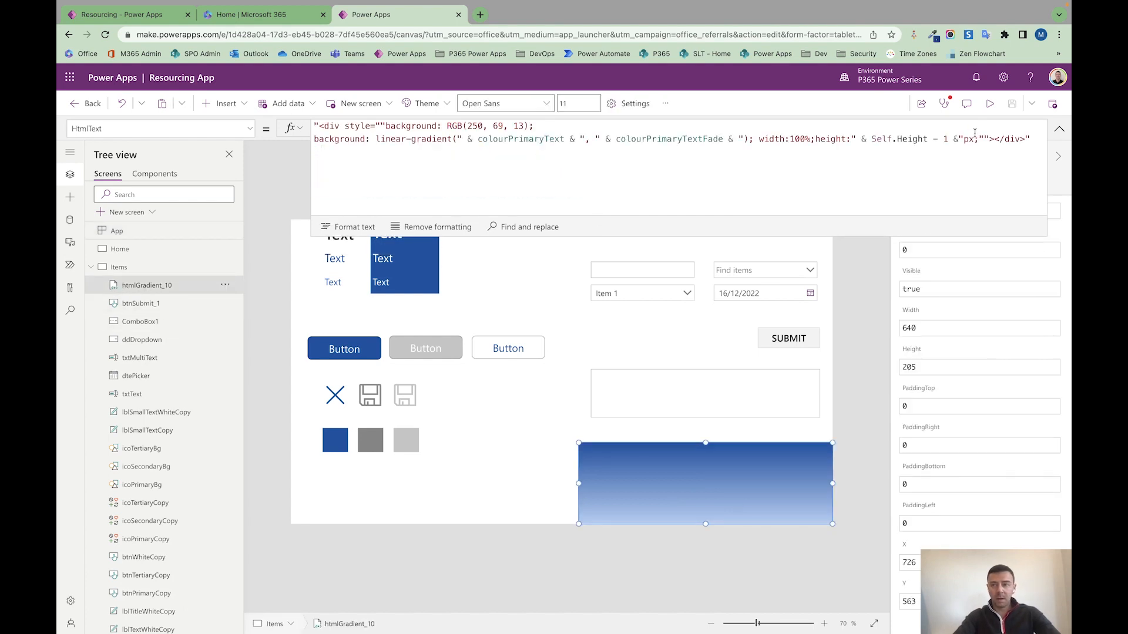
pyautogui.click(1059, 128)
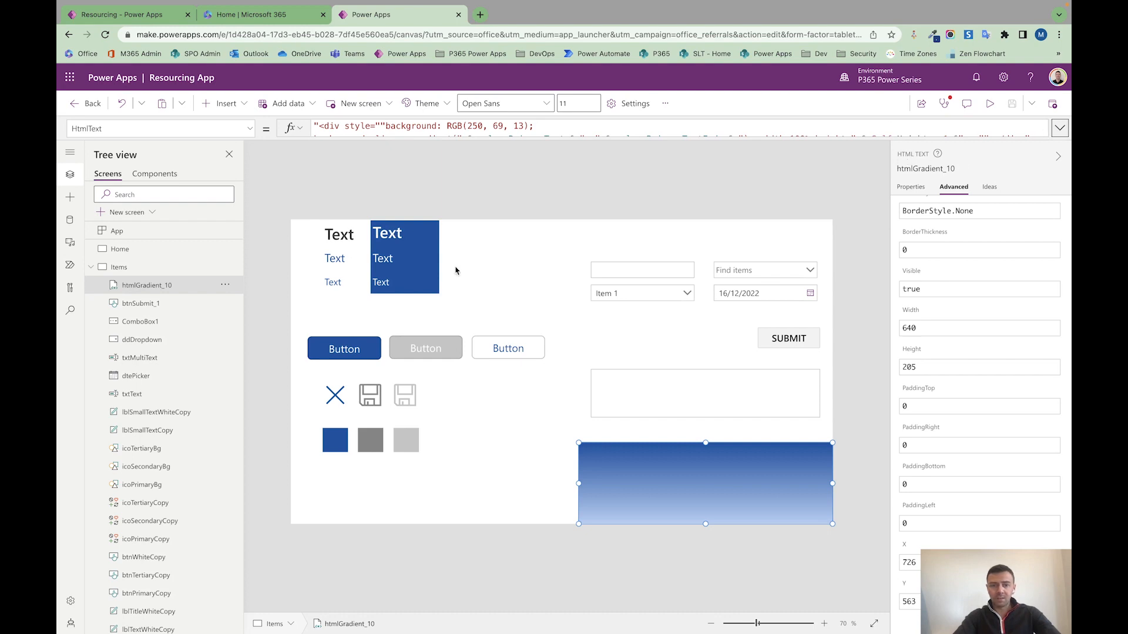
pyautogui.click(1060, 128)
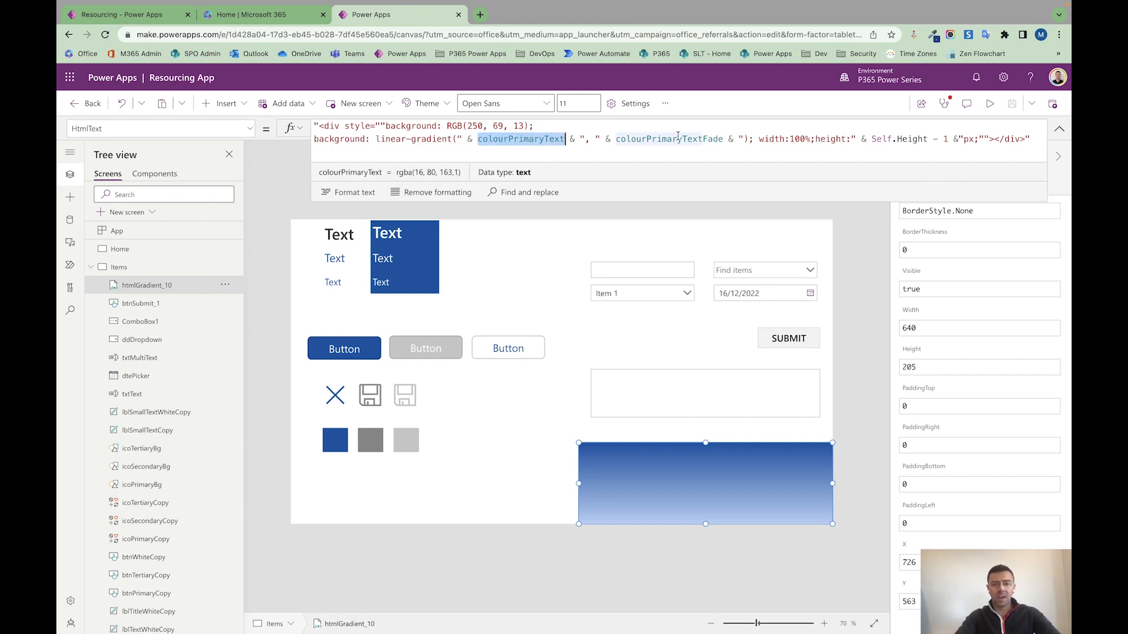
pyautogui.click(670, 138)
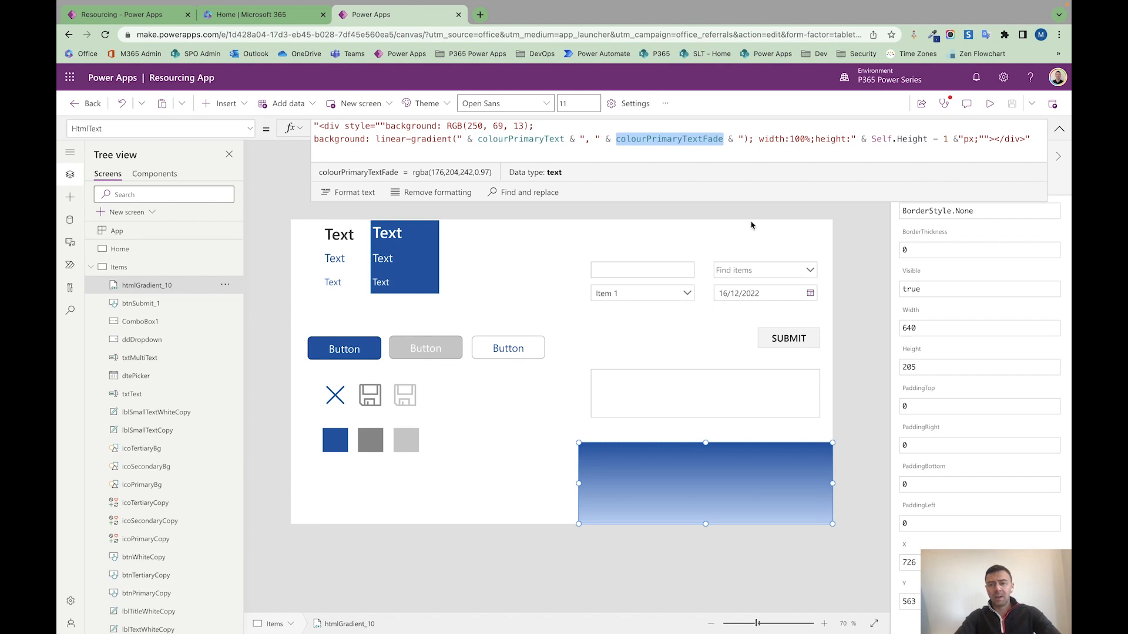
pyautogui.moveTo(613, 466)
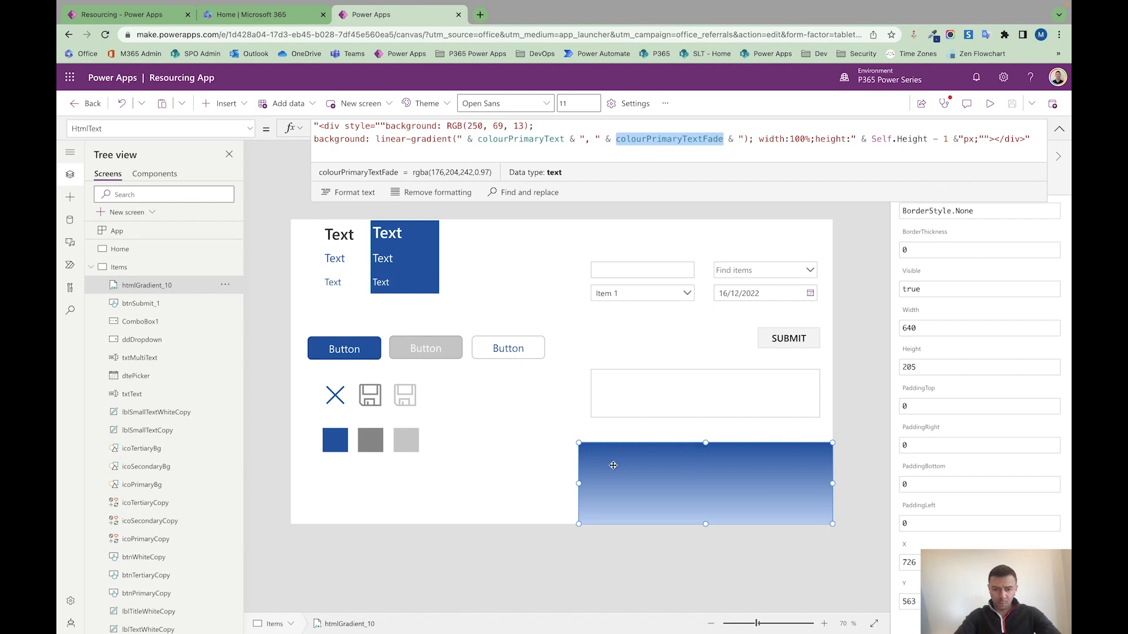
pyautogui.moveTo(611, 522)
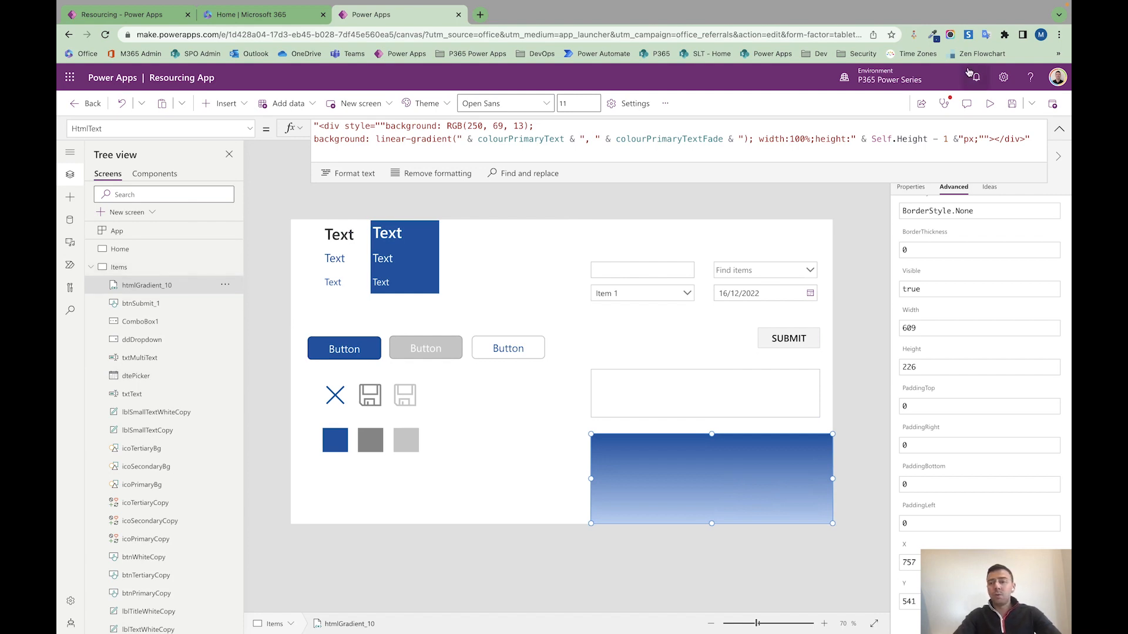
pyautogui.click(1058, 128)
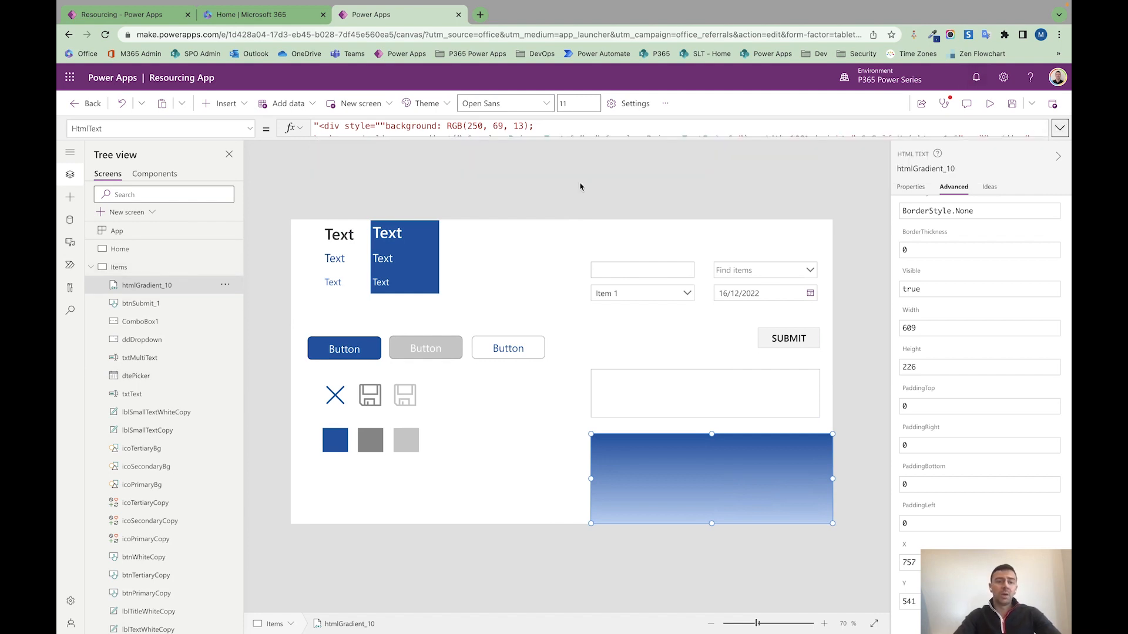
pyautogui.moveTo(121, 220)
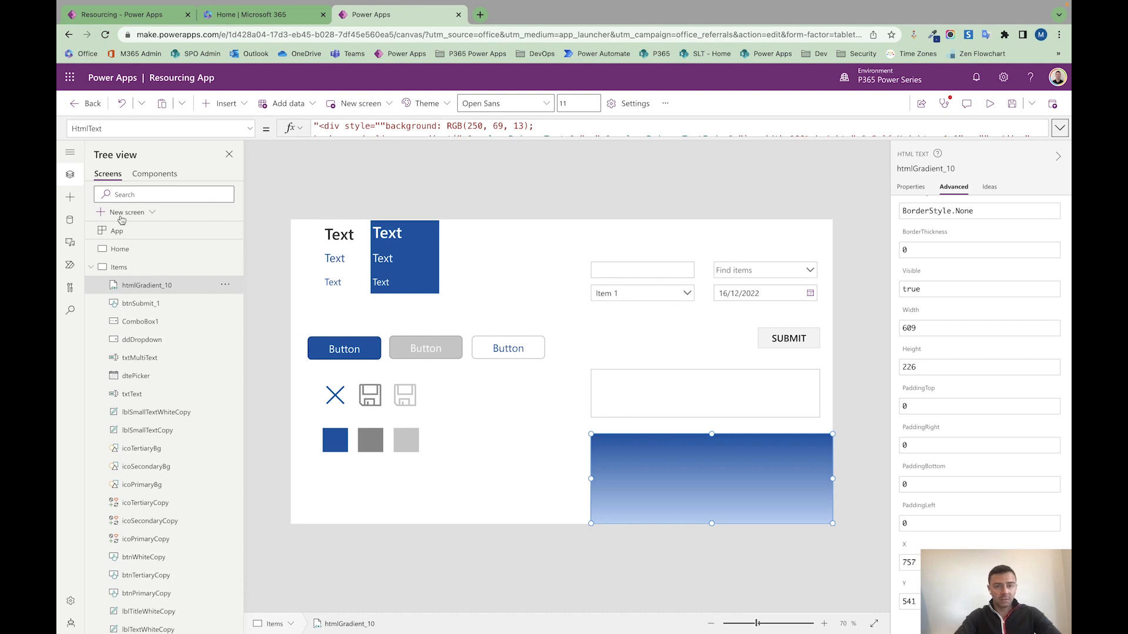
# Return to the Home screen and show the command bar's overflow menu with Collections and Variables.
pyautogui.click(119, 249)
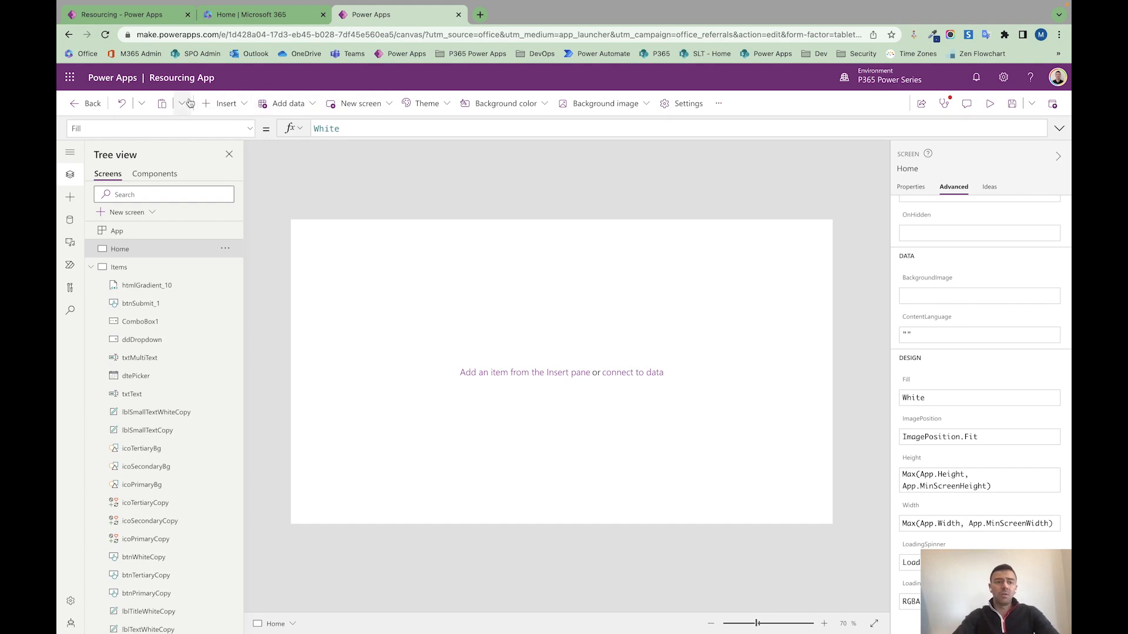
pyautogui.moveTo(751, 111)
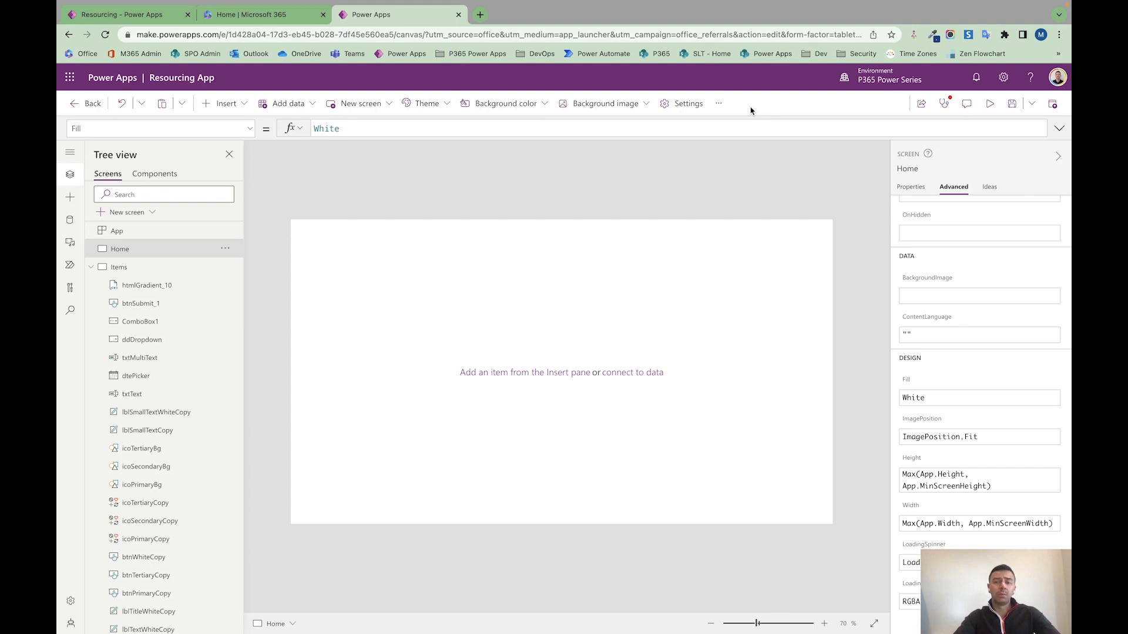
pyautogui.click(716, 103)
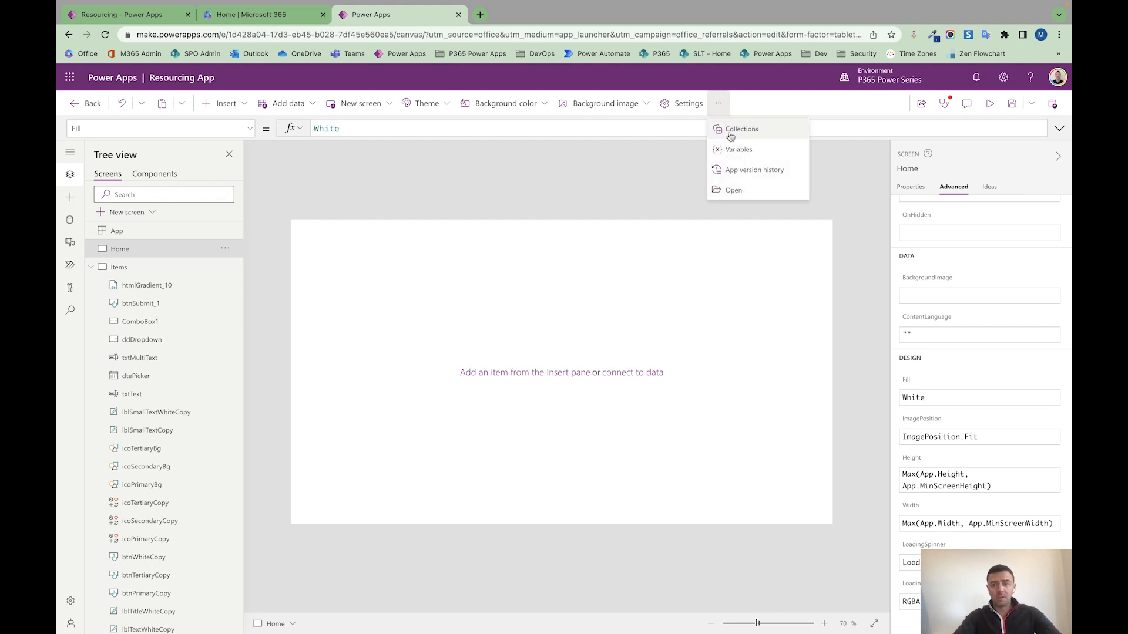
pyautogui.moveTo(739, 149)
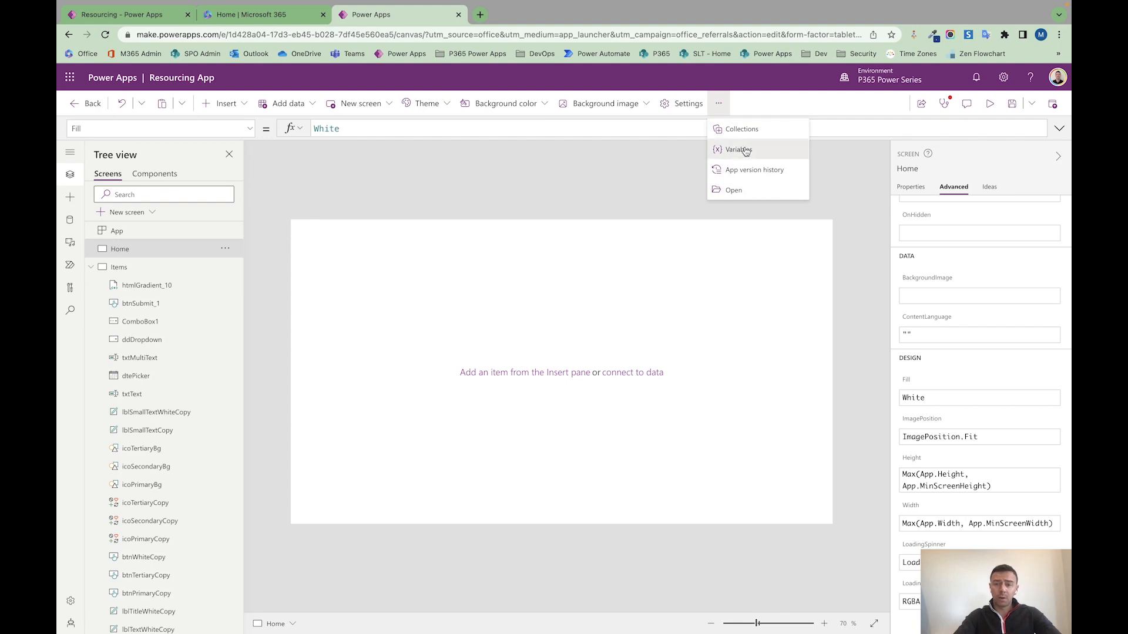
# List the global variables, filter them by 'primary', then clear the search to show all five colour variables.
pyautogui.click(738, 149)
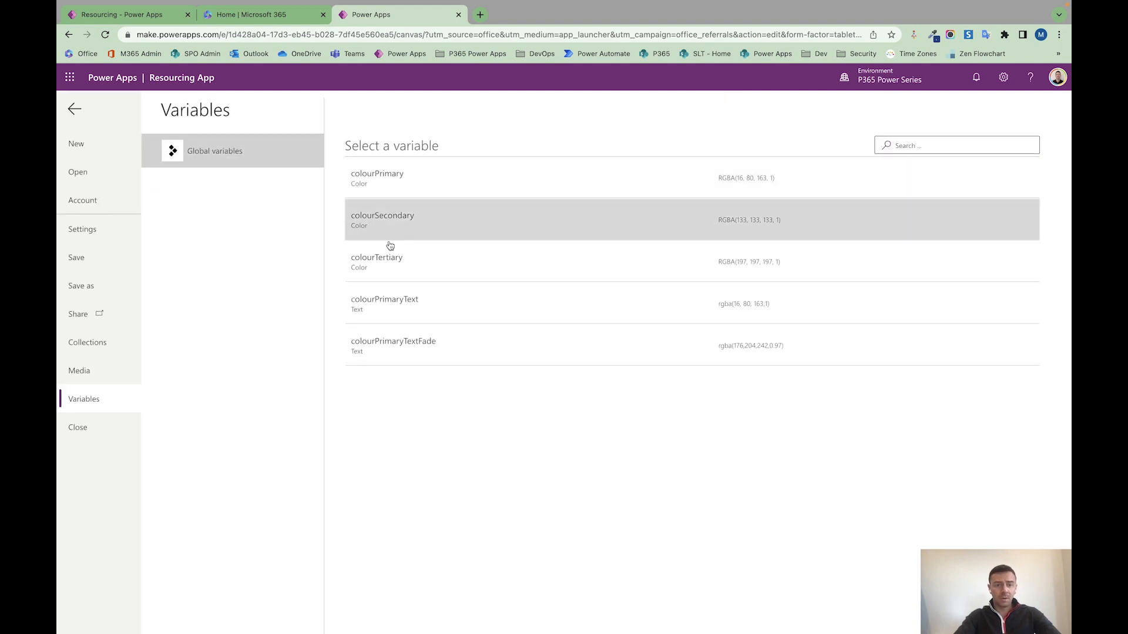
pyautogui.moveTo(441, 389)
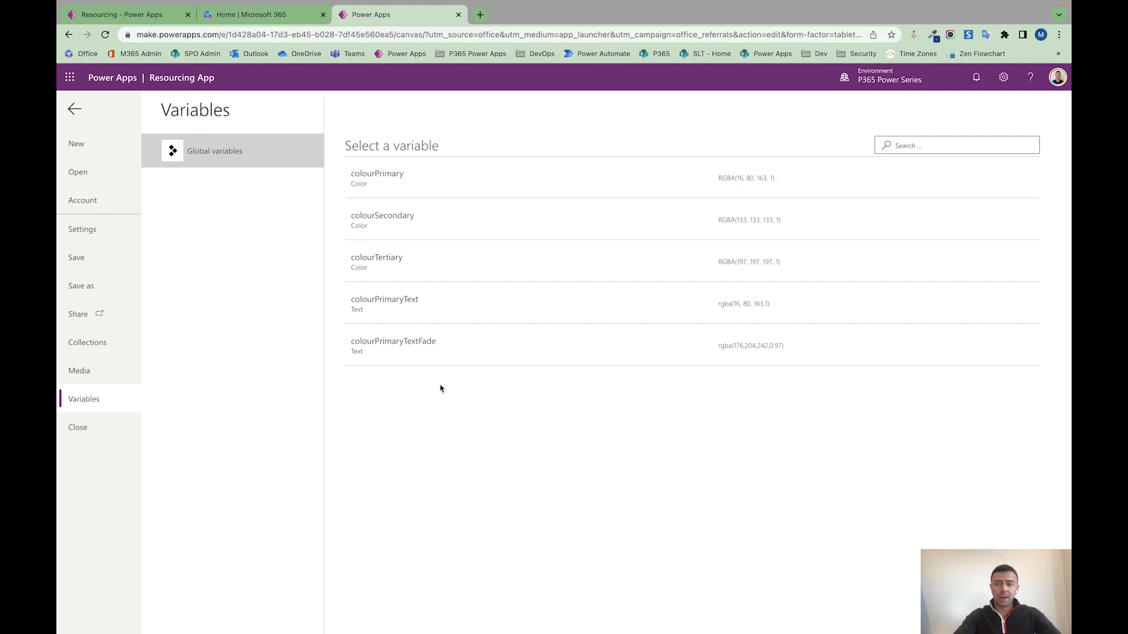
pyautogui.click(957, 146)
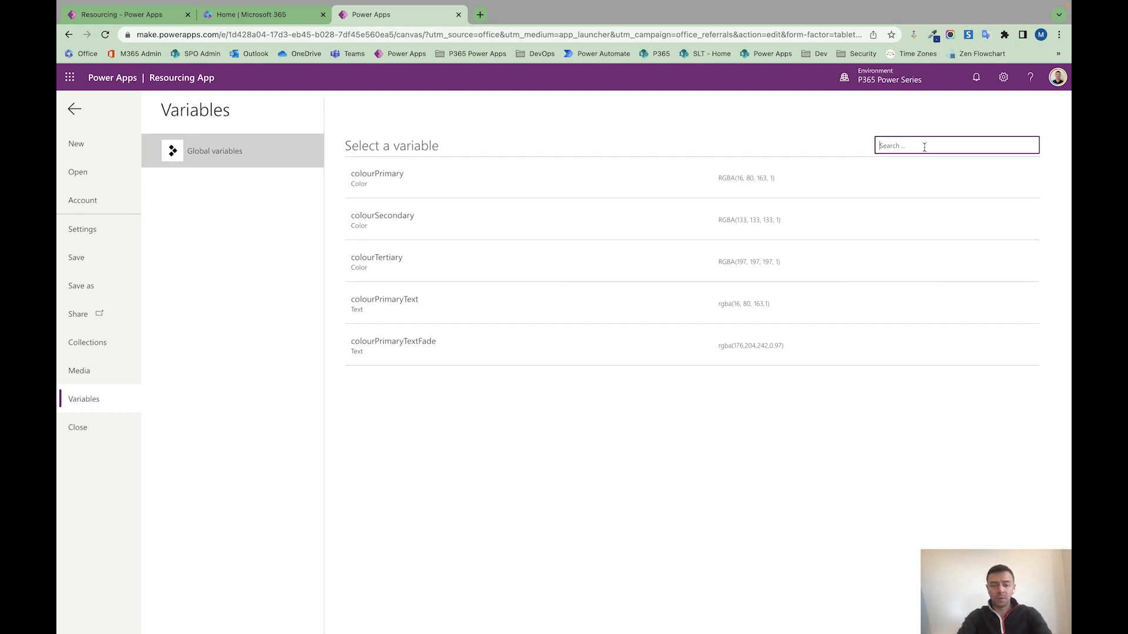
pyautogui.write('primary')
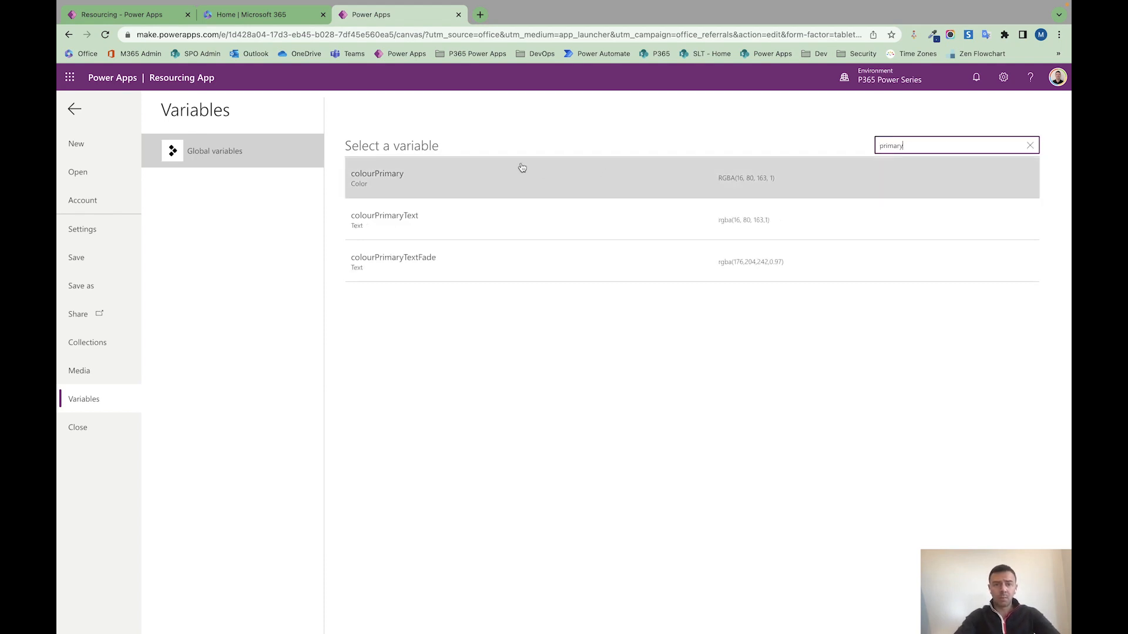
pyautogui.click(1031, 146)
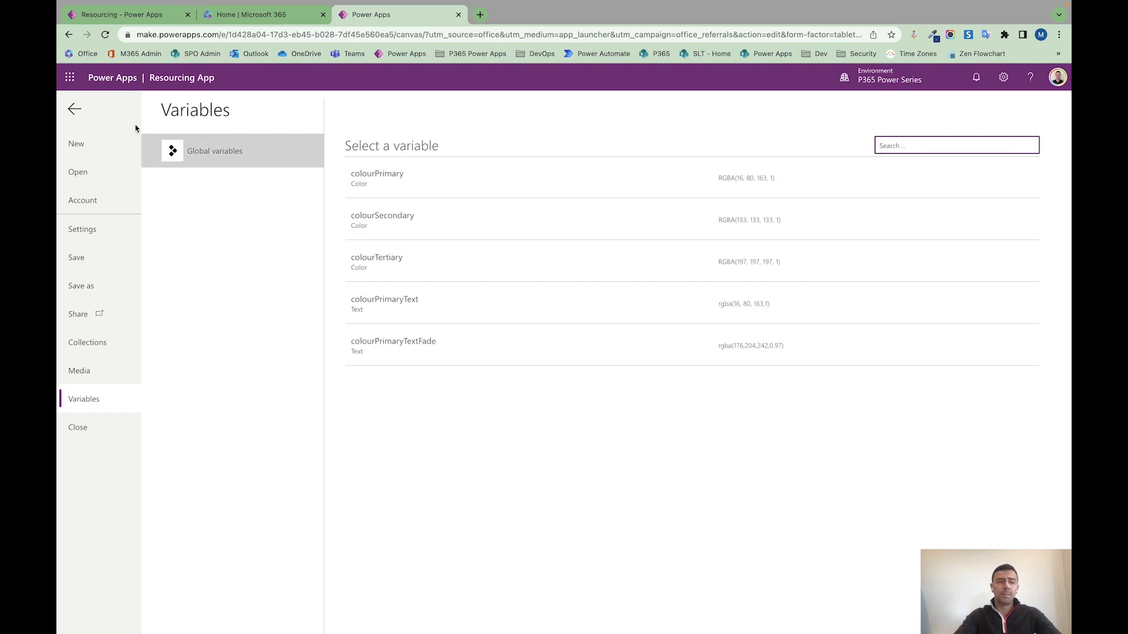
pyautogui.moveTo(88, 417)
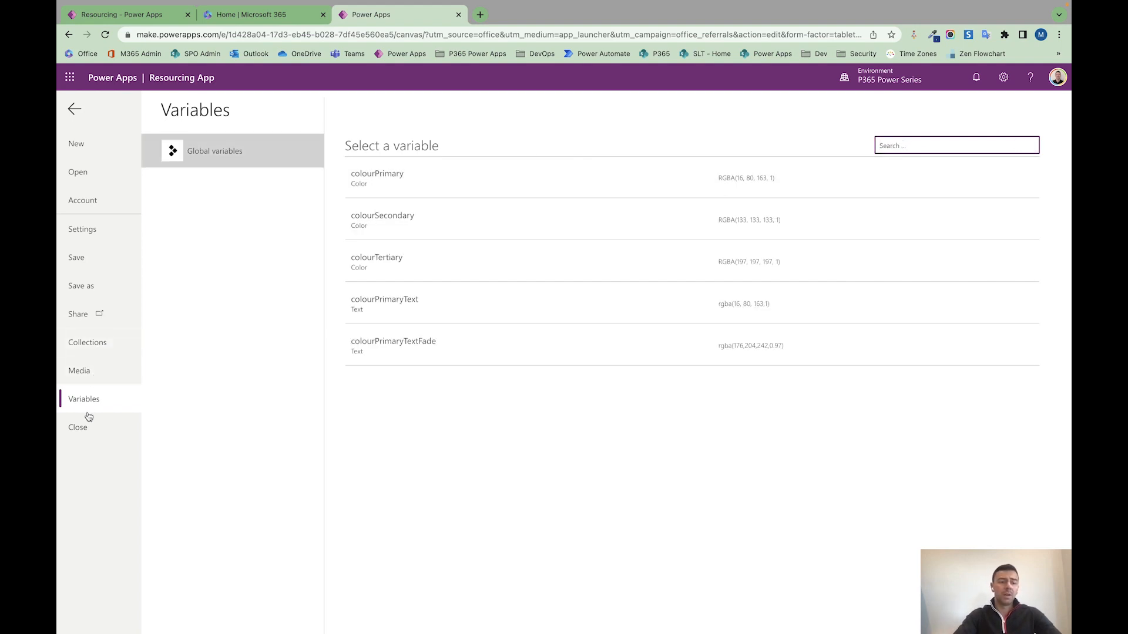
# Leave Variables for the Home screen editor and reopen the extra commands menu.
pyautogui.click(77, 427)
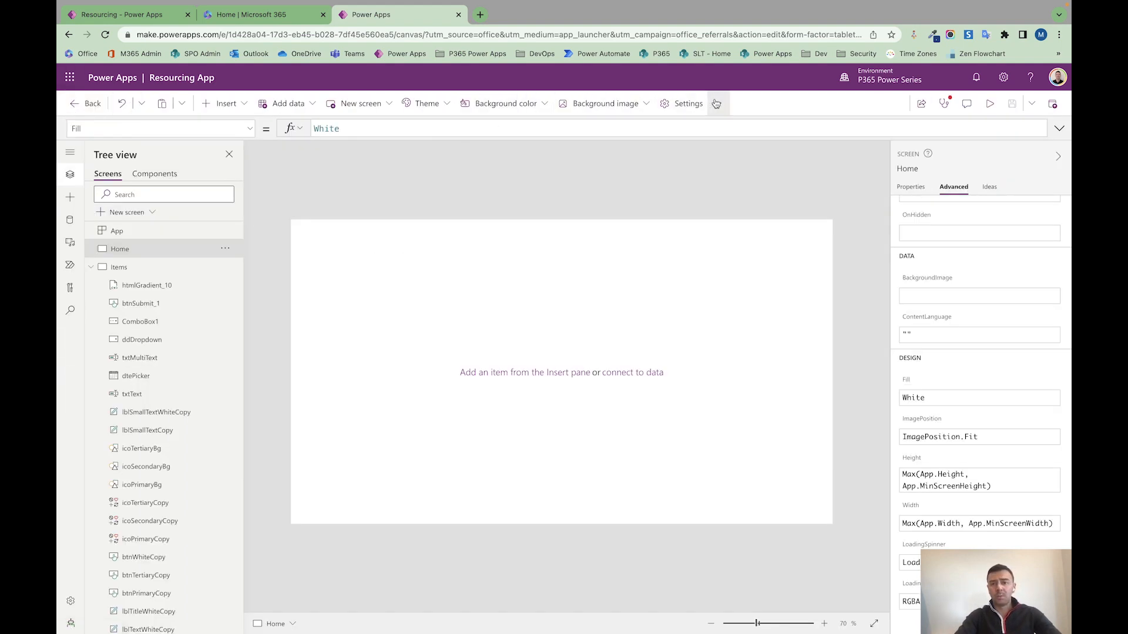
pyautogui.click(716, 103)
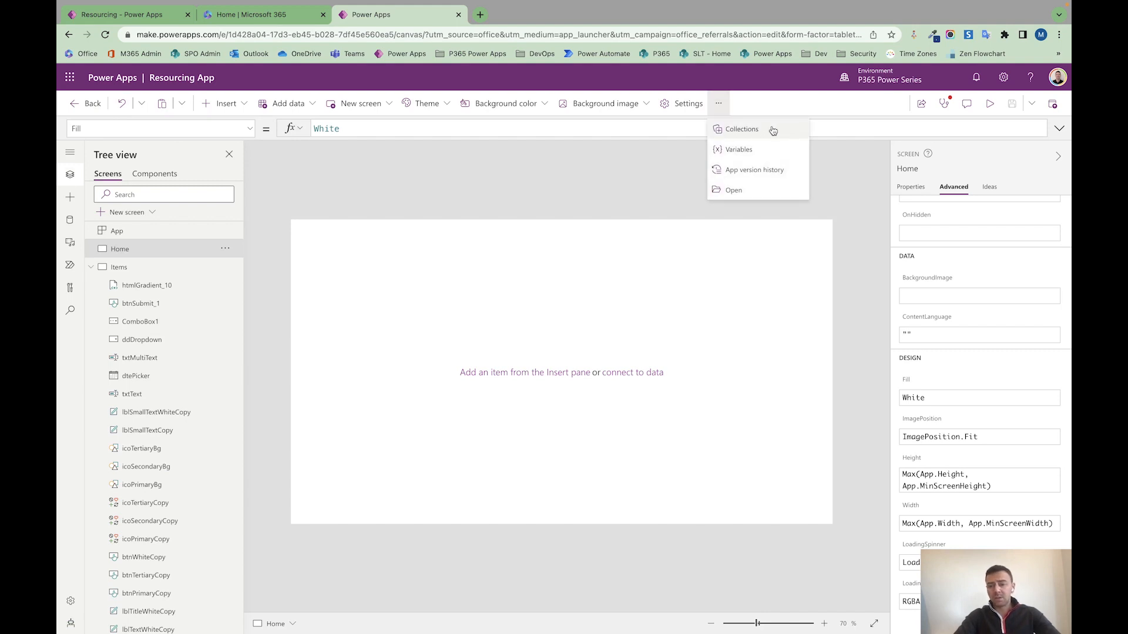
pyautogui.moveTo(735, 145)
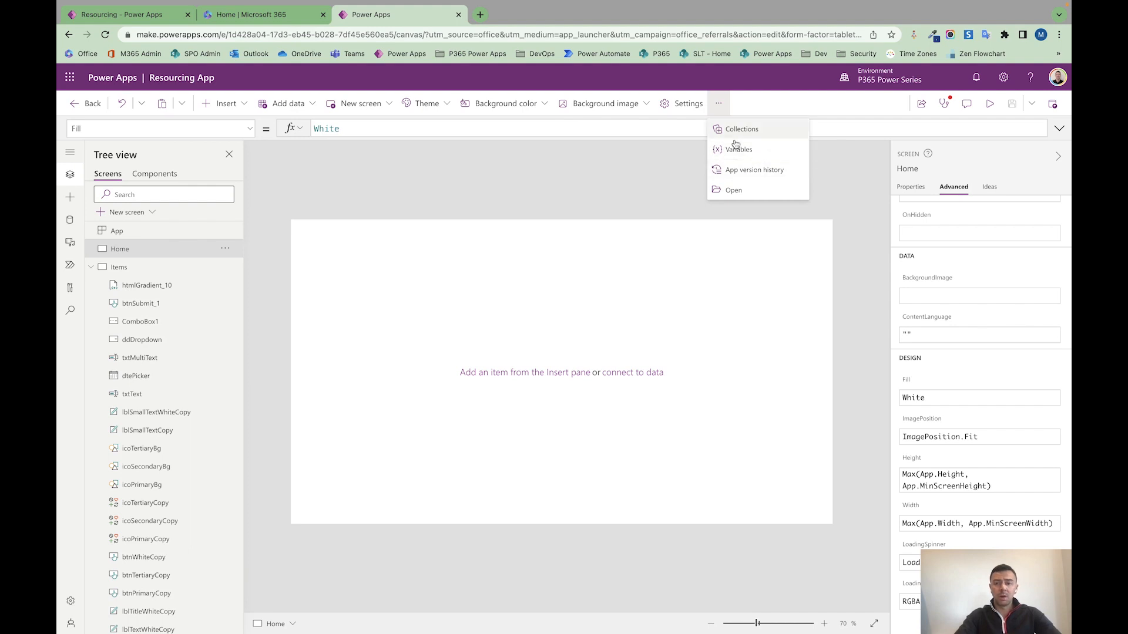
pyautogui.moveTo(738, 149)
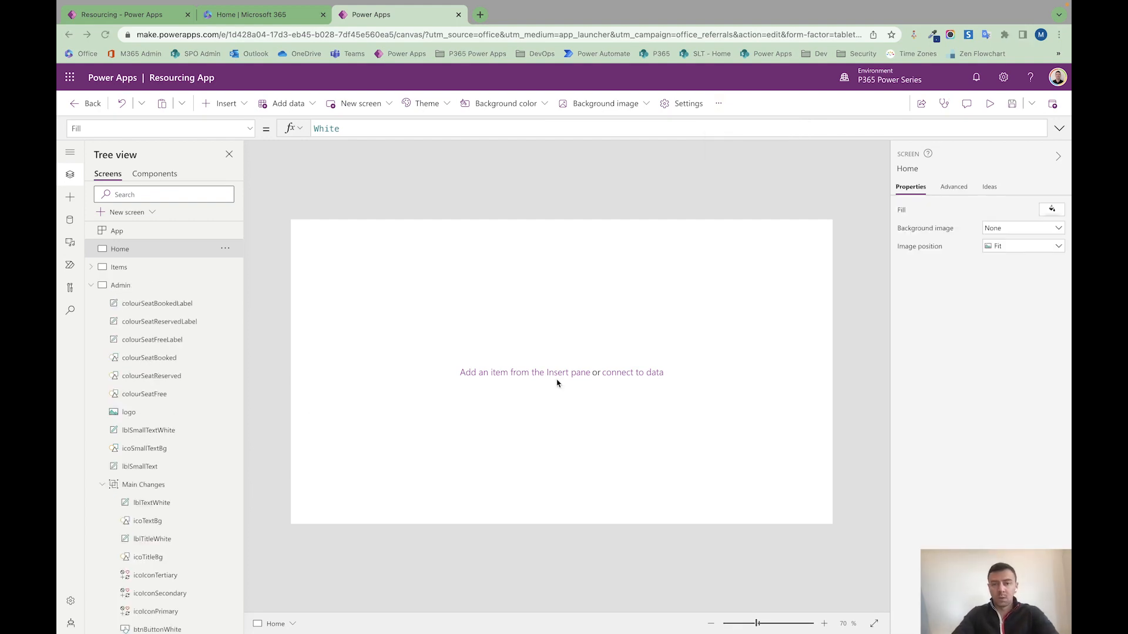
pyautogui.moveTo(524, 354)
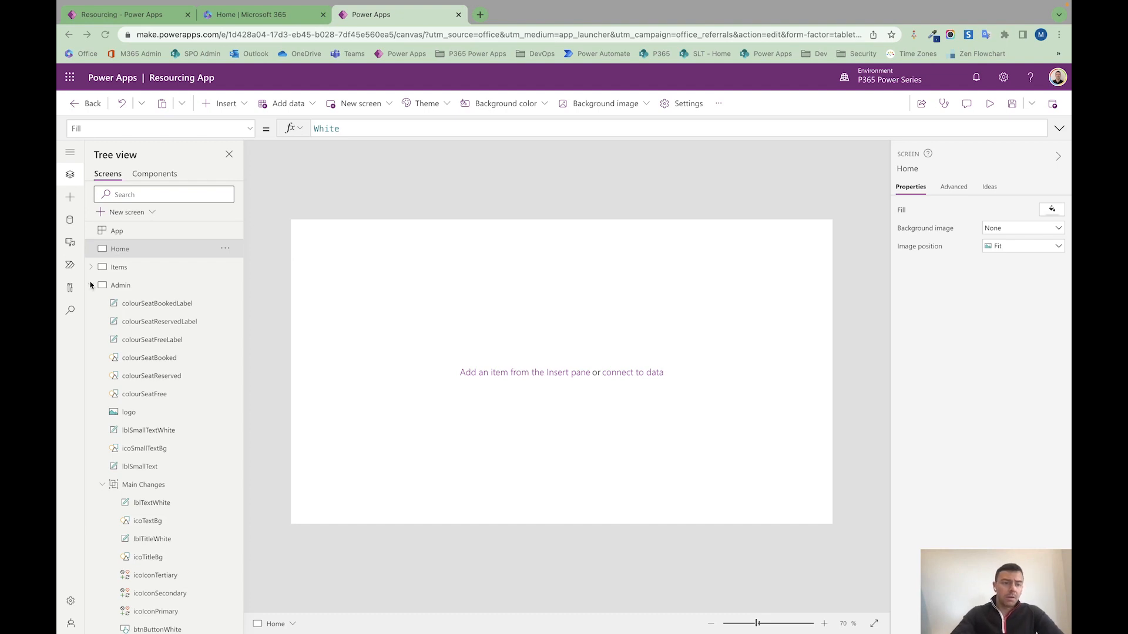
# Review the Admin screen, then on Items select lblTitleCopy together with the smaller text label below it.
pyautogui.click(120, 284)
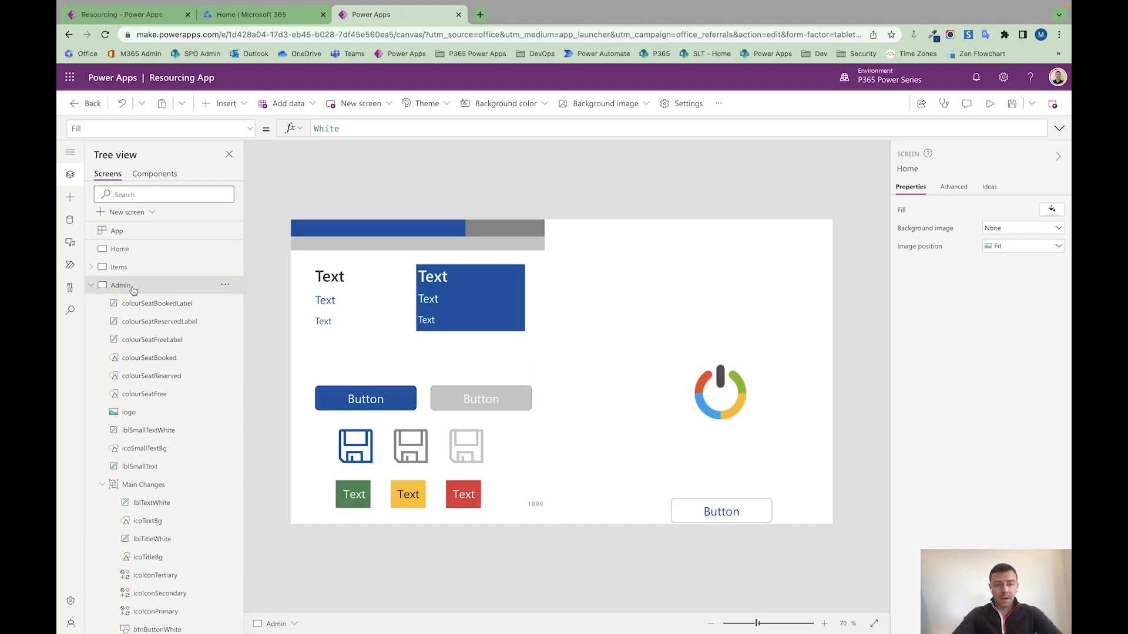
pyautogui.click(121, 284)
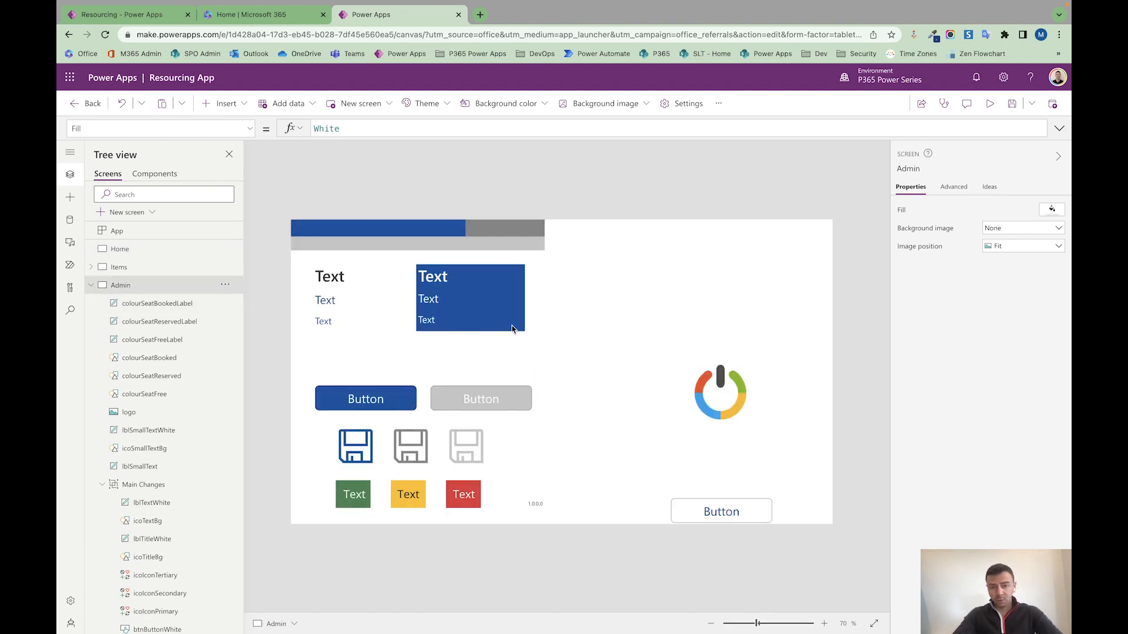
pyautogui.moveTo(162, 276)
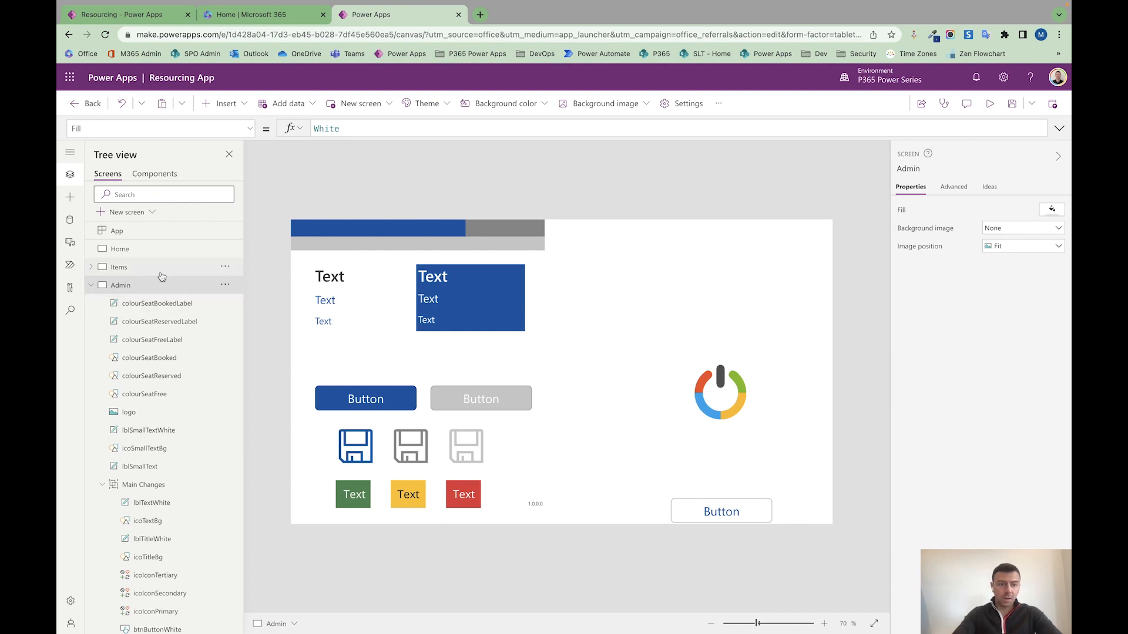
pyautogui.click(119, 267)
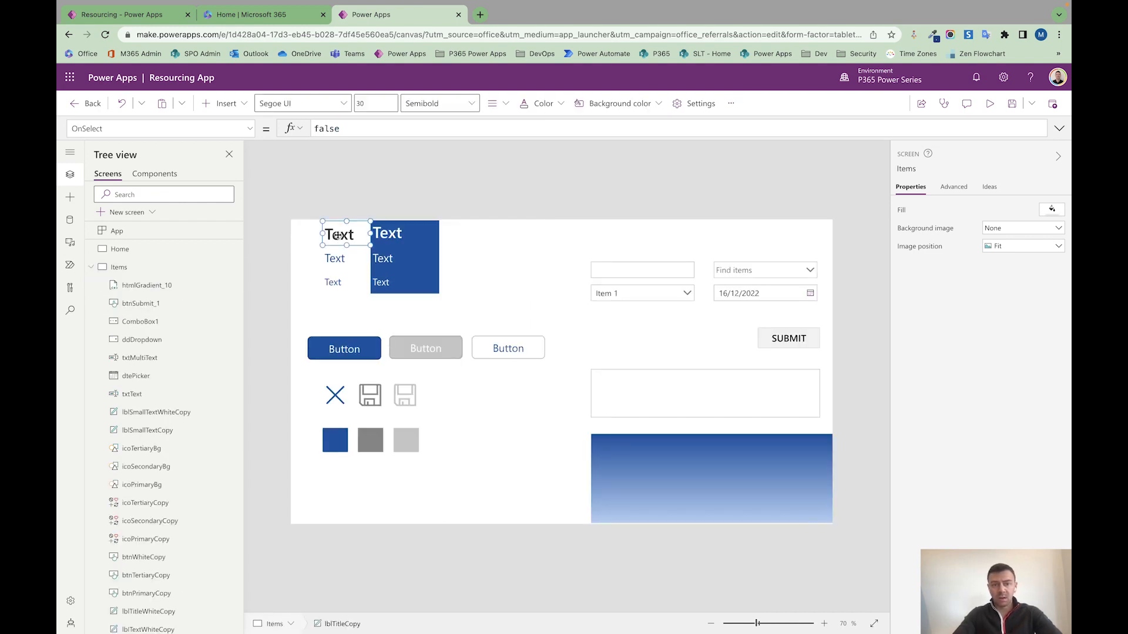
pyautogui.click(339, 235)
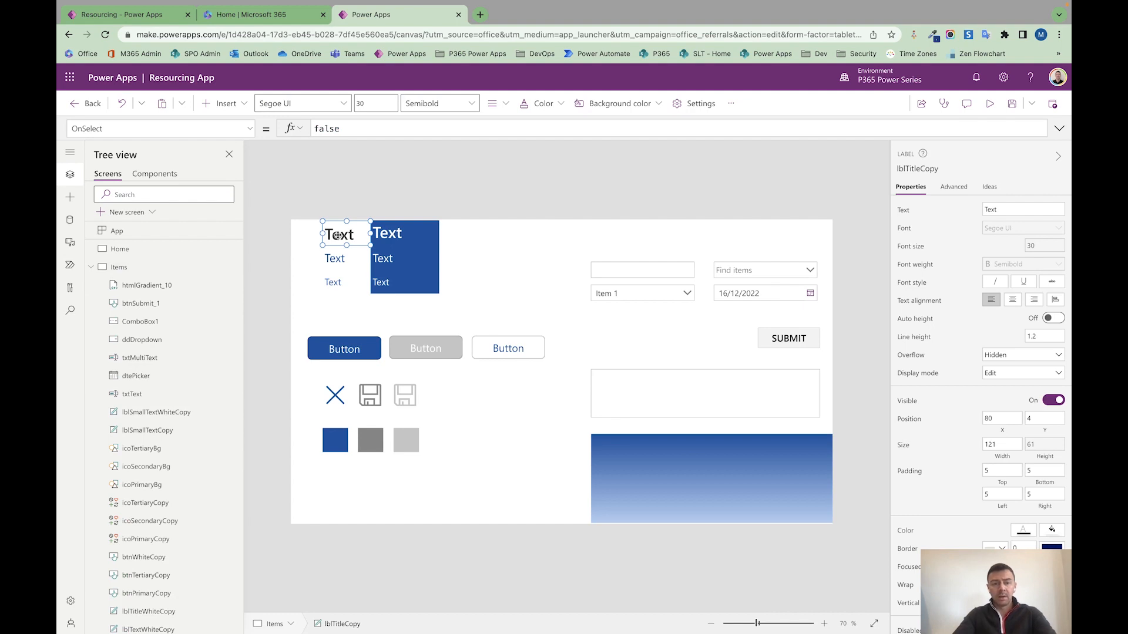
pyautogui.click(335, 259)
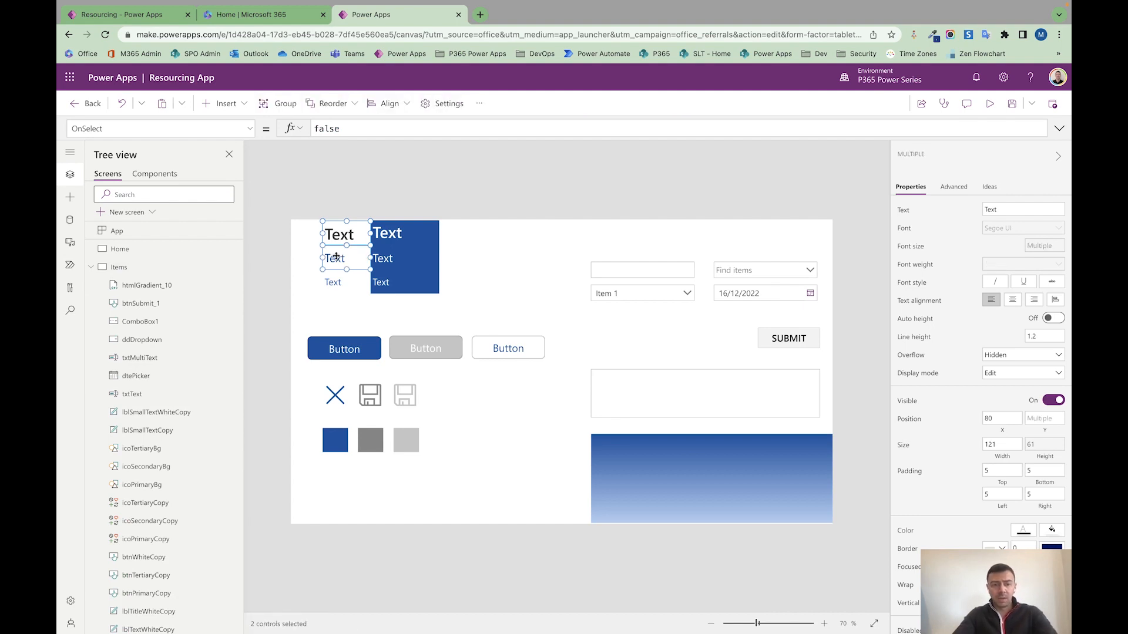
# Paste the labels on Home with text 'Welcome to the resourcing app!' and 'Please use this for resourcing!'.
pyautogui.click(120, 248)
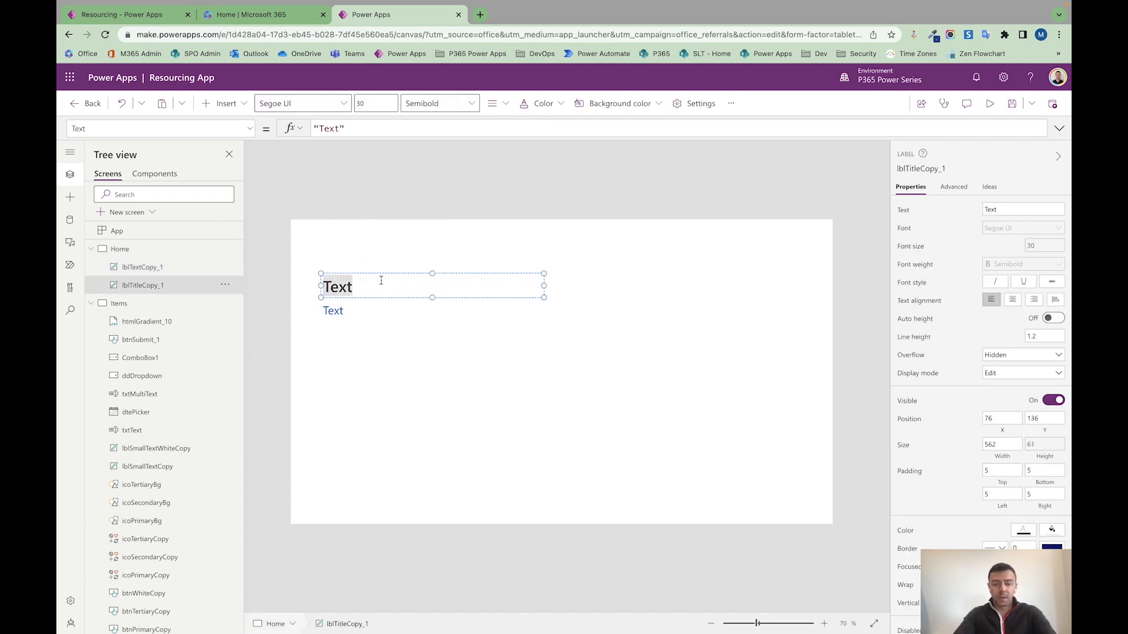
pyautogui.write('Welcome to the resourc')
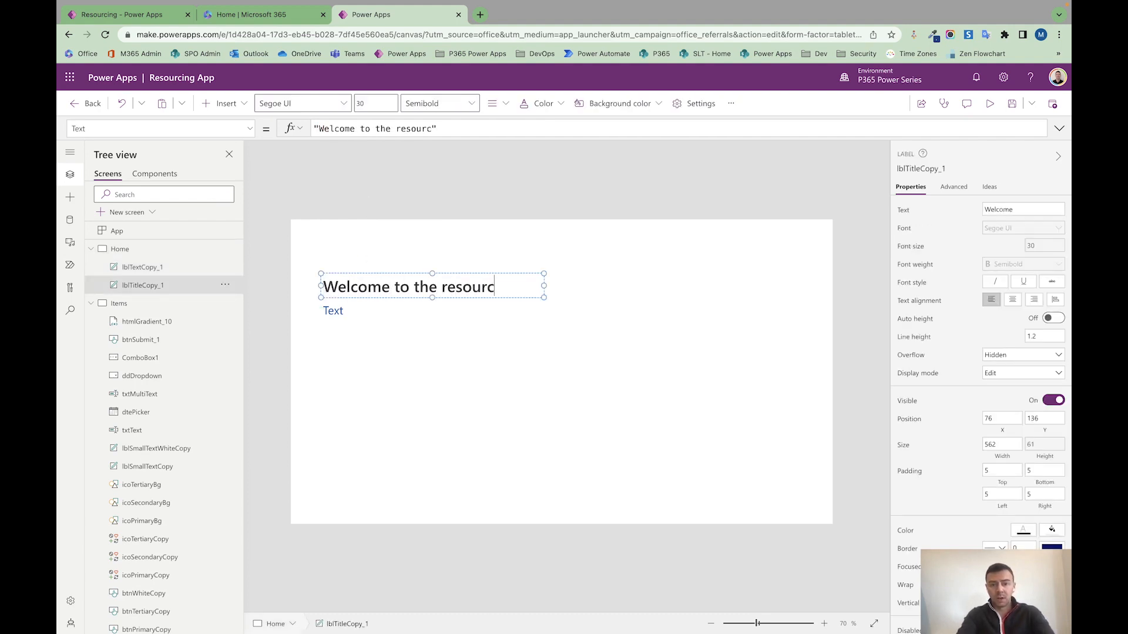
pyautogui.write('ing app!"')
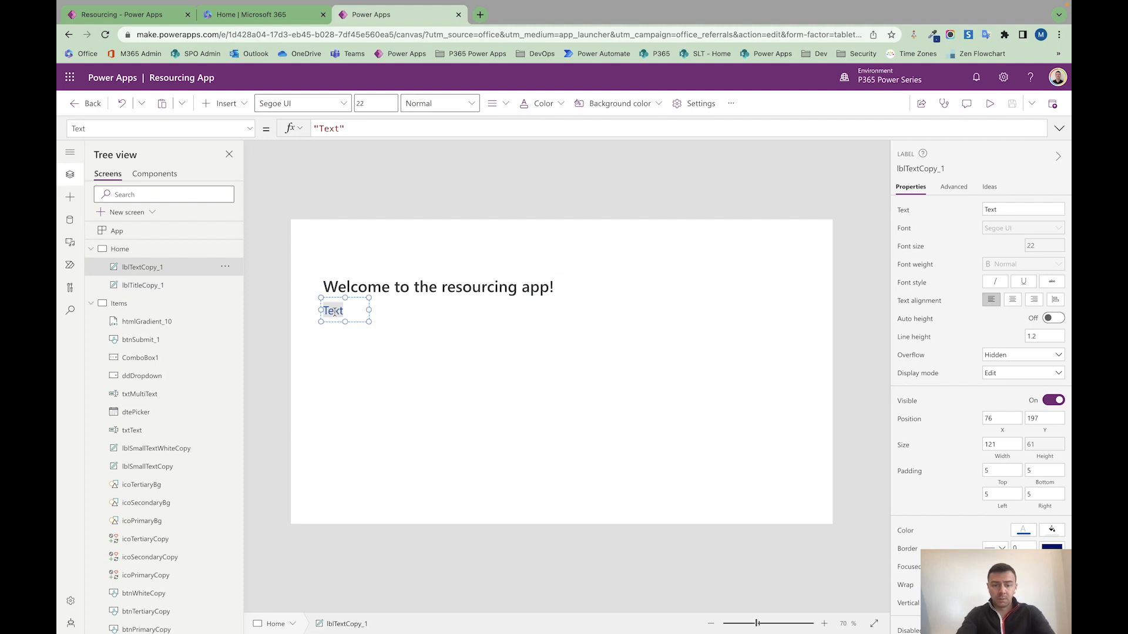
pyautogui.write('Please use this for')
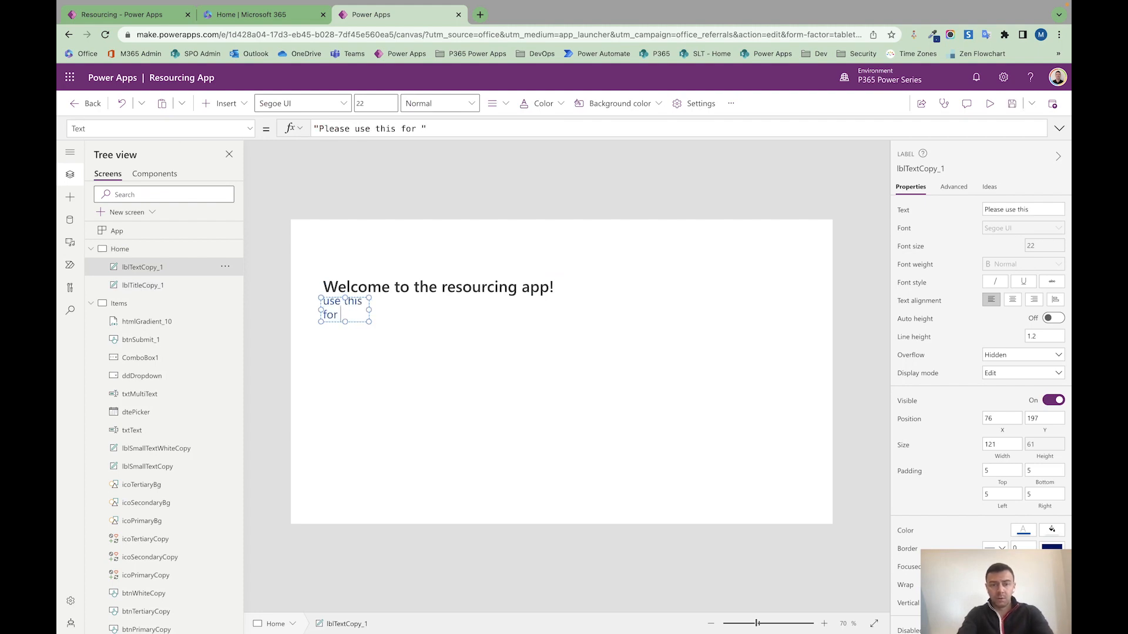
pyautogui.write('resourcing!')
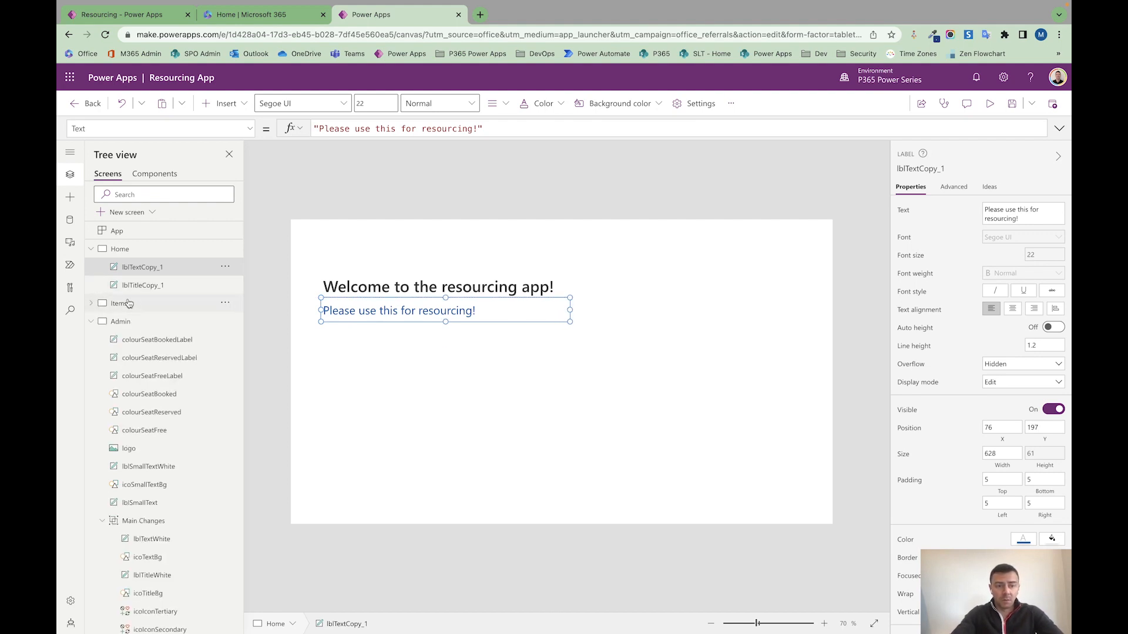
# Check the Admin screen for comparison and return to Home, removing the welcome labels.
pyautogui.click(120, 322)
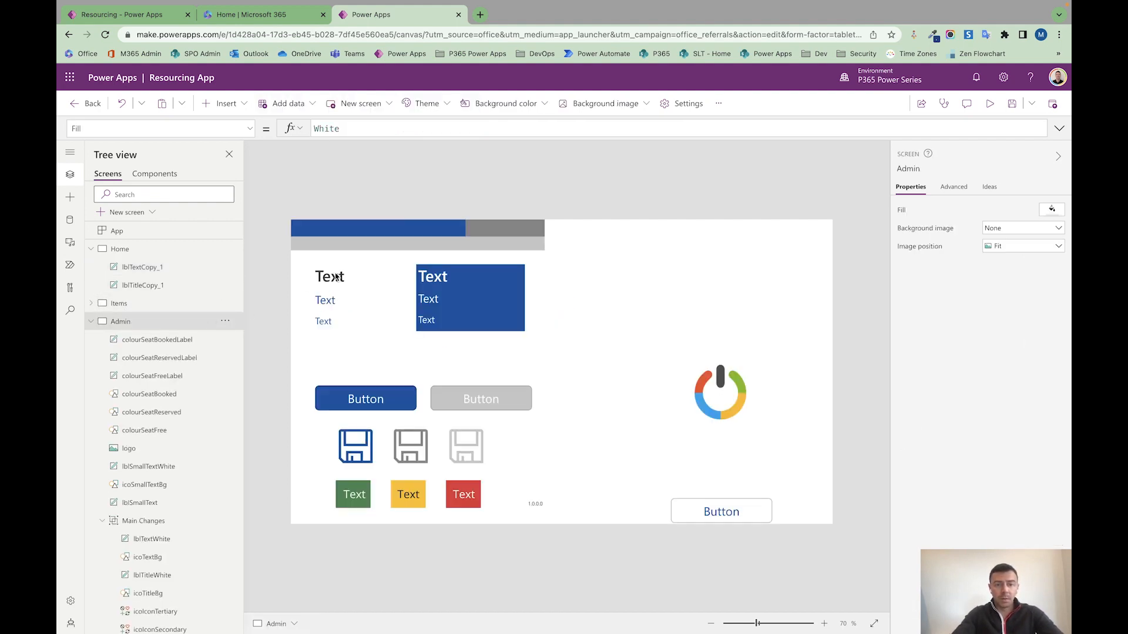
pyautogui.click(329, 276)
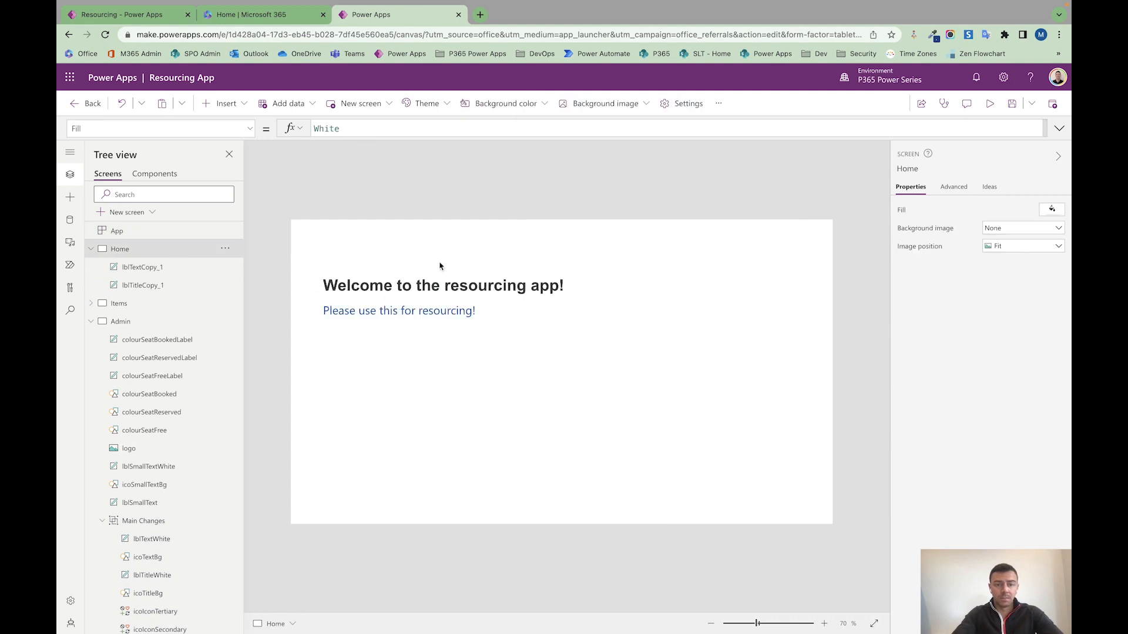
pyautogui.moveTo(435, 306)
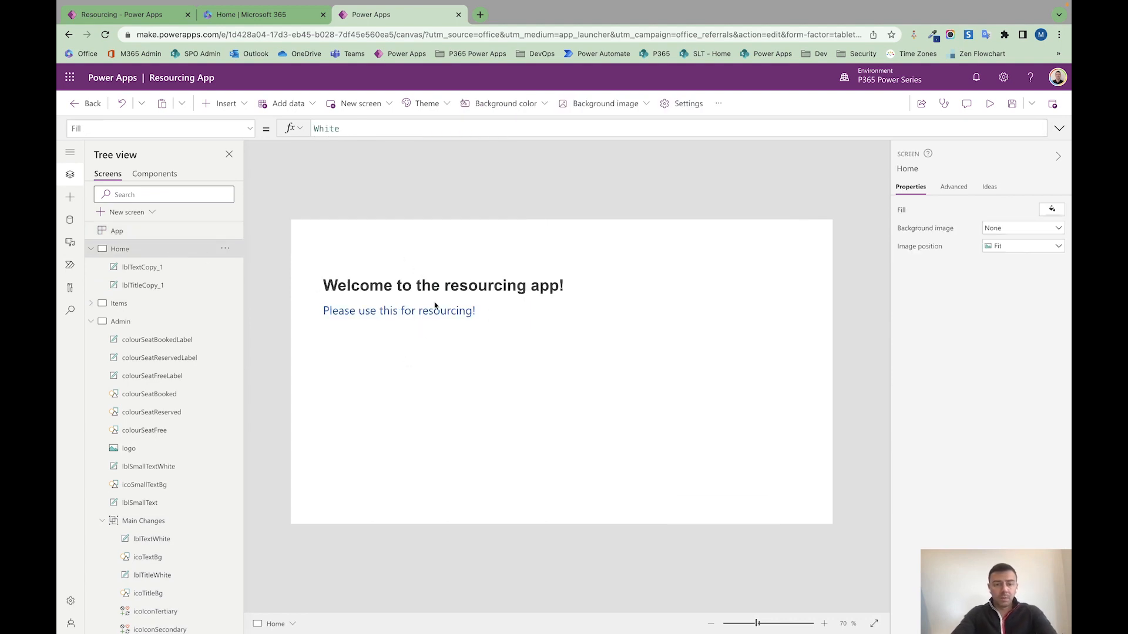
pyautogui.click(398, 311)
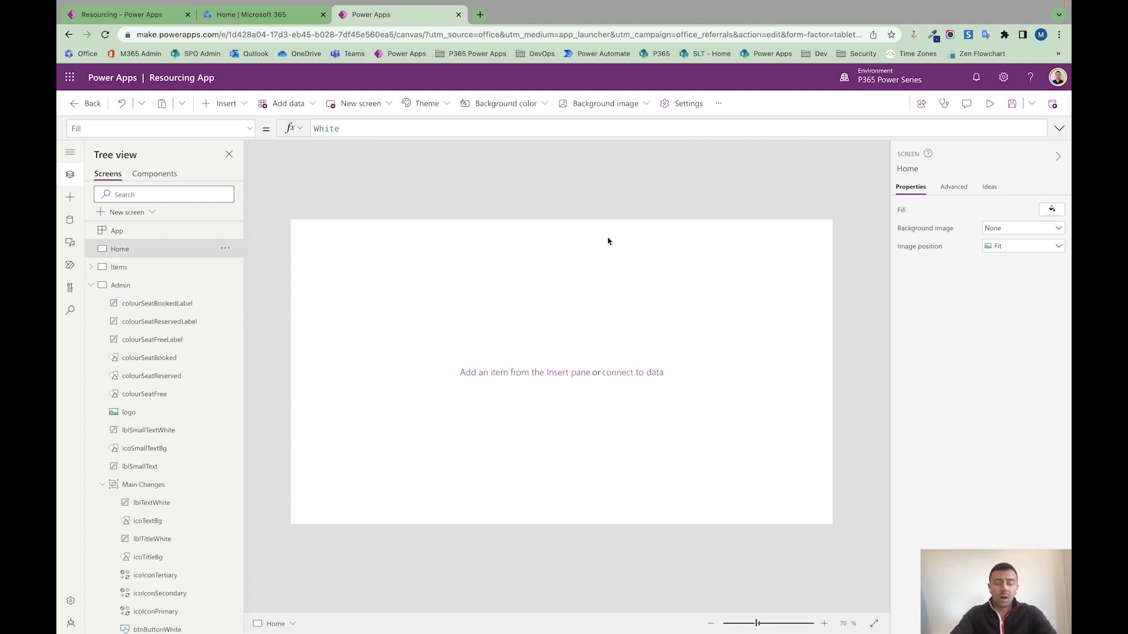
pyautogui.moveTo(406, 366)
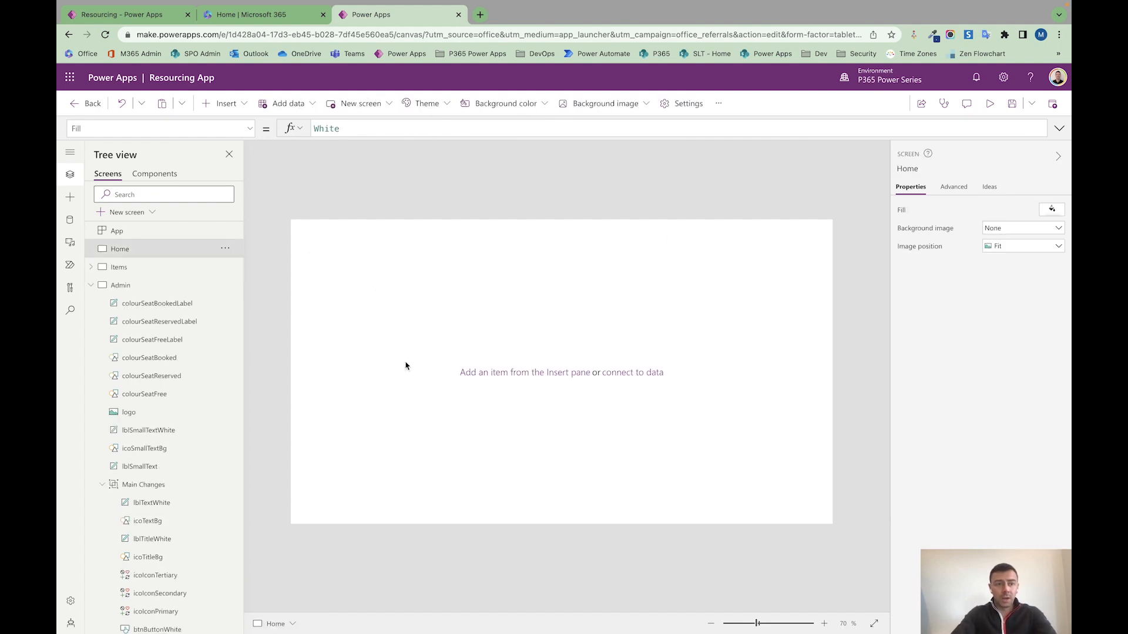
# View the running Resourcing app for reference, then return to the editor on the empty Home screen.
pyautogui.click(990, 104)
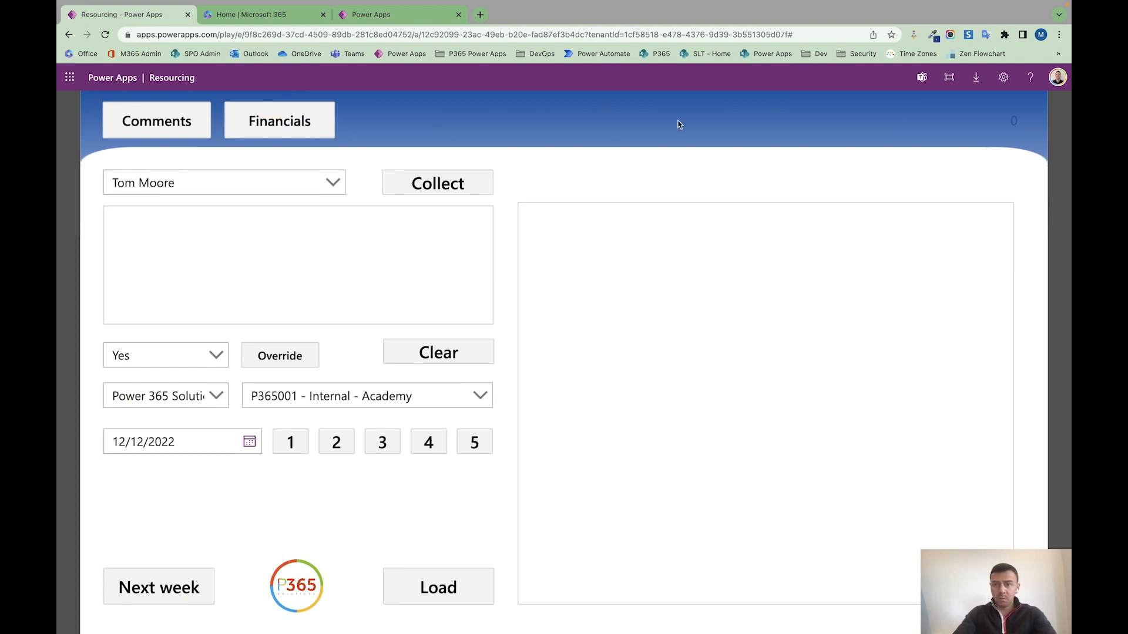
pyautogui.moveTo(563, 176)
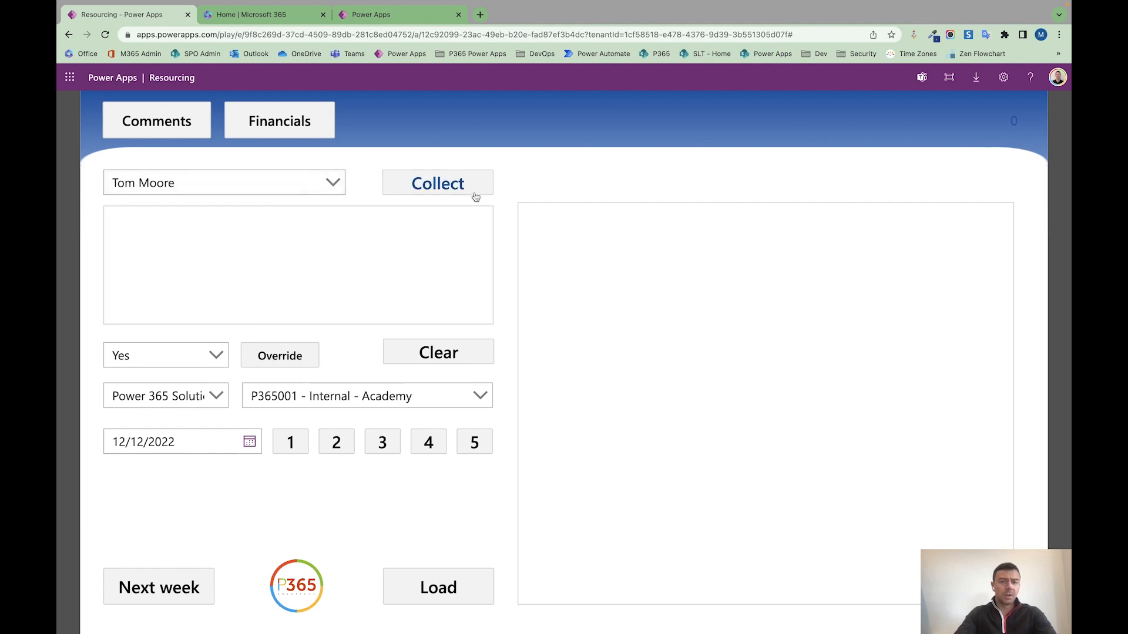
pyautogui.moveTo(382, 14)
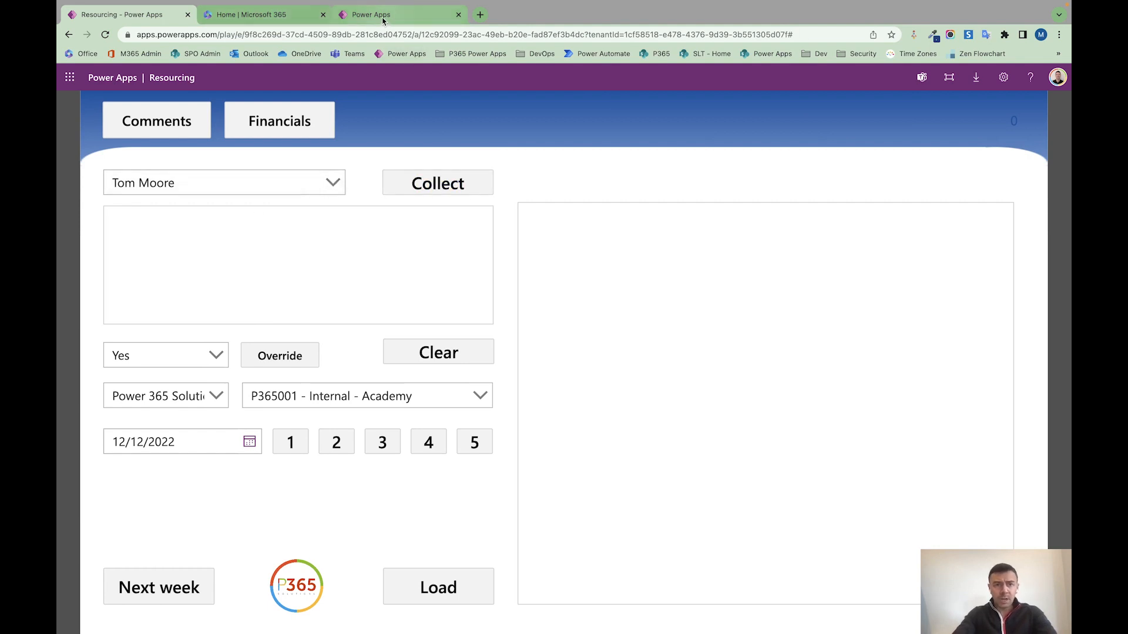
pyautogui.click(399, 14)
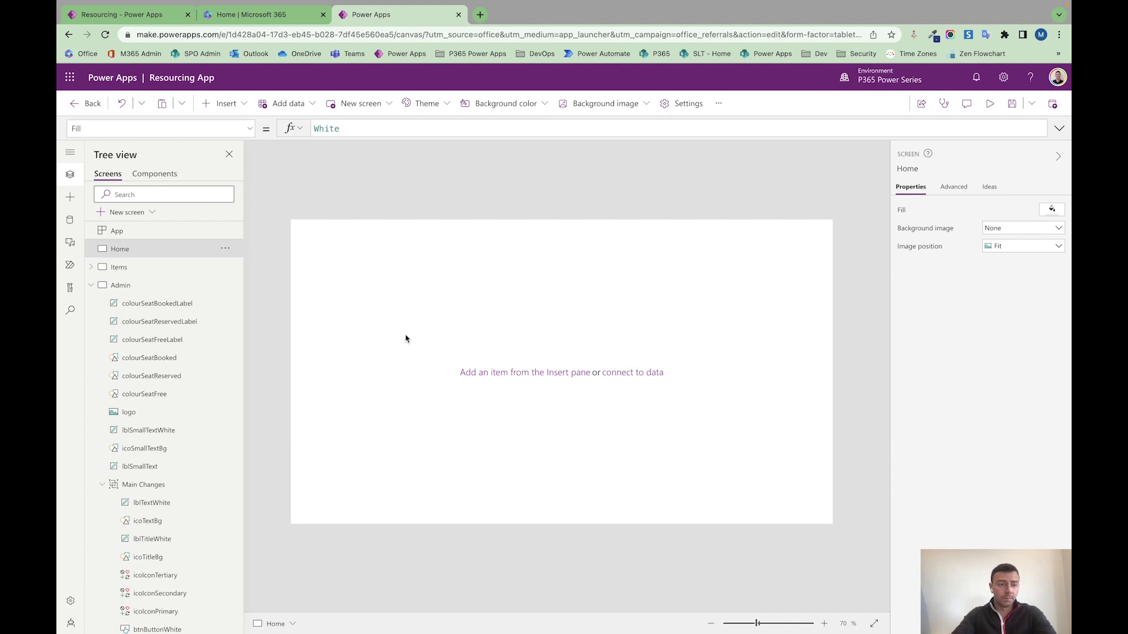
pyautogui.moveTo(119, 267)
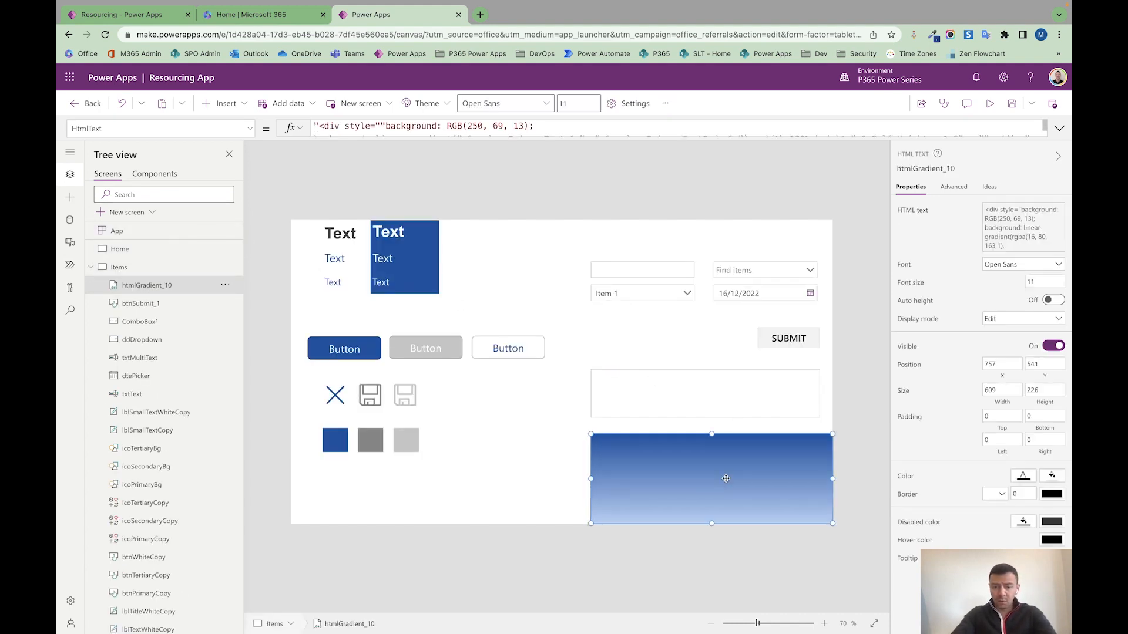
# Place the gradient htmlHeader banner (1366x111 at 0,0) on Home and bring up the Media images for upload.
pyautogui.click(119, 248)
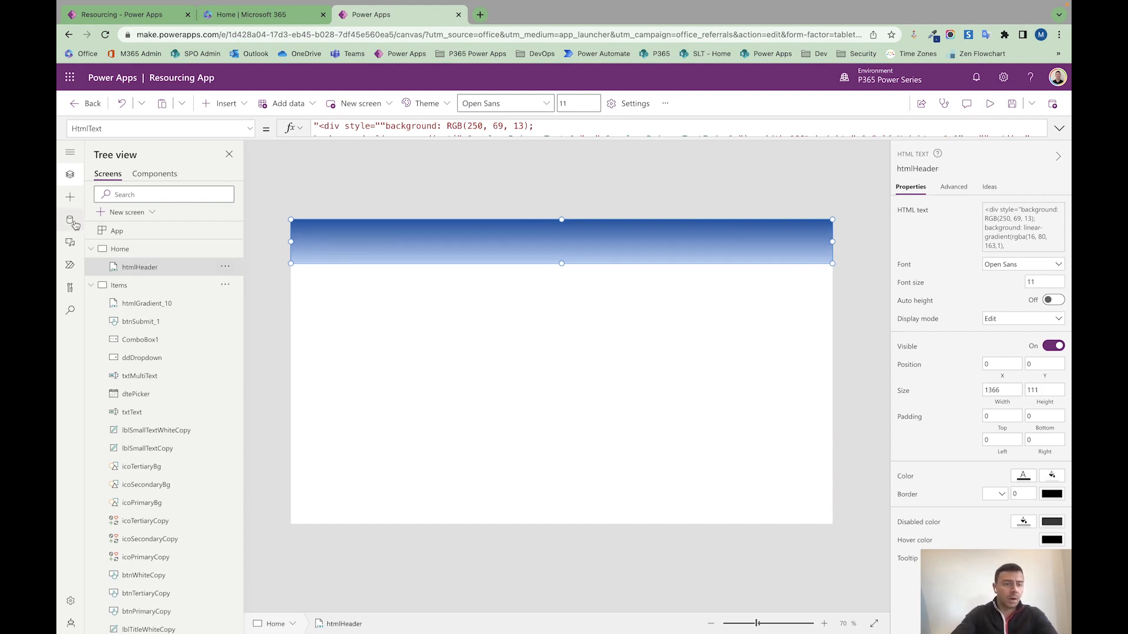
pyautogui.click(69, 220)
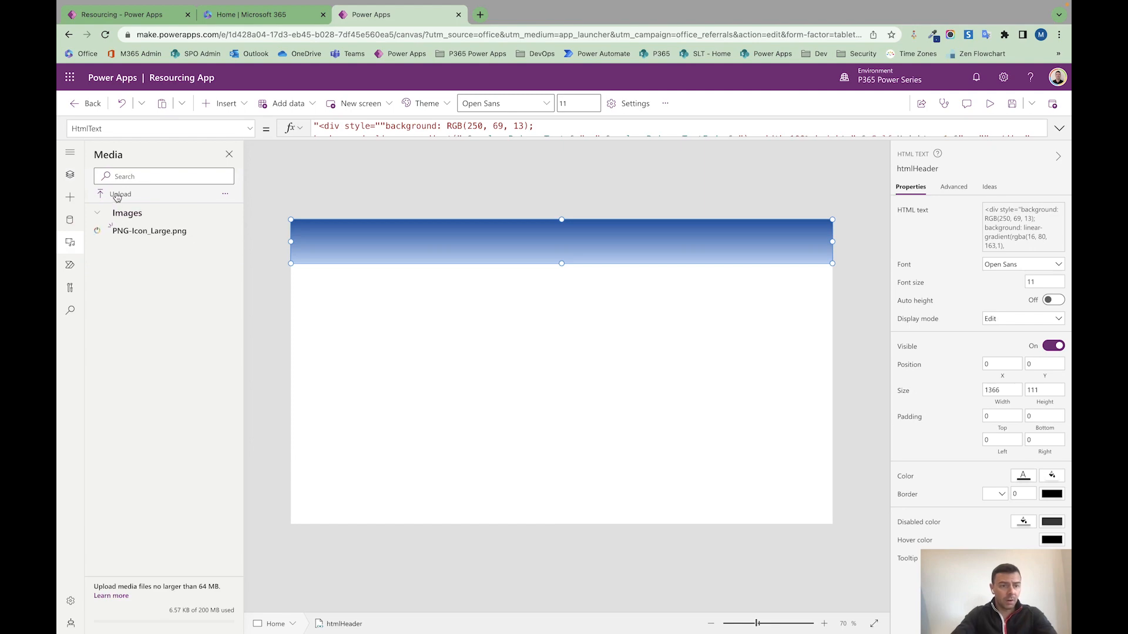
pyautogui.click(120, 193)
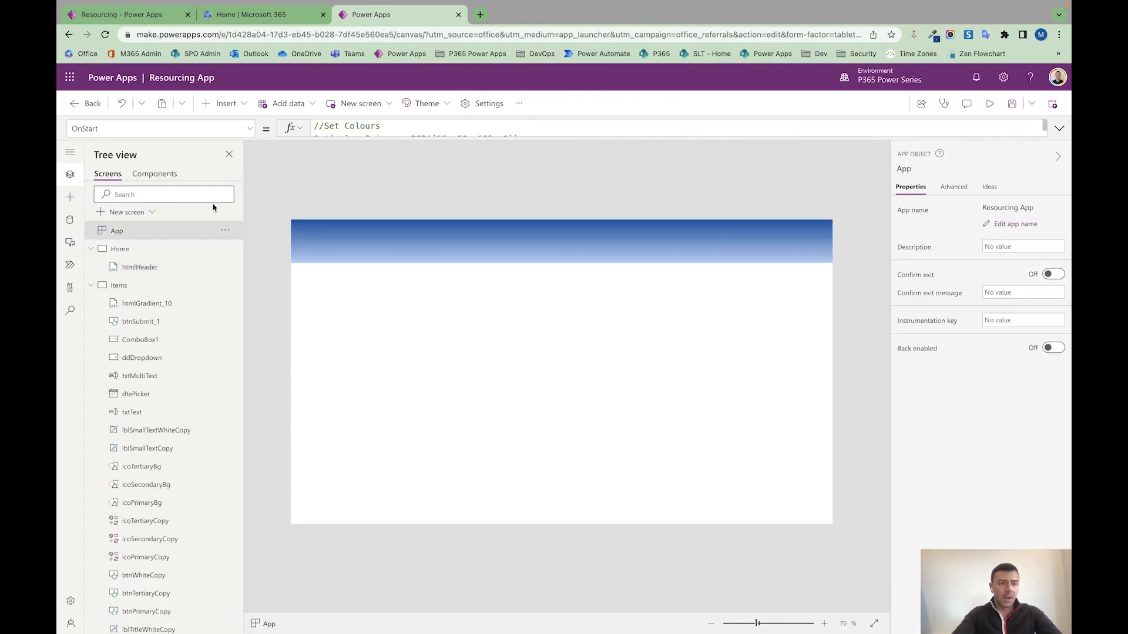
# Add Set(varBackground, 'Background-Large_White') to the App OnStart formula after the varLogo line.
pyautogui.click(1059, 128)
pyautogui.write('Set(varBack')
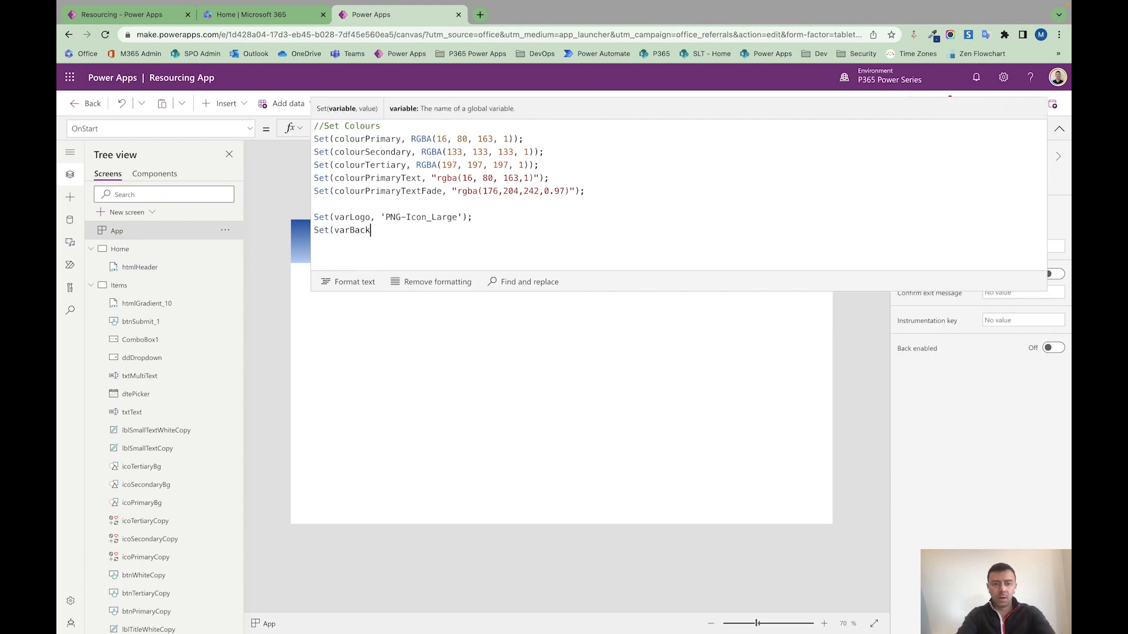
pyautogui.write("ground, Background-Large_White')")
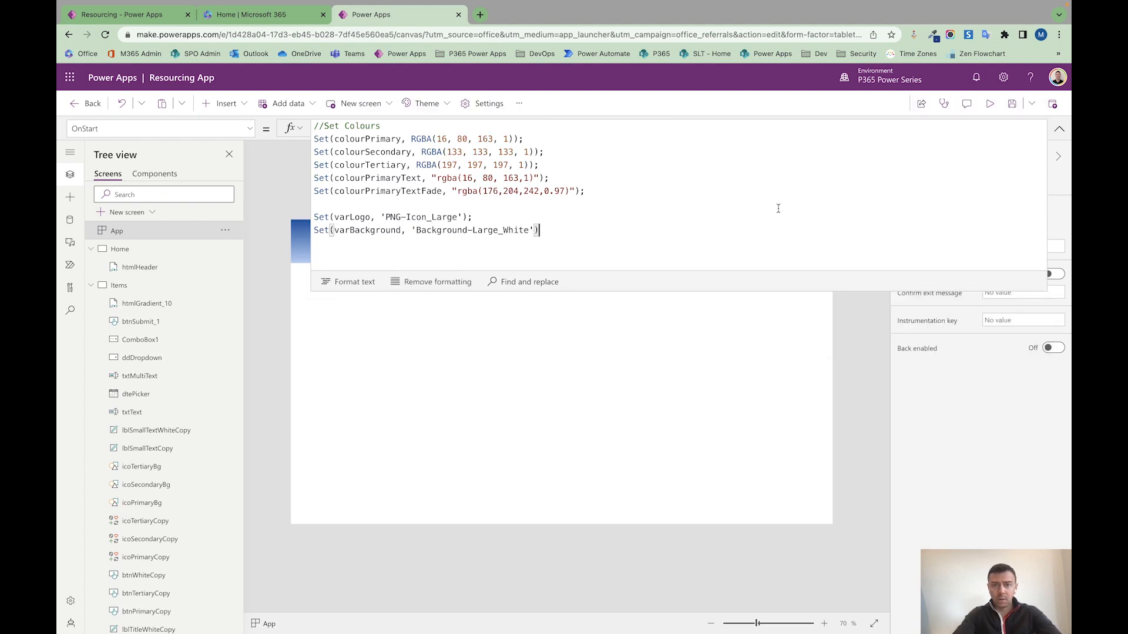
pyautogui.click(1059, 128)
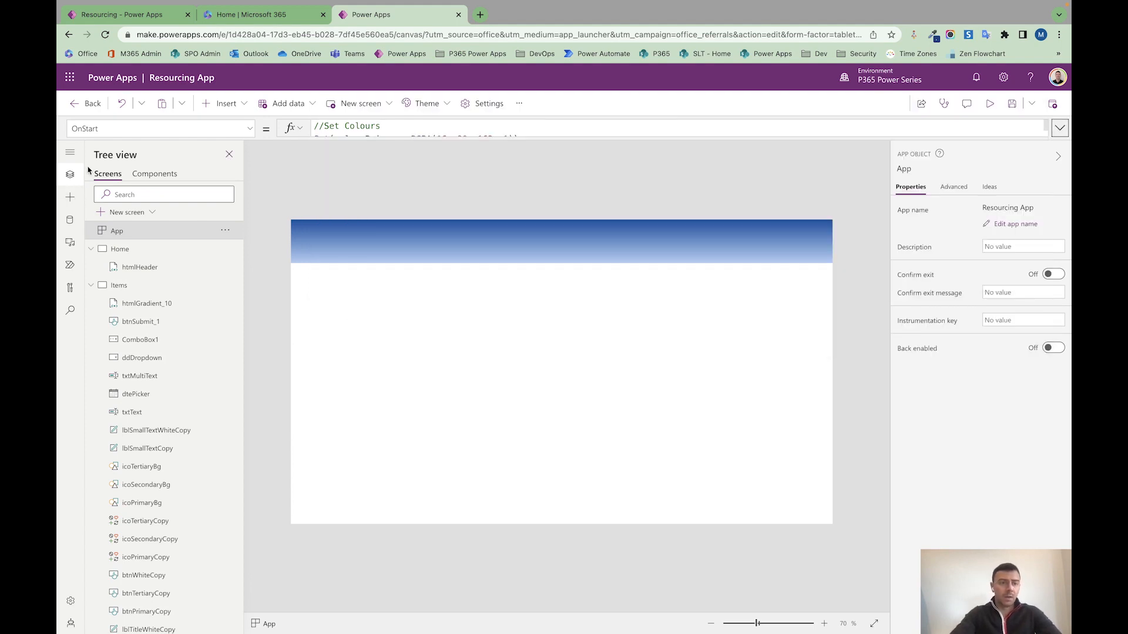
pyautogui.click(227, 104)
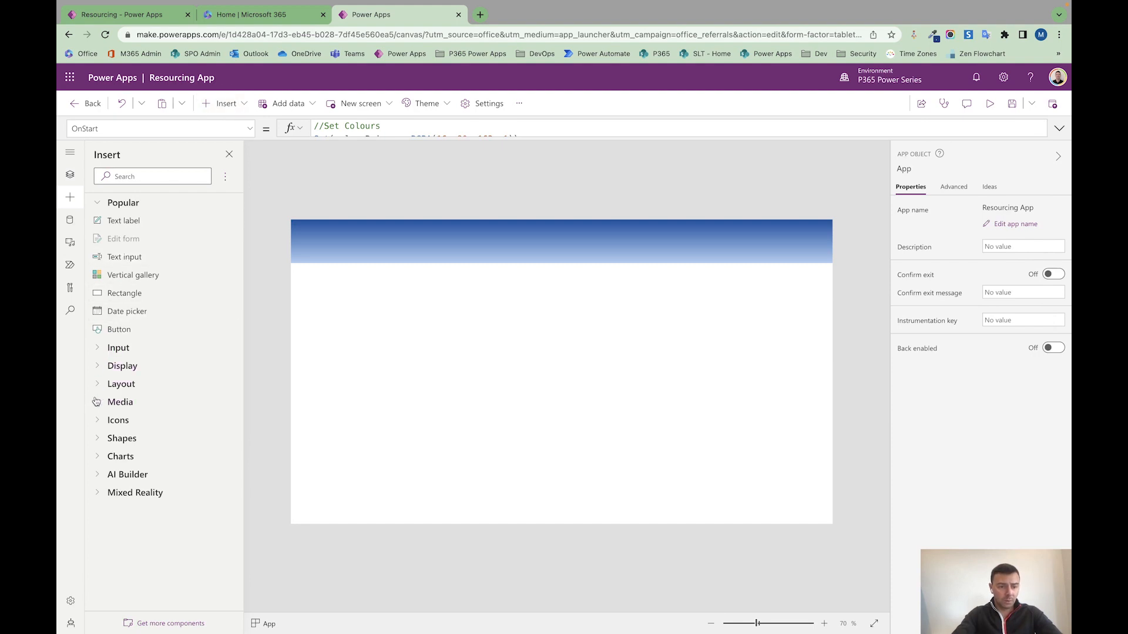
# Insert a full-screen Image on Home sourced from varBackground with Image position Stretch.
pyautogui.click(118, 421)
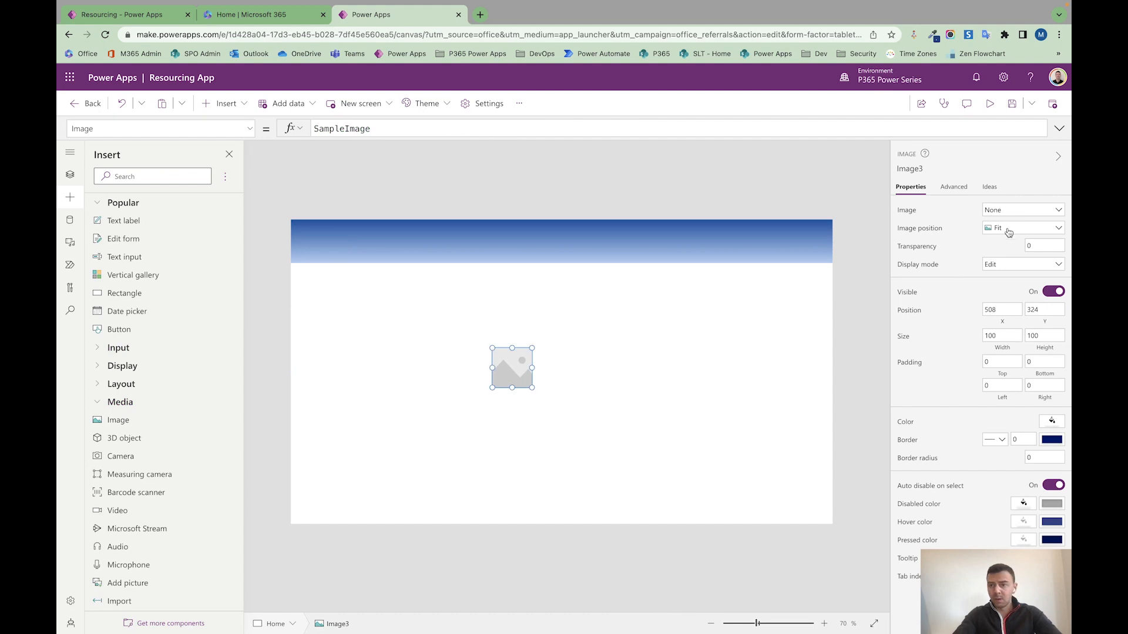
pyautogui.click(342, 128)
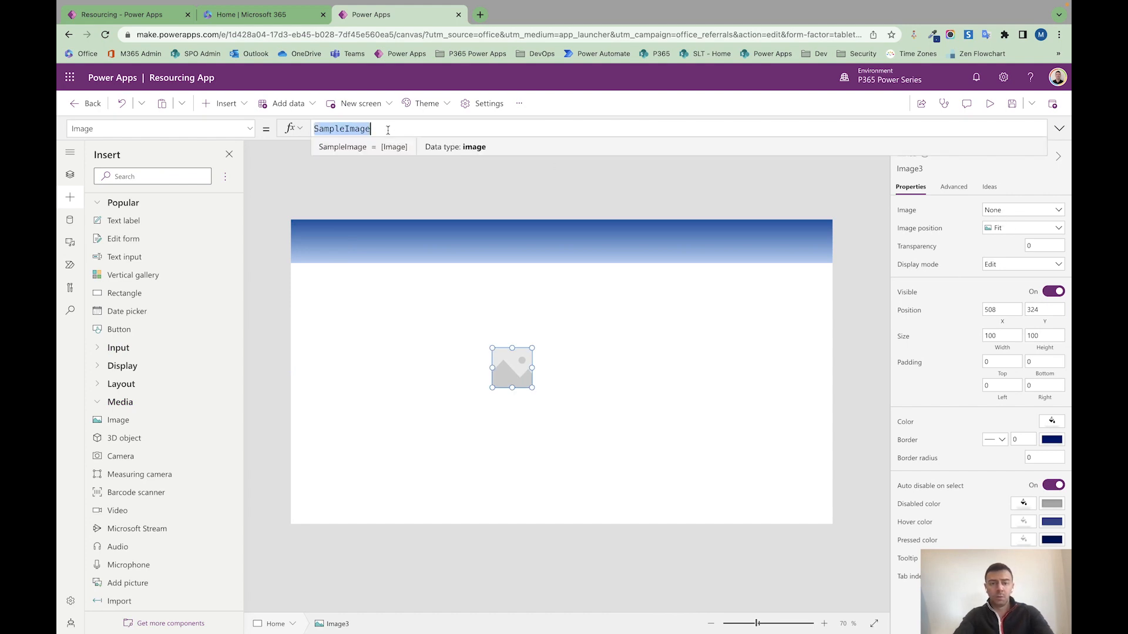
pyautogui.write('varBack')
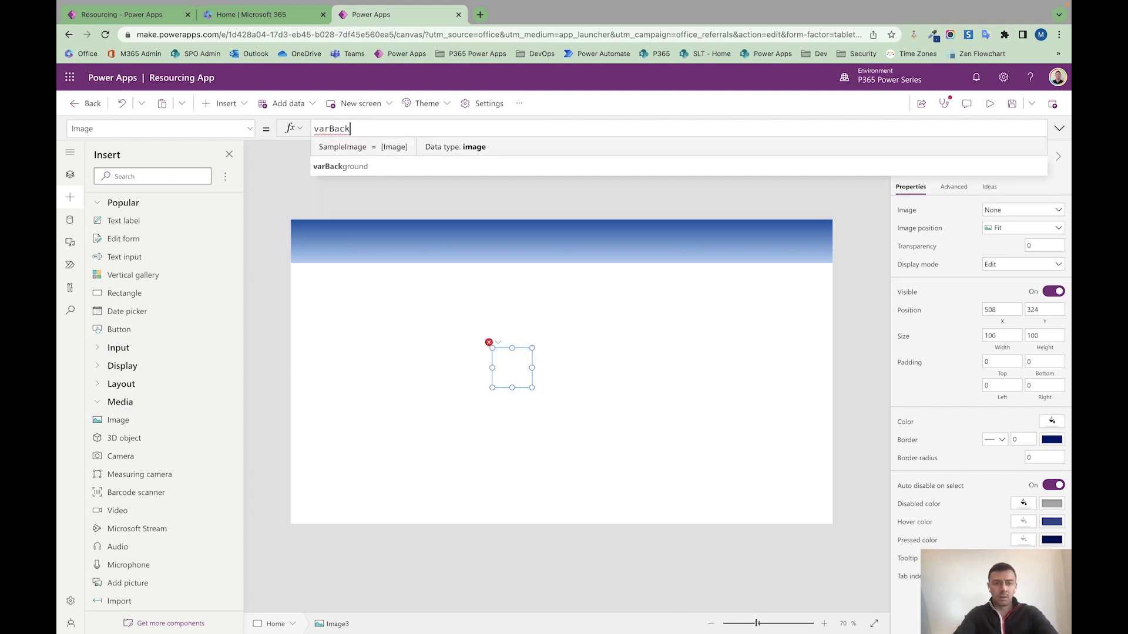
pyautogui.click(340, 166)
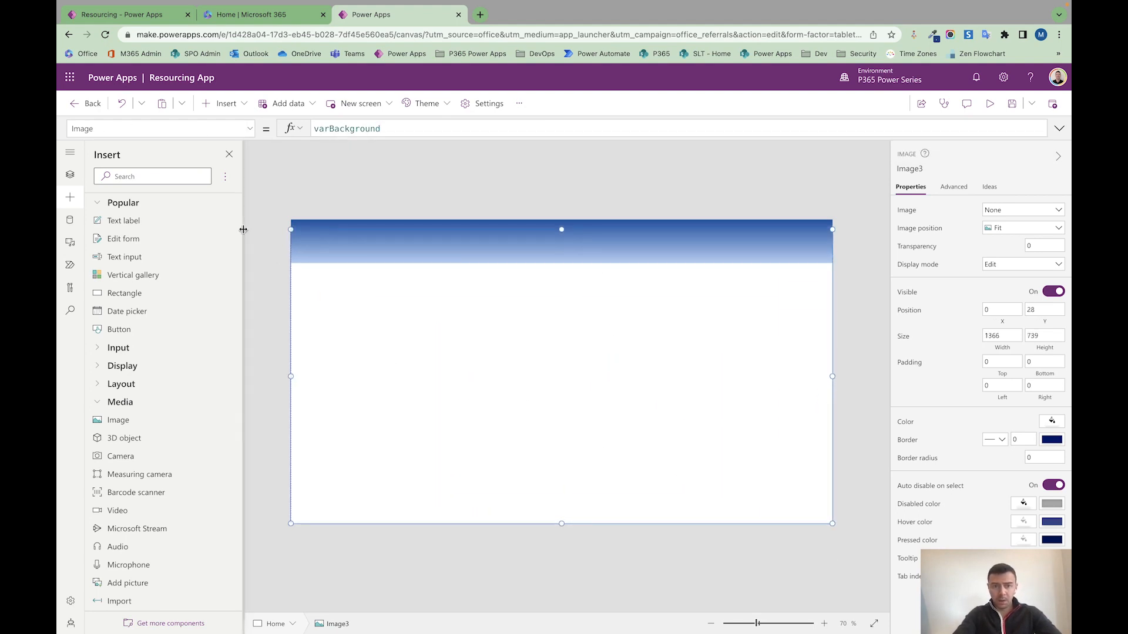
pyautogui.click(1021, 227)
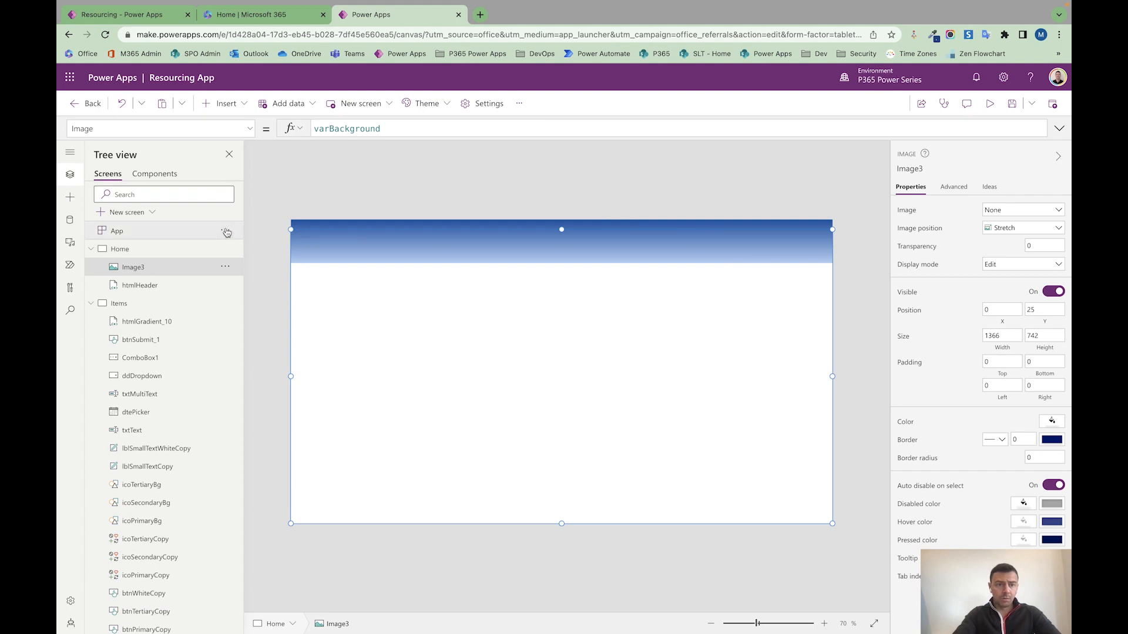
pyautogui.click(116, 231)
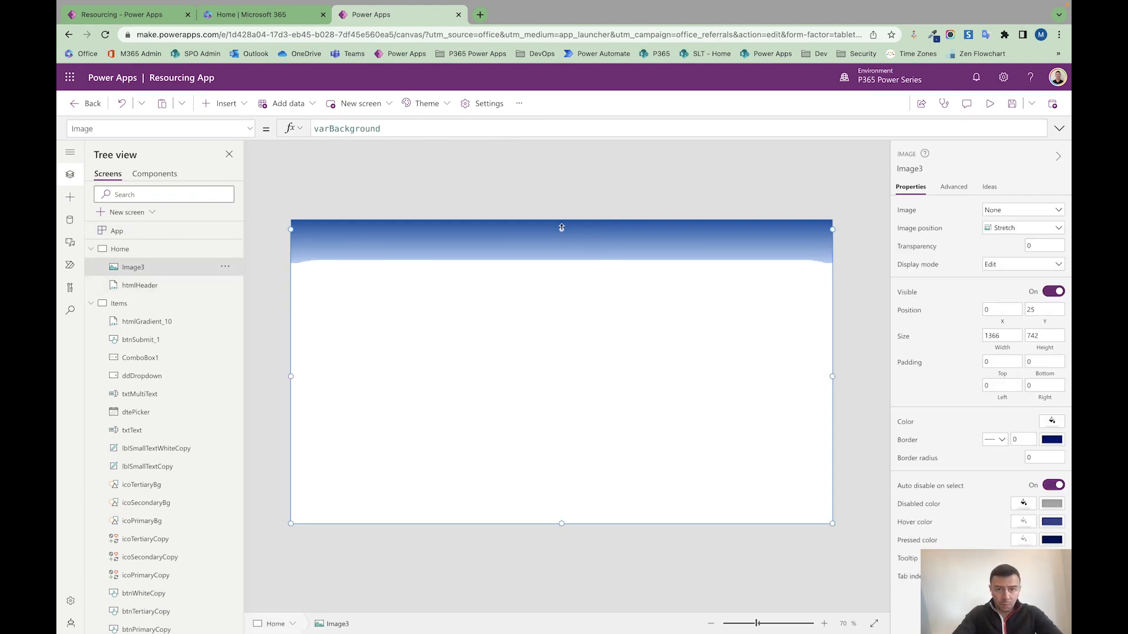
pyautogui.click(139, 284)
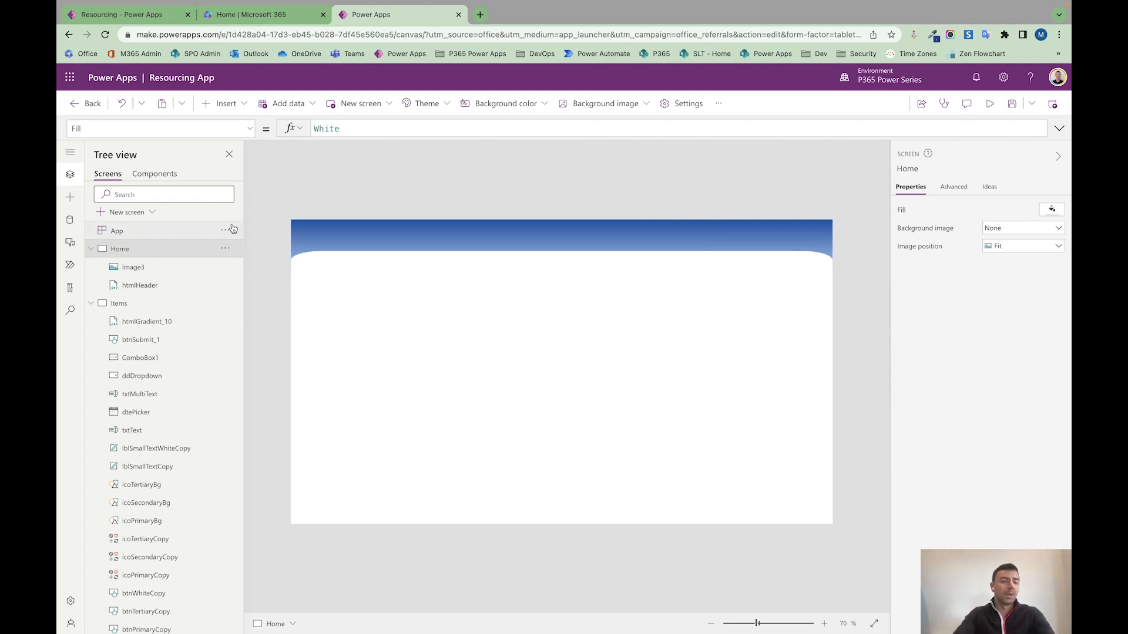
pyautogui.moveTo(148, 303)
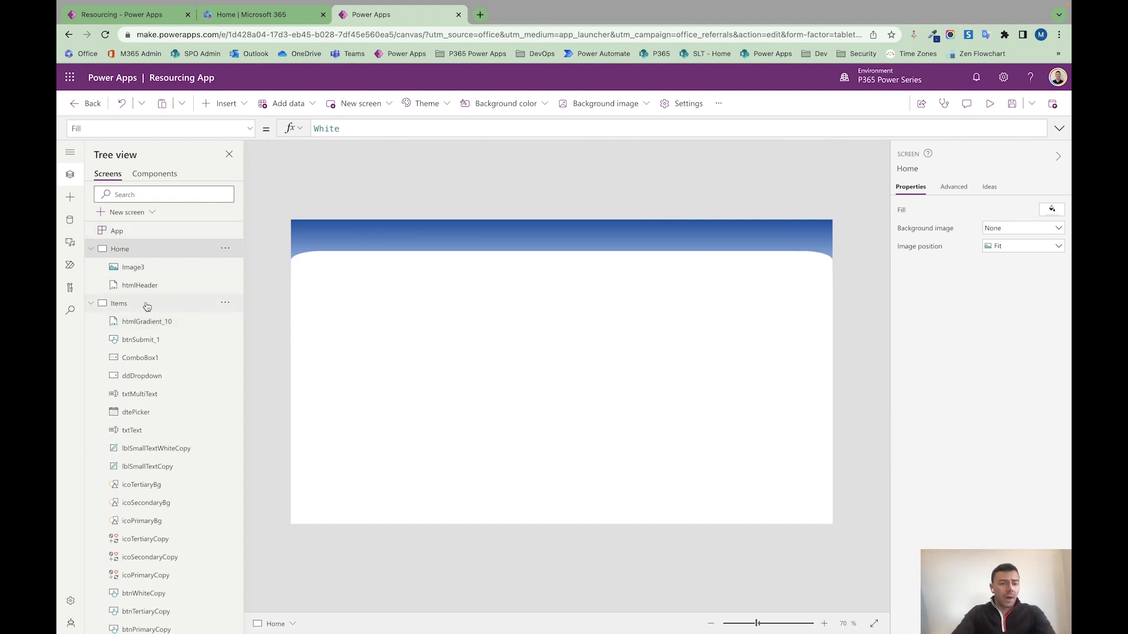
# Copy the Items text labels, text input and SUBMIT button onto Home, then switch to the running app.
pyautogui.click(119, 303)
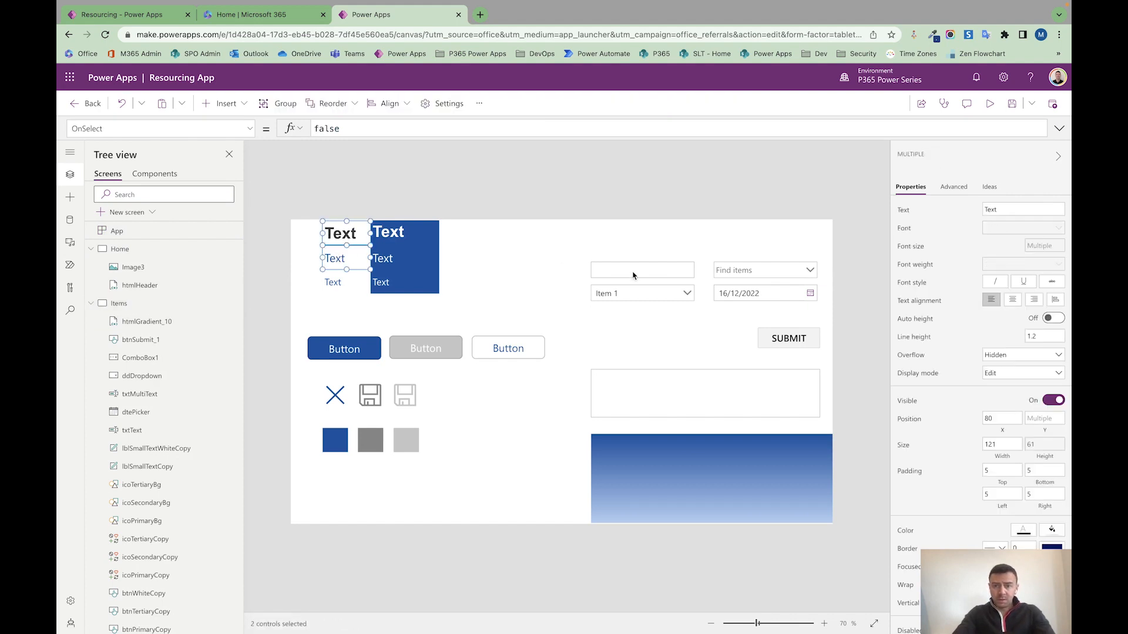
pyautogui.click(787, 339)
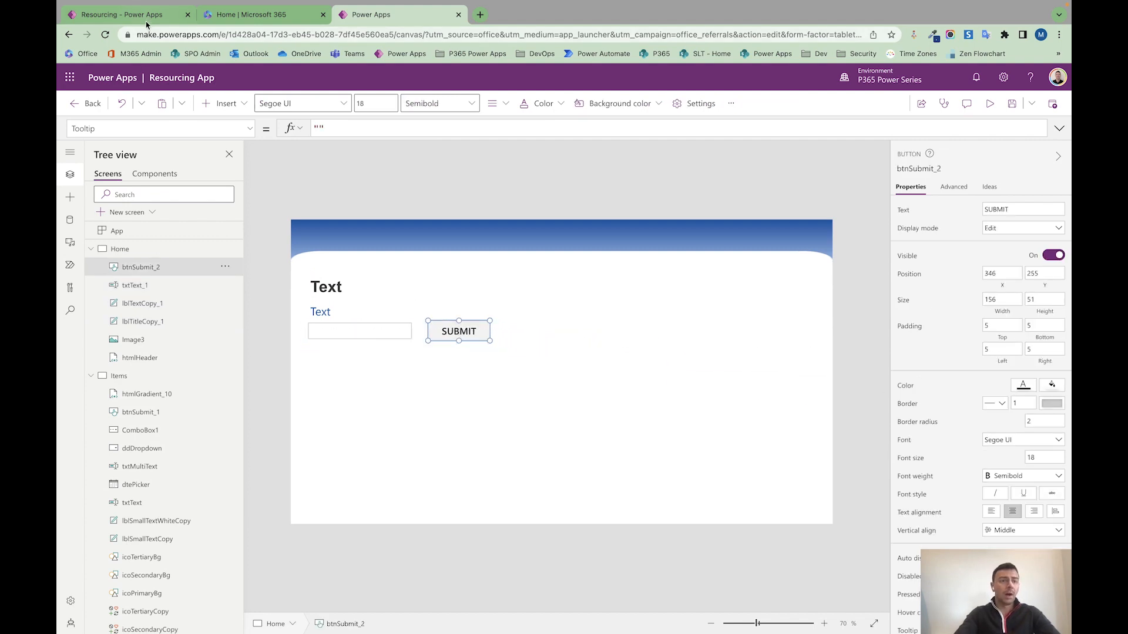
pyautogui.click(990, 103)
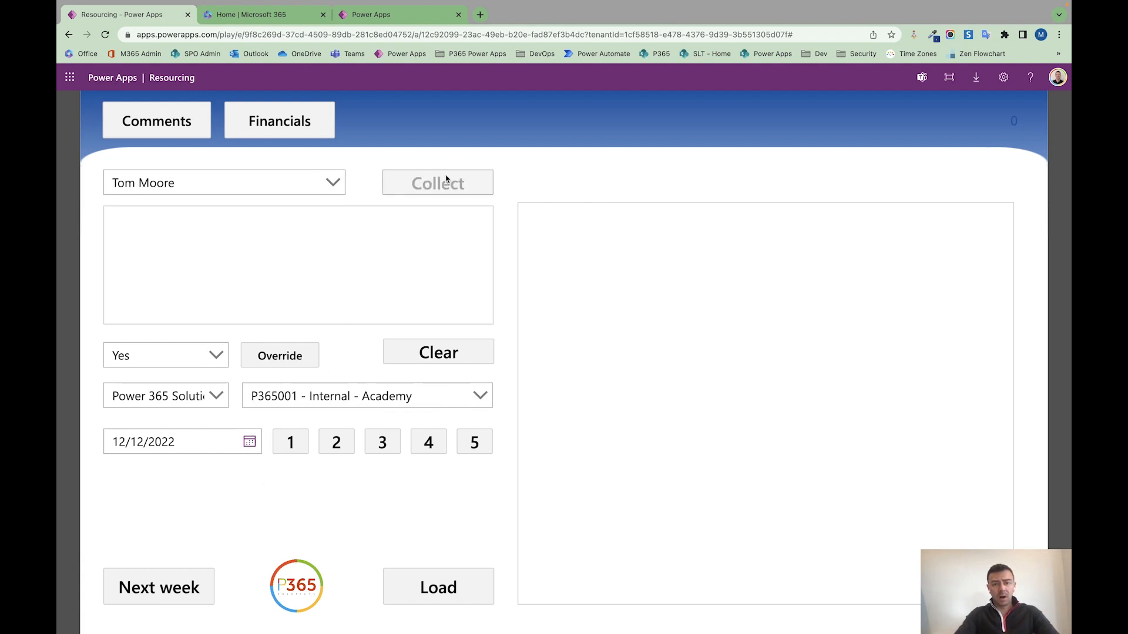
pyautogui.click(437, 182)
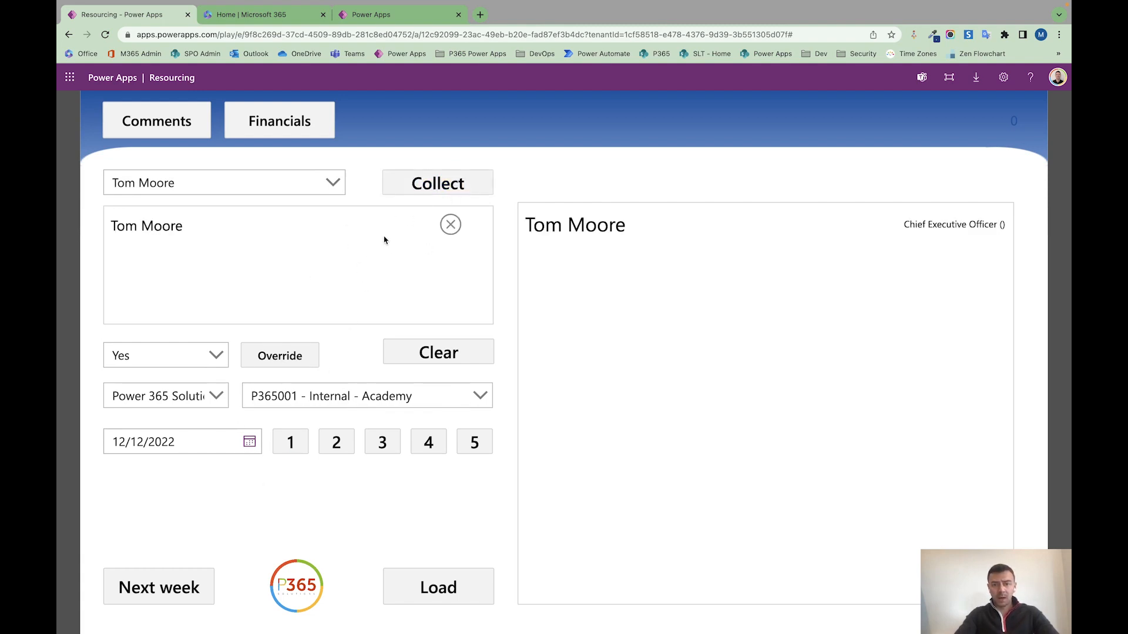
pyautogui.moveTo(576, 319)
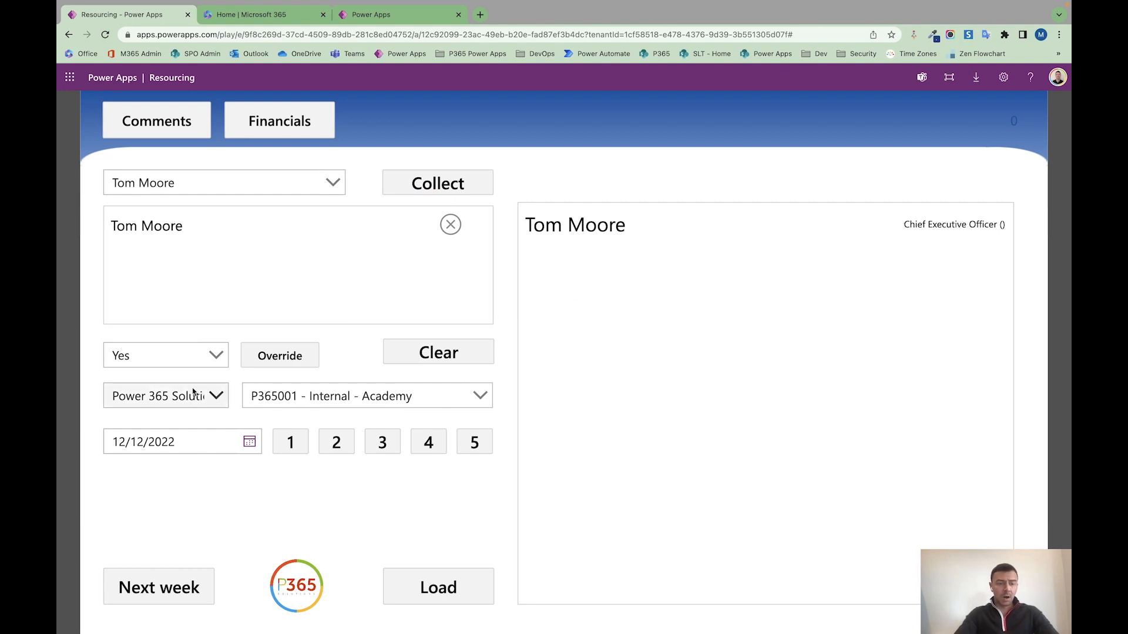
pyautogui.moveTo(184, 454)
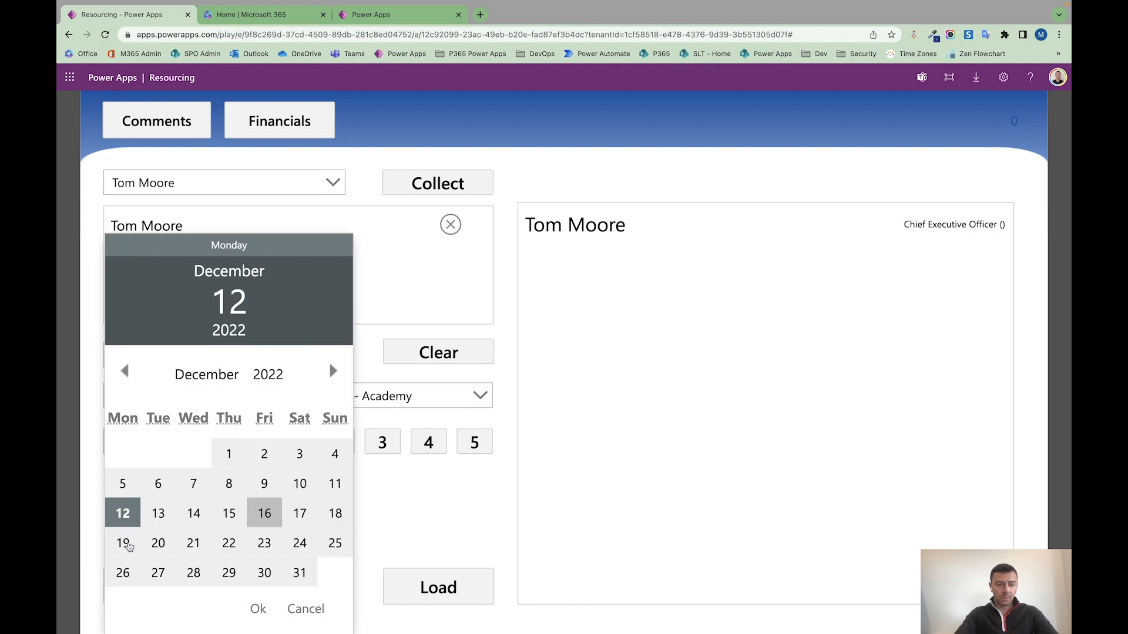
pyautogui.click(122, 543)
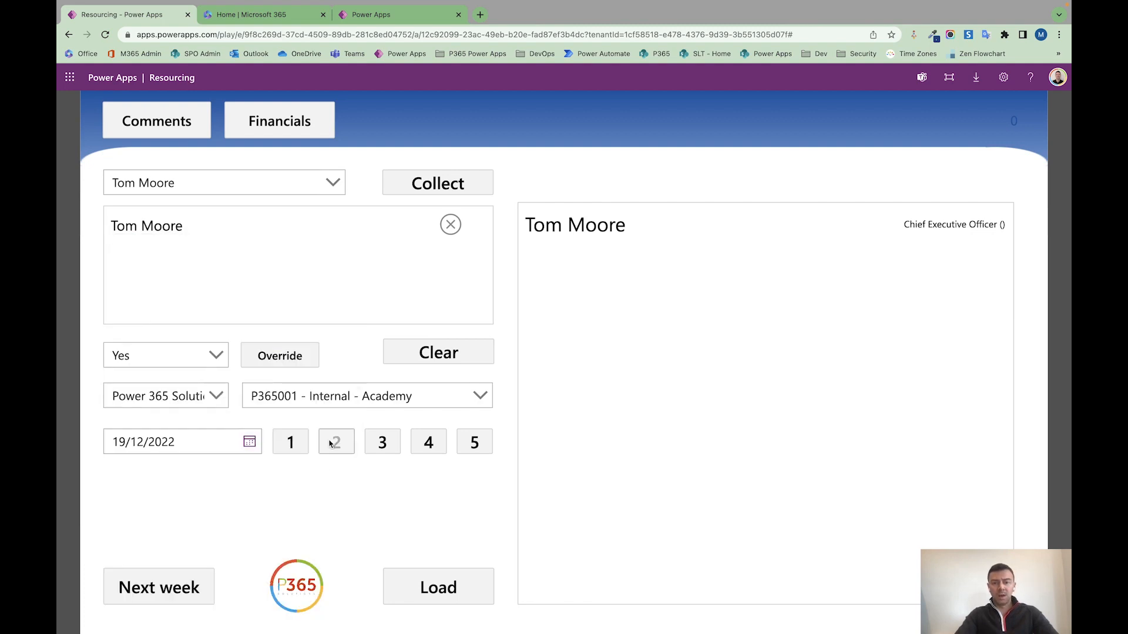
pyautogui.click(336, 442)
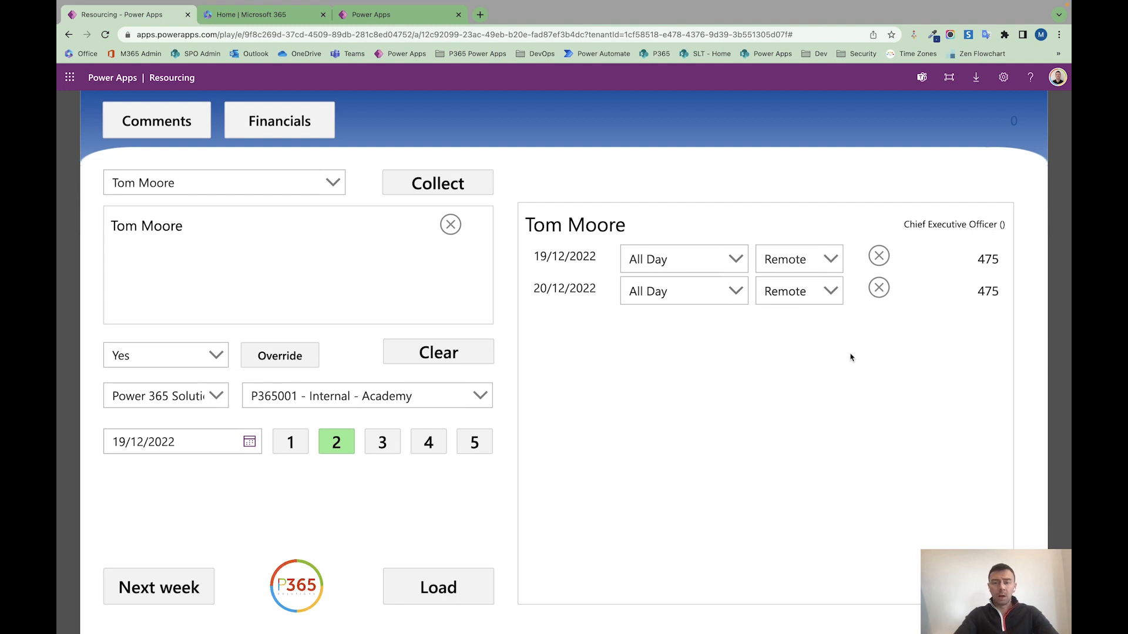
pyautogui.click(368, 14)
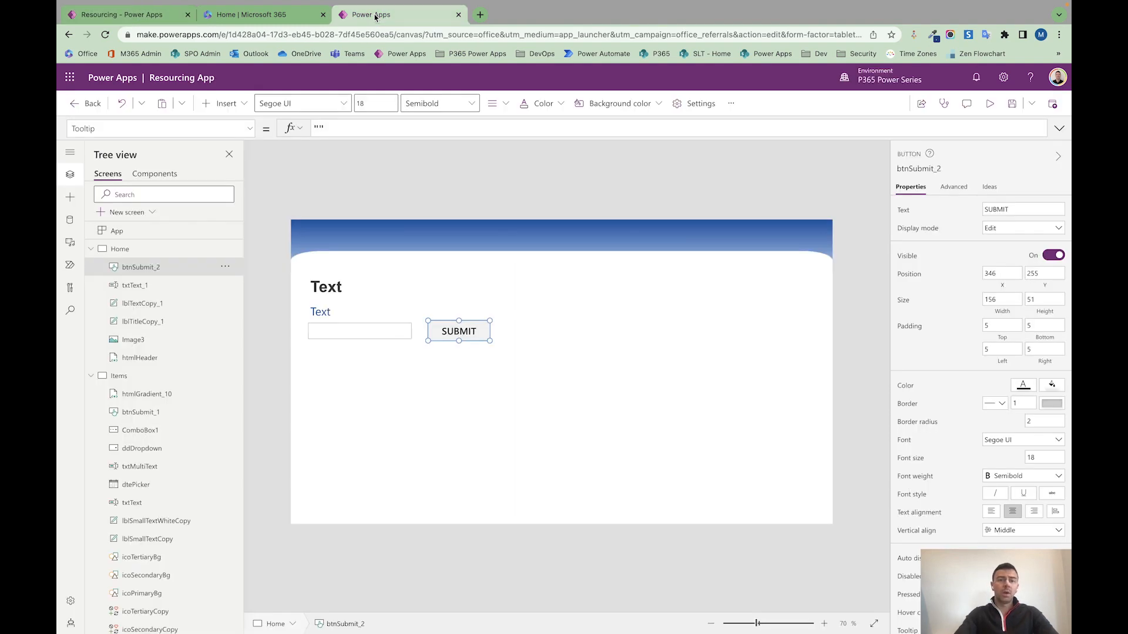
pyautogui.moveTo(461, 241)
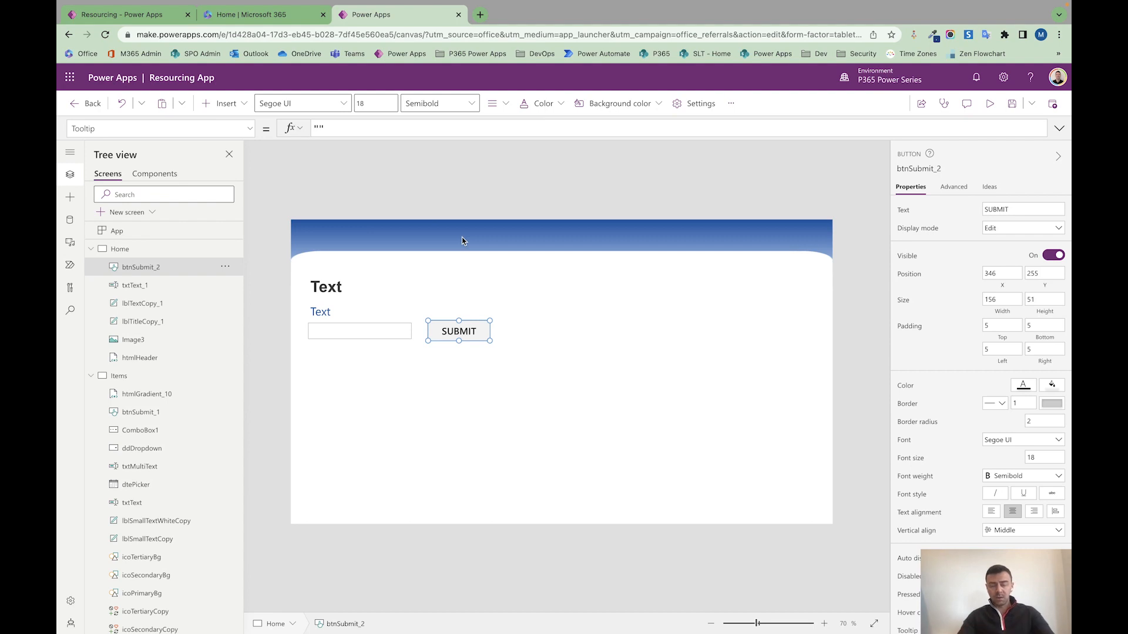